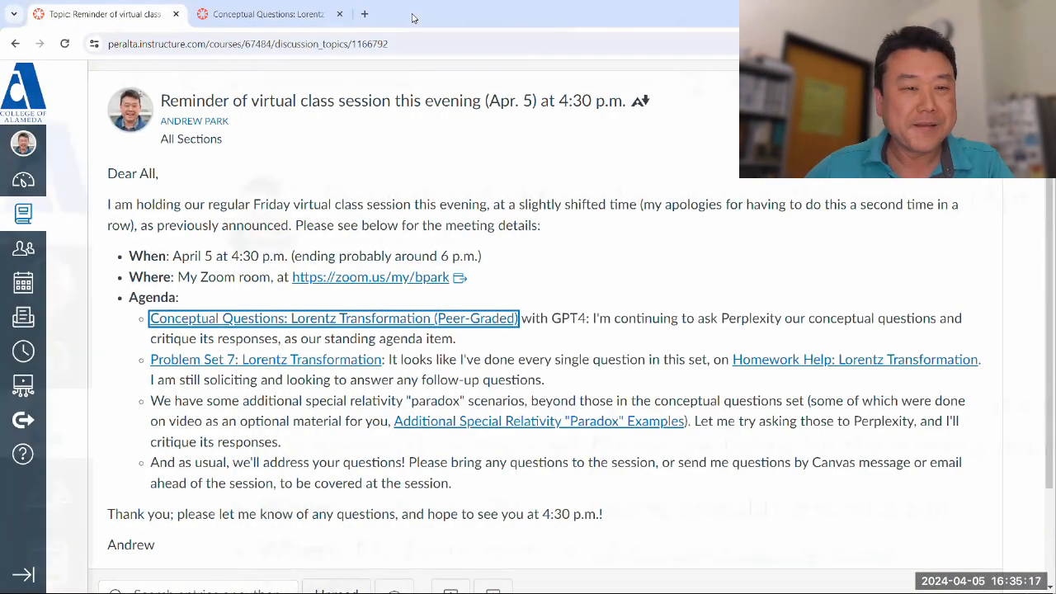
Open the Lorentz Transformation assignment from the announcement and scroll through its instructions and three questions.
{"action": "left_click", "coordinate": [334, 318]}
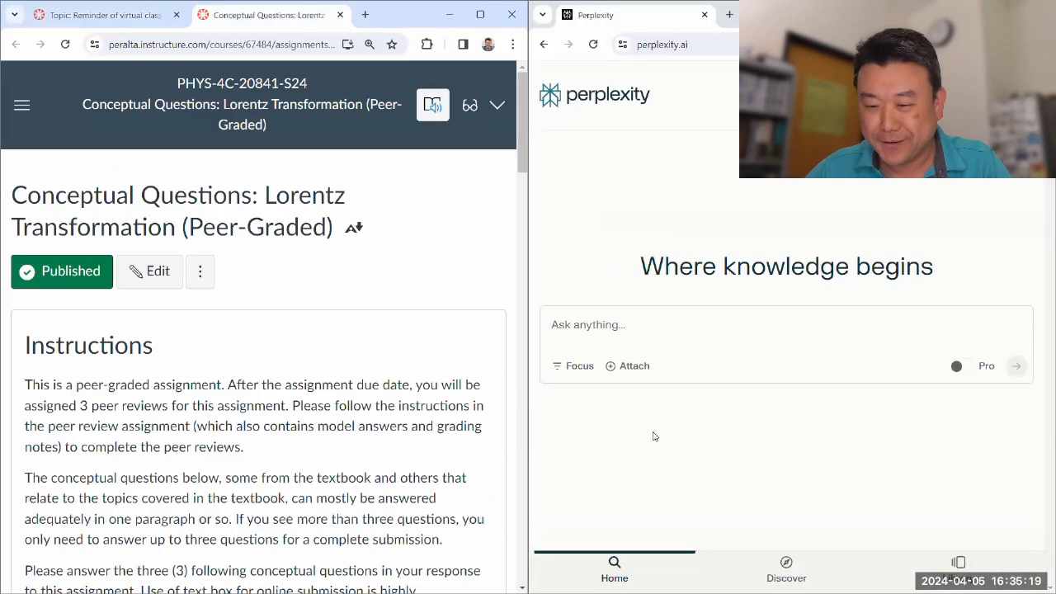
{"action": "scroll", "scroll_direction": "down", "scroll_amount": 3}
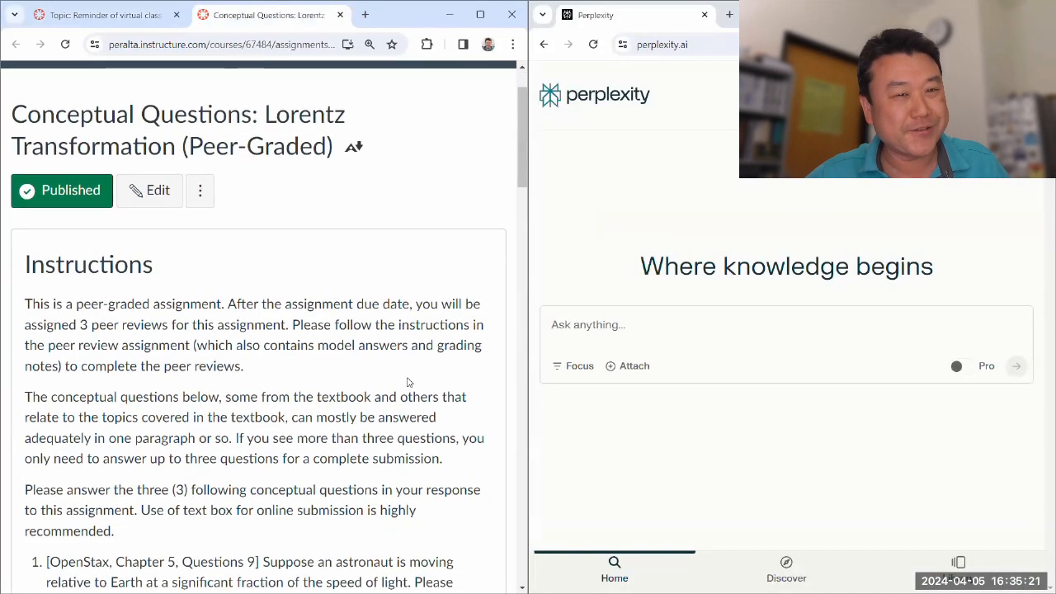
{"action": "scroll", "scroll_direction": "down", "scroll_amount": 3}
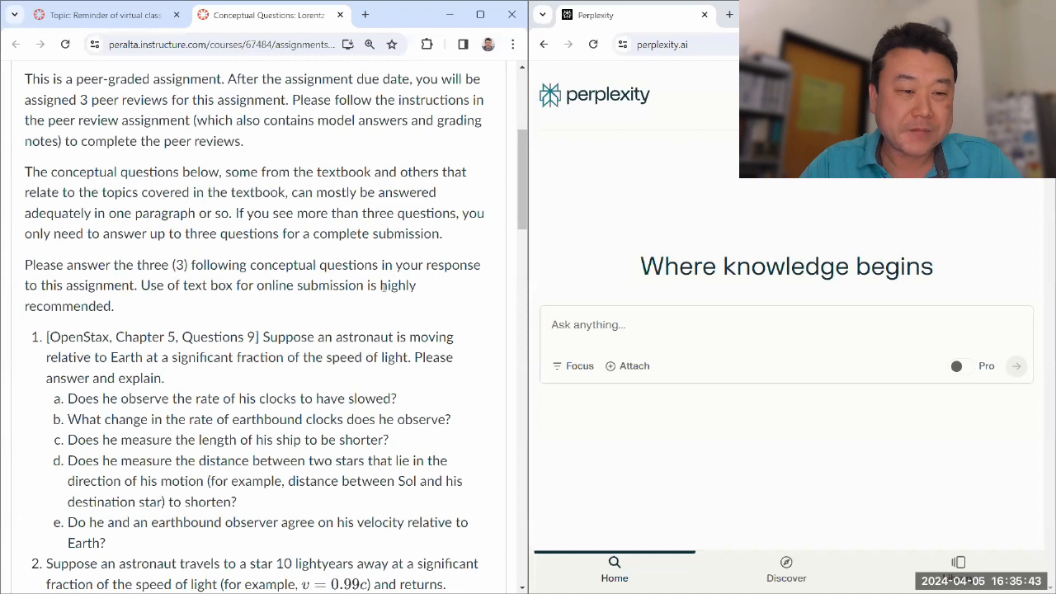
{"action": "scroll", "scroll_direction": "up", "scroll_amount": 3}
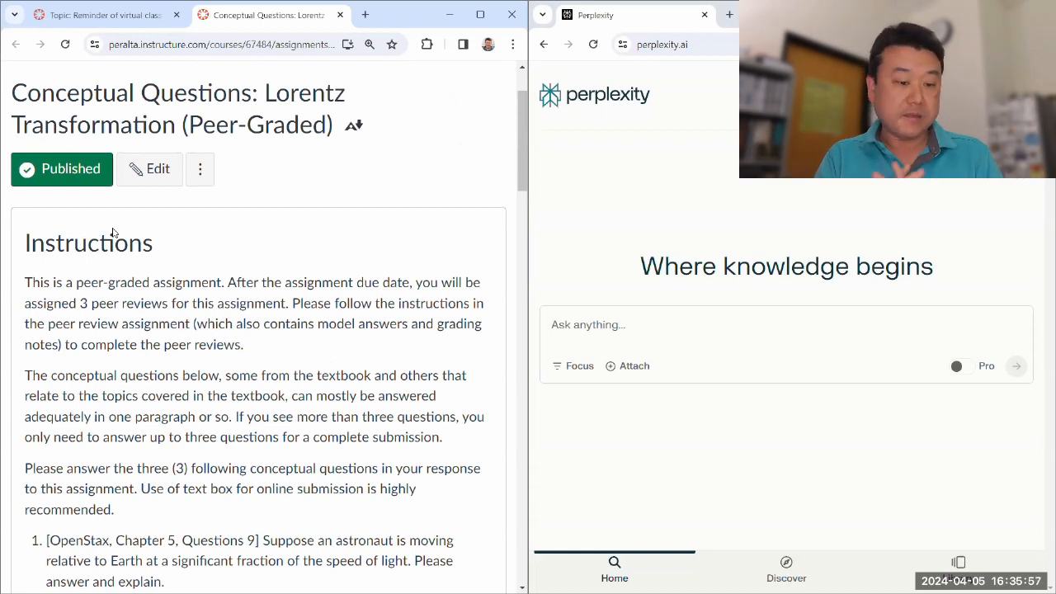
{"action": "scroll", "scroll_direction": "down", "scroll_amount": 3}
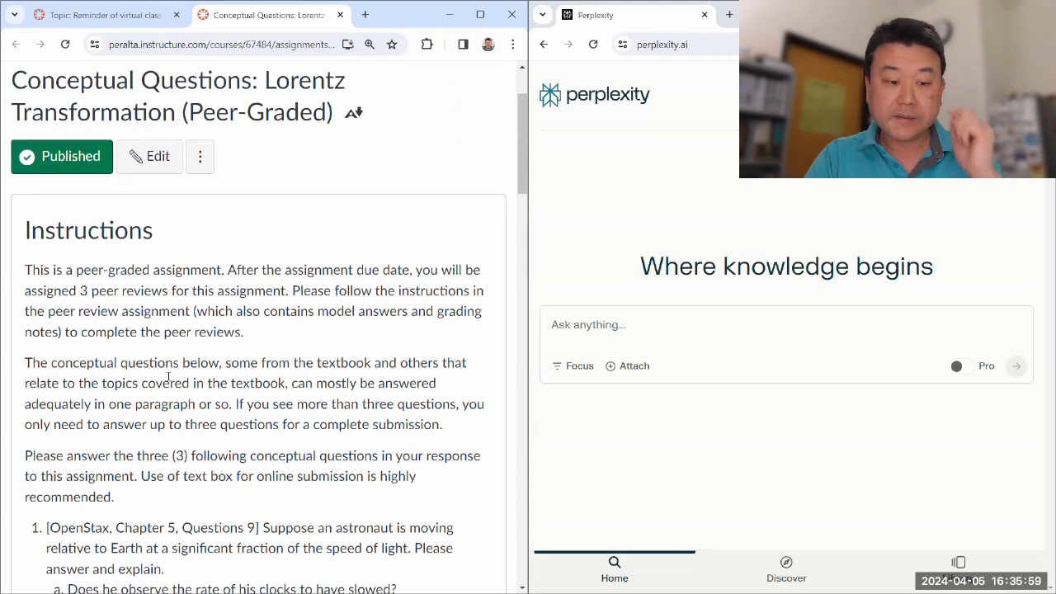
{"action": "scroll", "scroll_direction": "down", "scroll_amount": 3}
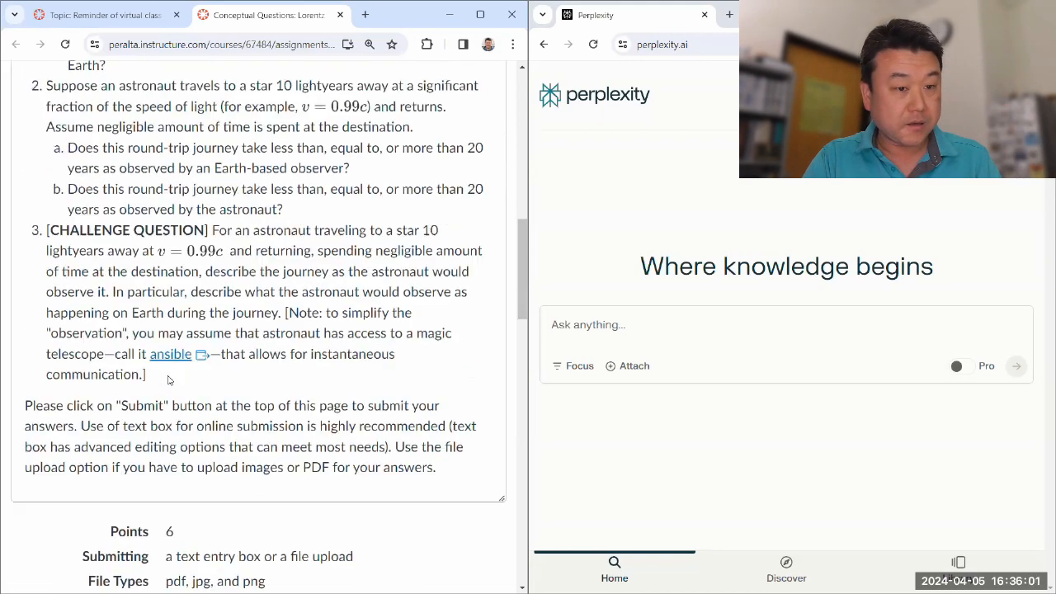
{"action": "scroll", "scroll_direction": "up", "scroll_amount": 3}
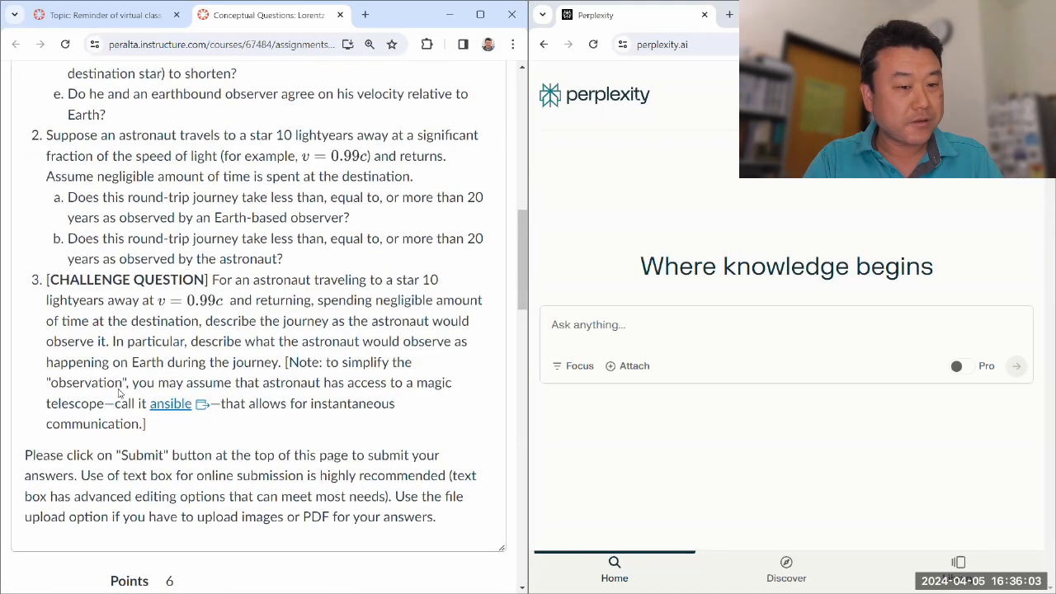
{"action": "scroll", "scroll_direction": "up", "scroll_amount": 3}
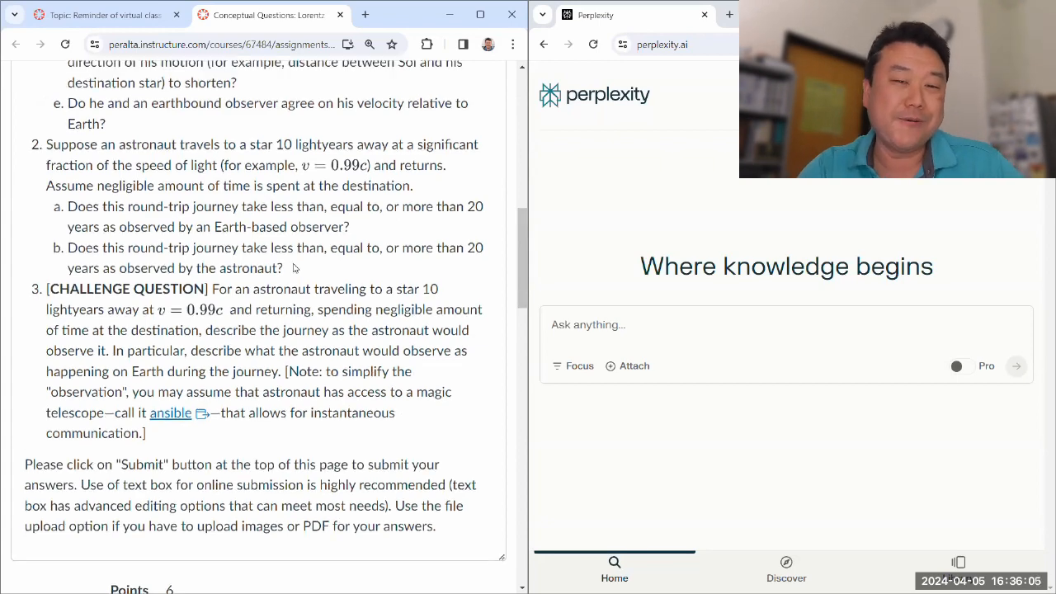
{"action": "scroll", "scroll_direction": "up", "scroll_amount": 3}
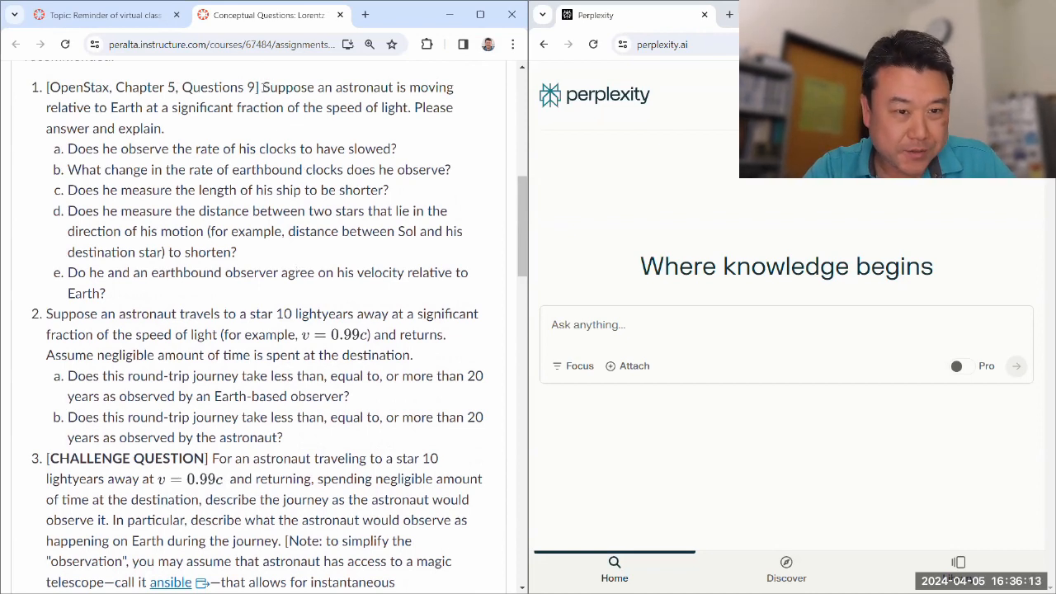
Copy question 1 on the fast-moving astronaut from Canvas and submit it as a Perplexity Pro search.
{"action": "left_click_drag", "start_coordinate": [262, 86], "coordinate": [294, 313]}
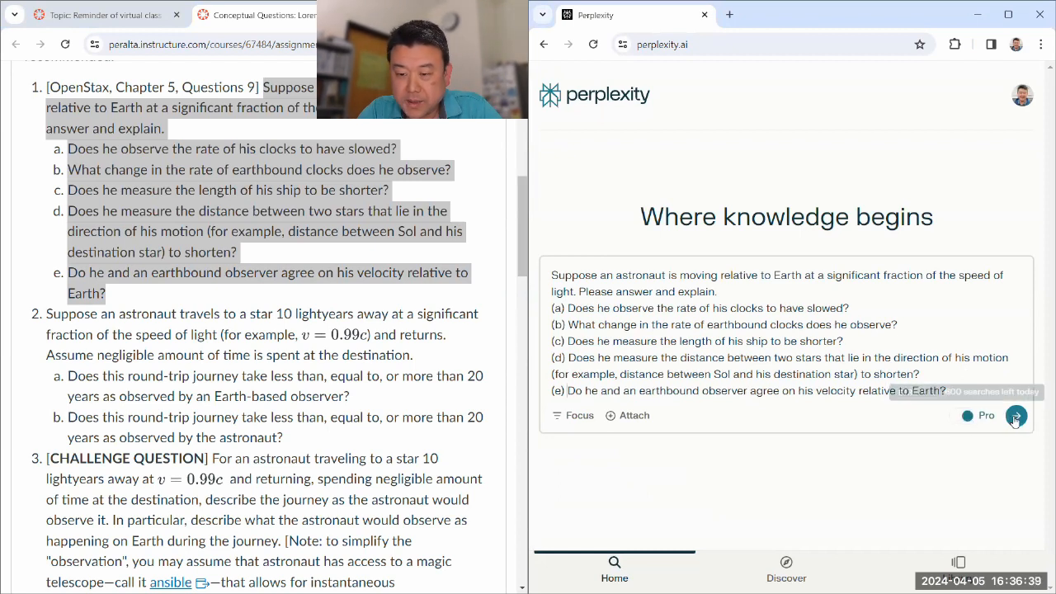
{"action": "left_click", "coordinate": [1017, 416]}
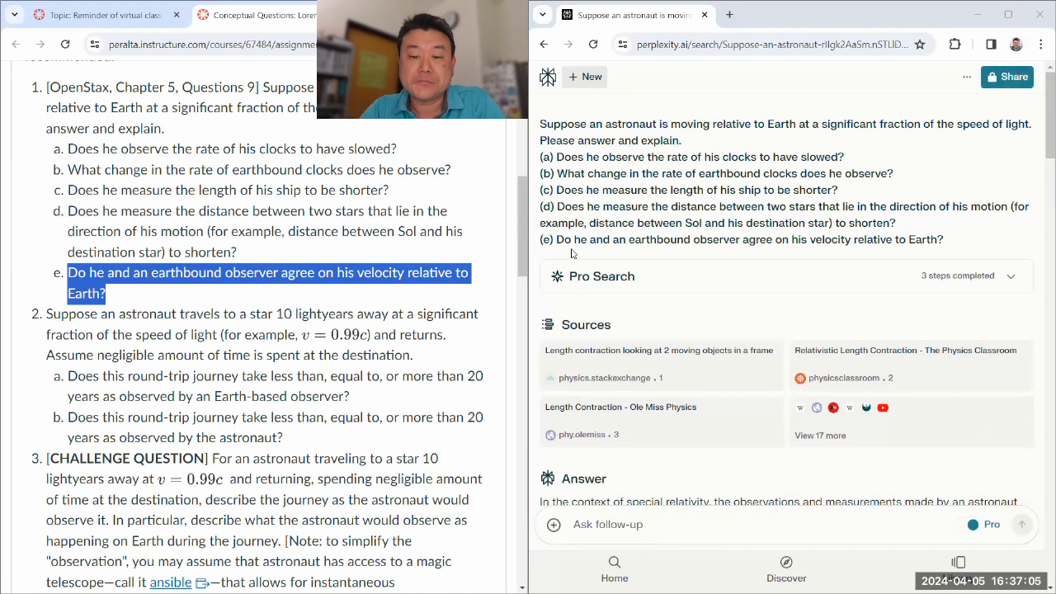
Scroll through the astronaut answer and open its cited Lumen Learning Length Contraction source.
{"action": "scroll", "scroll_direction": "down", "scroll_amount": 3}
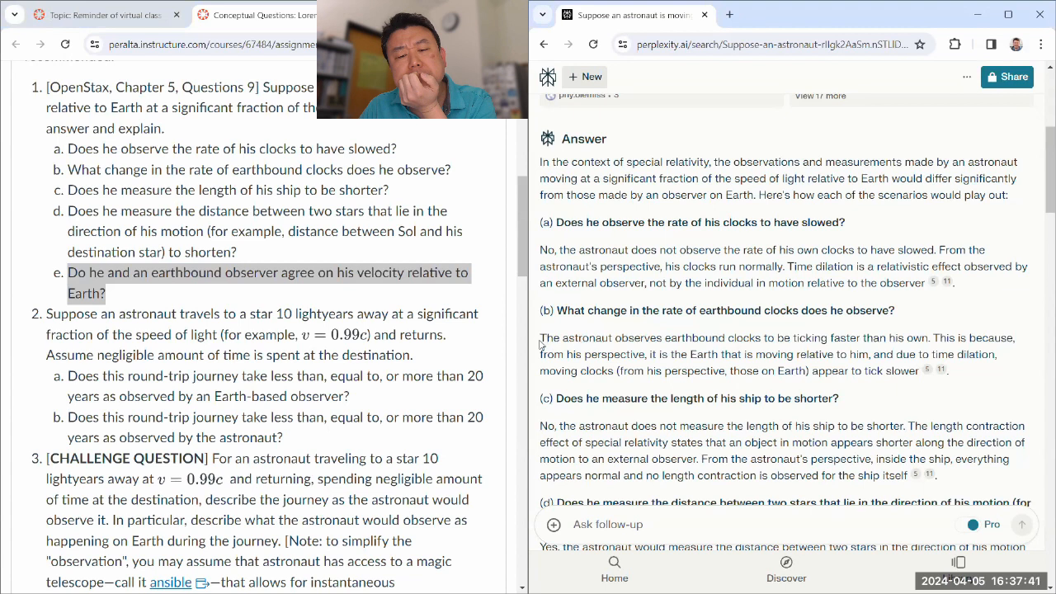
{"action": "left_click_drag", "start_coordinate": [541, 336], "coordinate": [927, 337]}
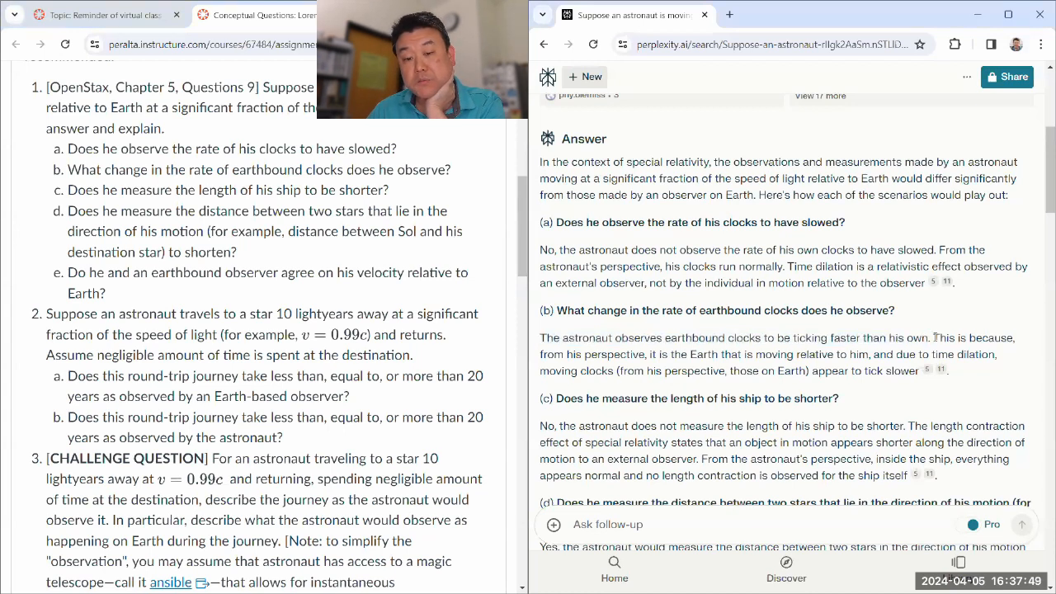
{"action": "left_click_drag", "start_coordinate": [934, 337], "coordinate": [921, 370]}
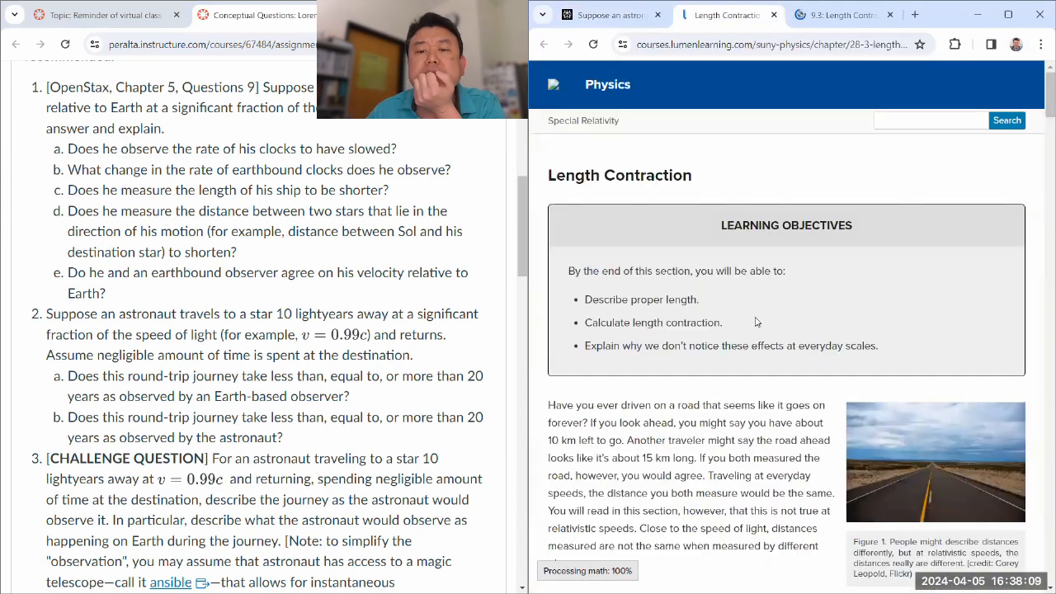
Read the Lumen Learning length contraction page to its end, check the LibreTexts 9.3 source, and return to Perplexity.
{"action": "scroll", "scroll_direction": "down", "scroll_amount": 3}
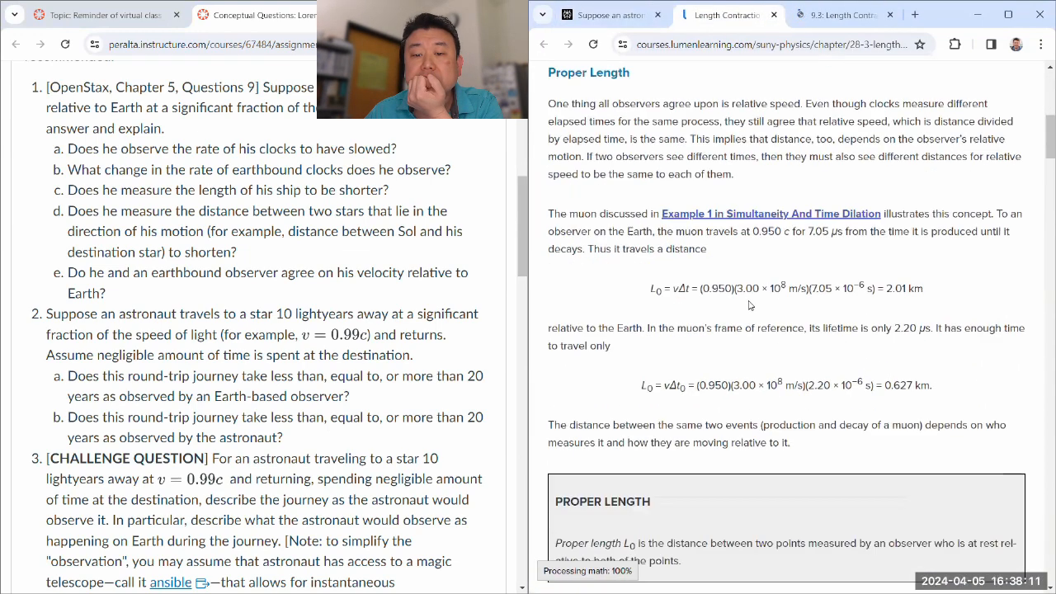
{"action": "scroll", "scroll_direction": "down", "scroll_amount": 3}
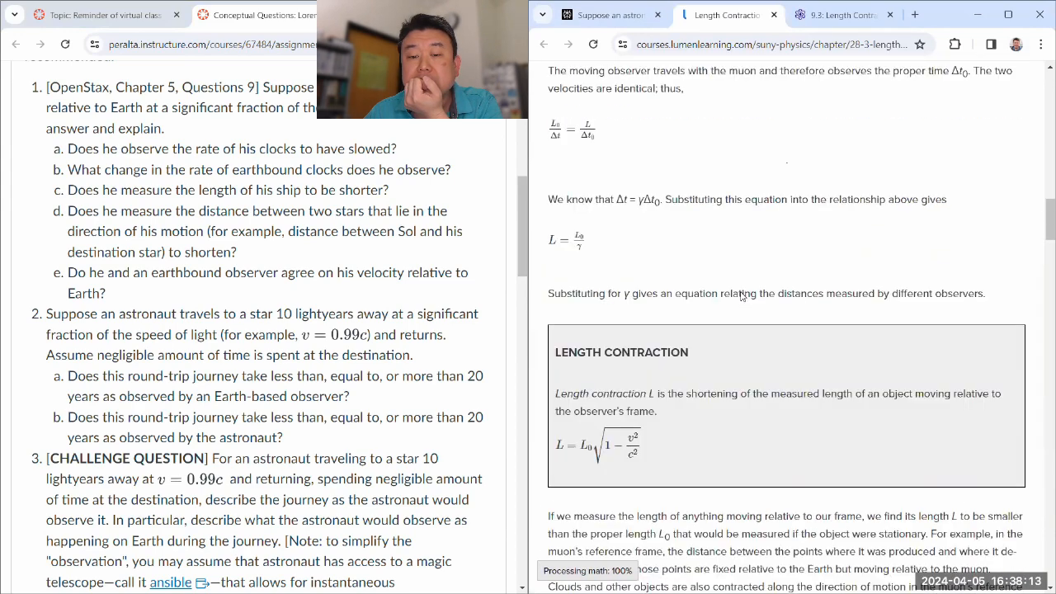
{"action": "scroll", "scroll_direction": "down", "scroll_amount": 3}
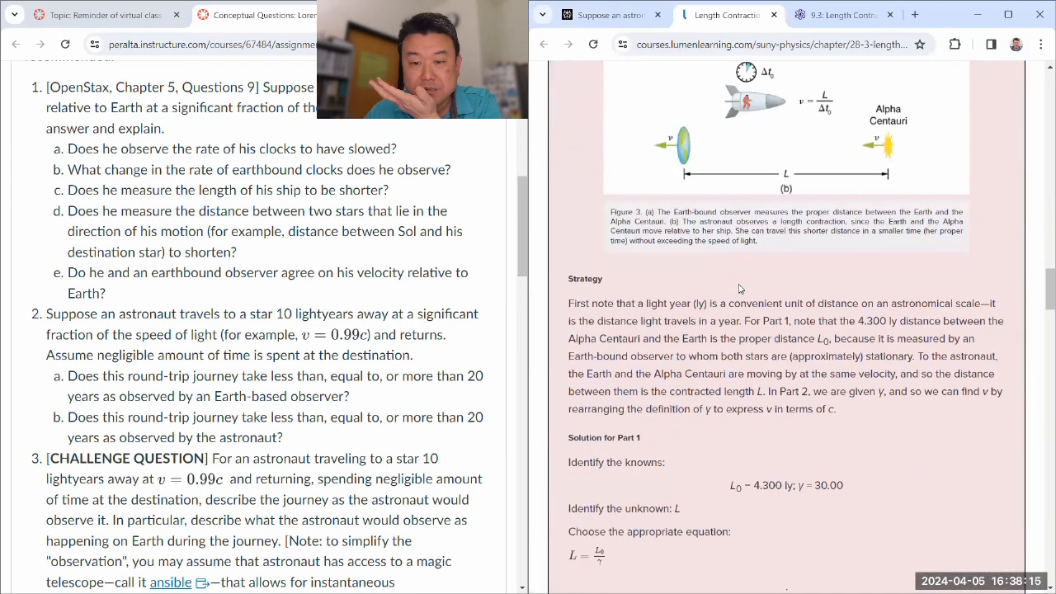
{"action": "scroll", "scroll_direction": "down", "scroll_amount": 3}
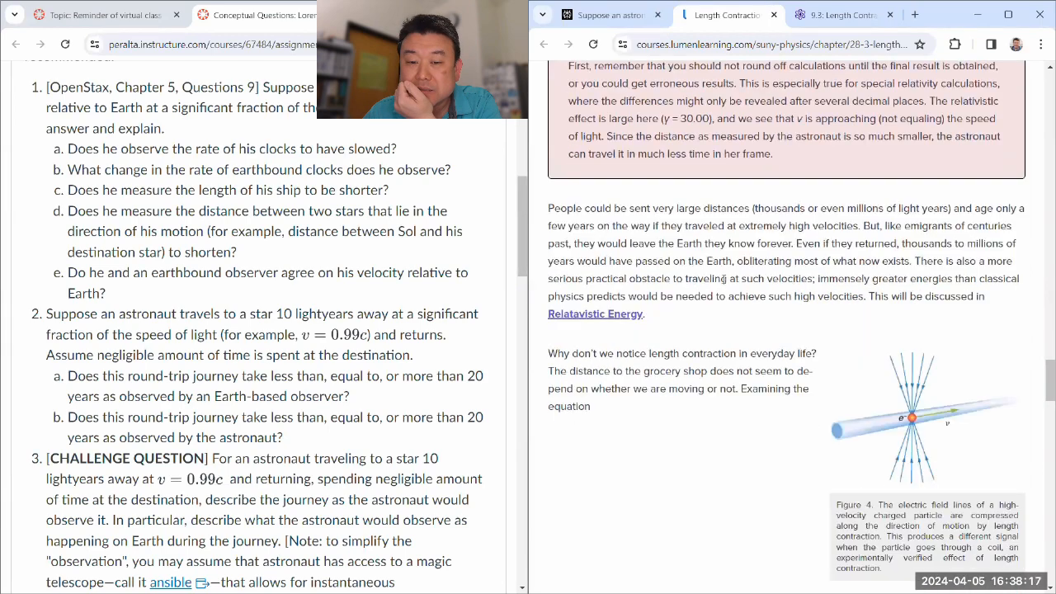
{"action": "scroll", "scroll_direction": "down", "scroll_amount": 3}
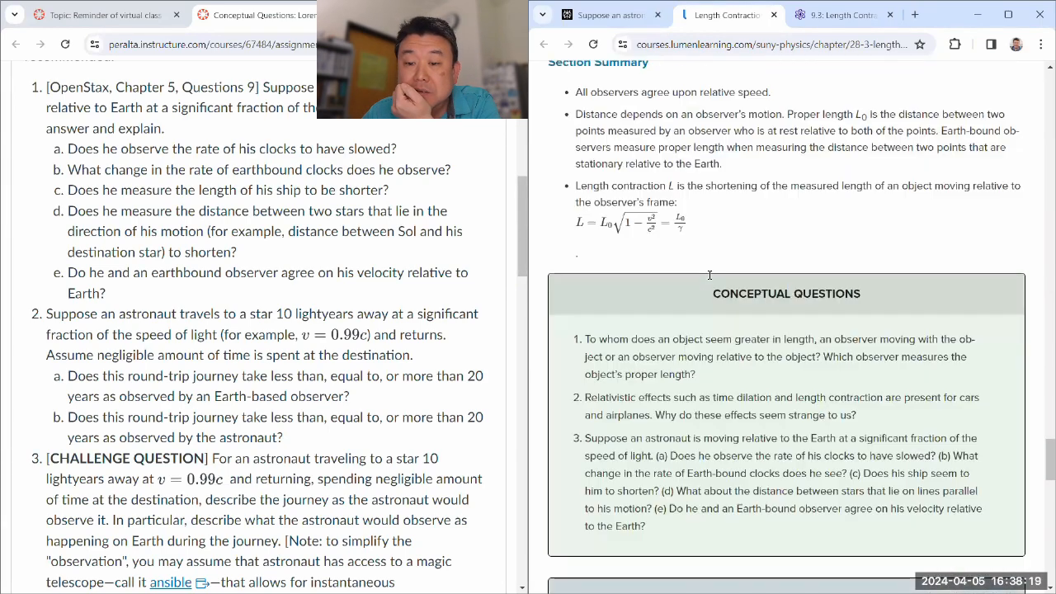
{"action": "scroll", "scroll_direction": "down", "scroll_amount": 3}
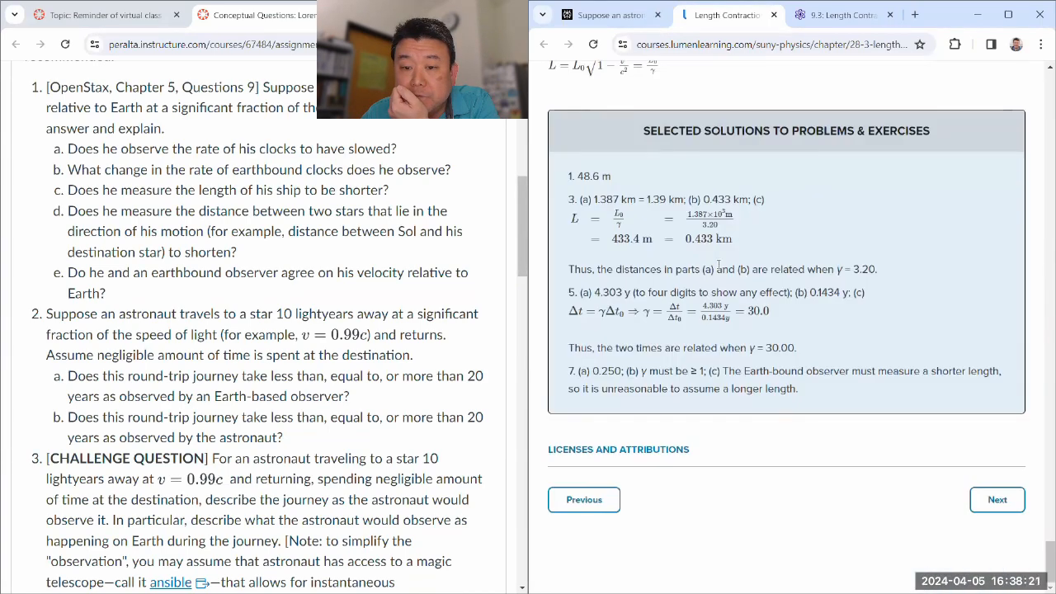
{"action": "left_click", "coordinate": [842, 14]}
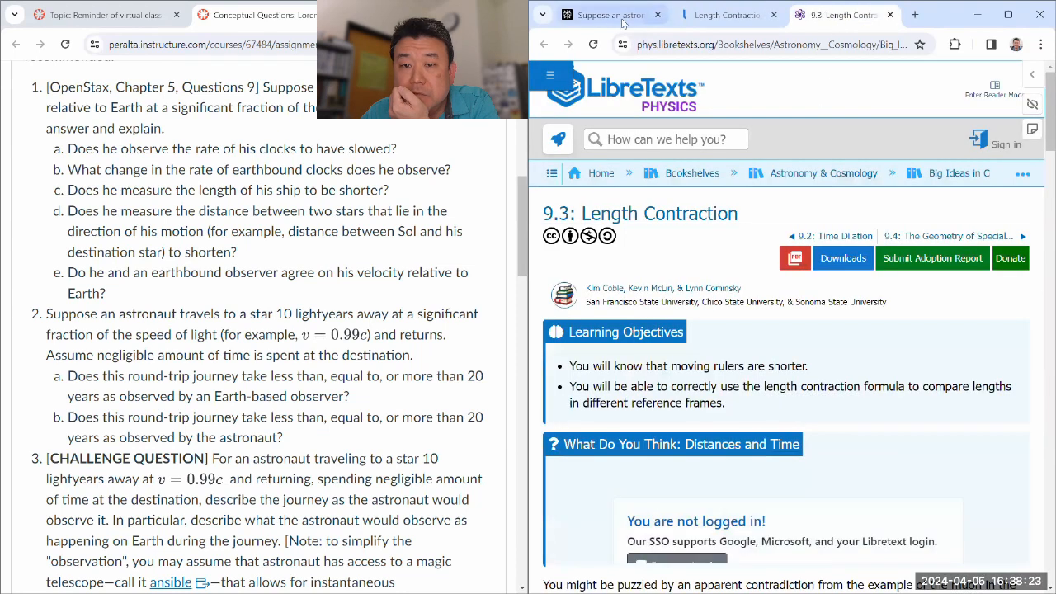
{"action": "left_click", "coordinate": [607, 15]}
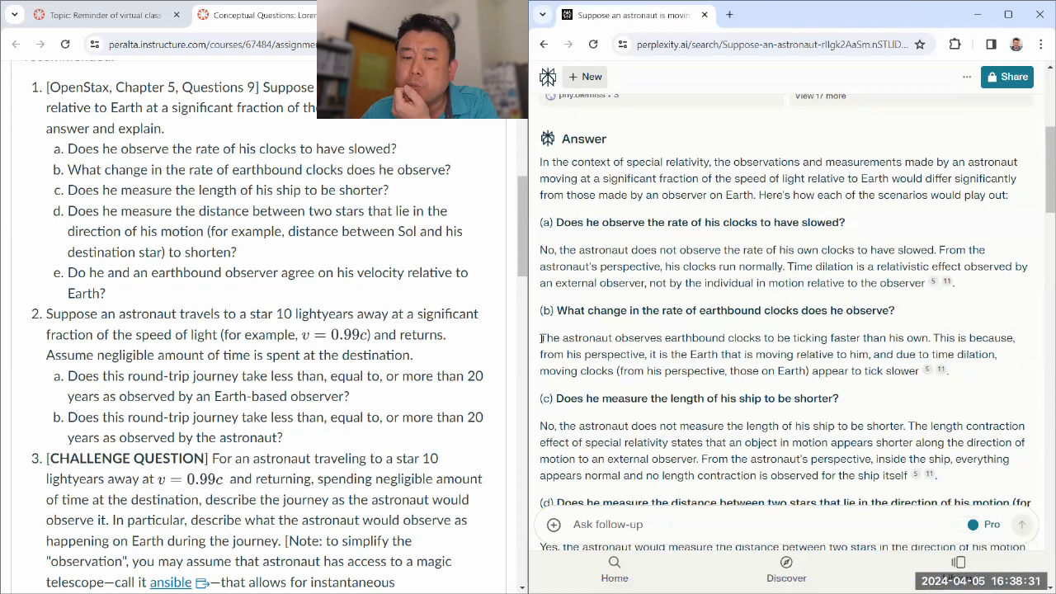
{"action": "left_click_drag", "start_coordinate": [541, 337], "coordinate": [927, 337]}
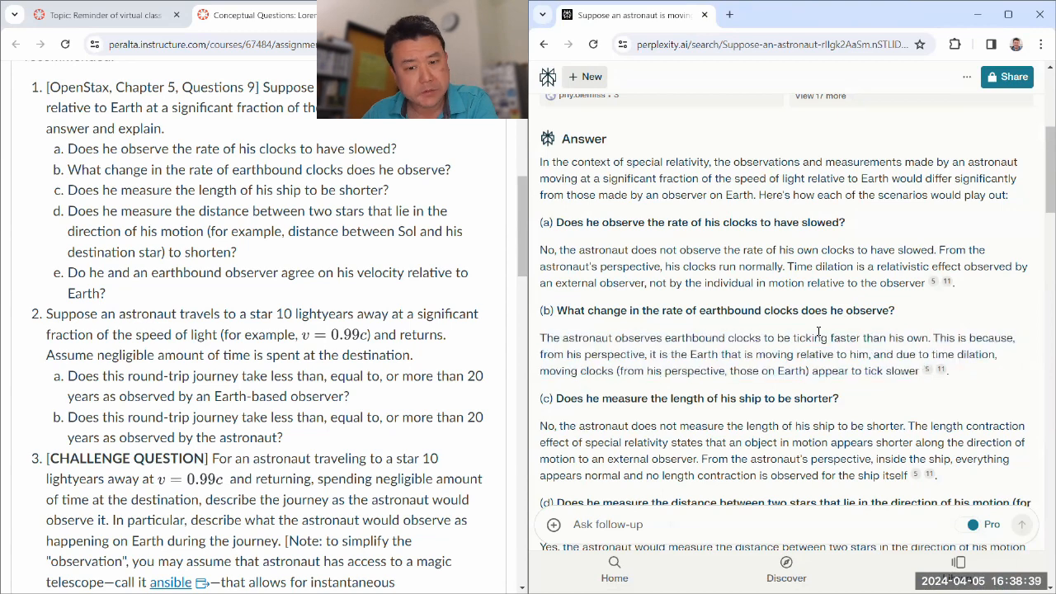
{"action": "scroll", "scroll_direction": "down", "scroll_amount": 3}
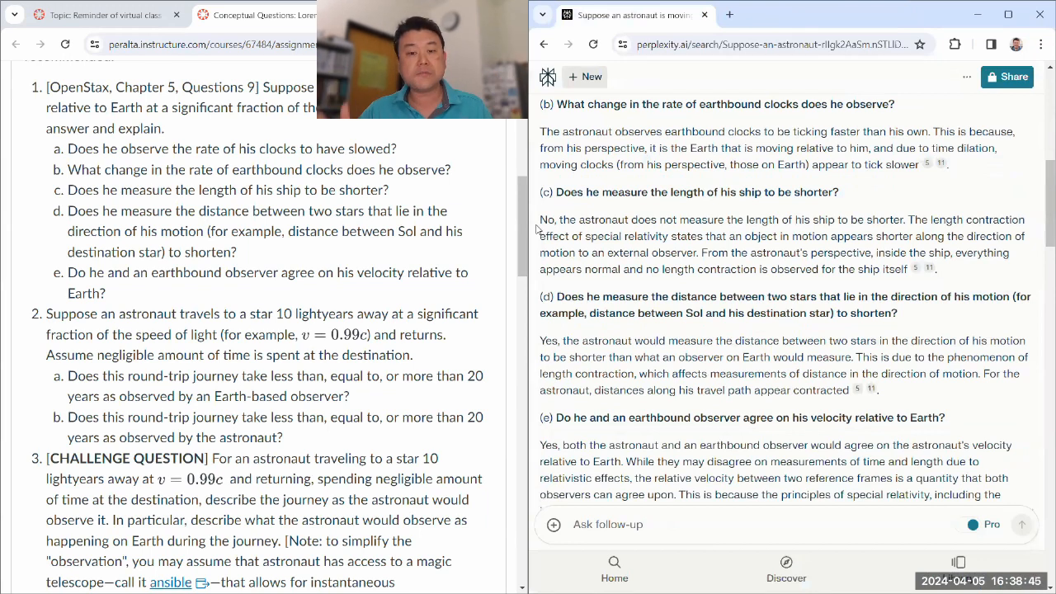
{"action": "mouse_move", "coordinate": [799, 282]}
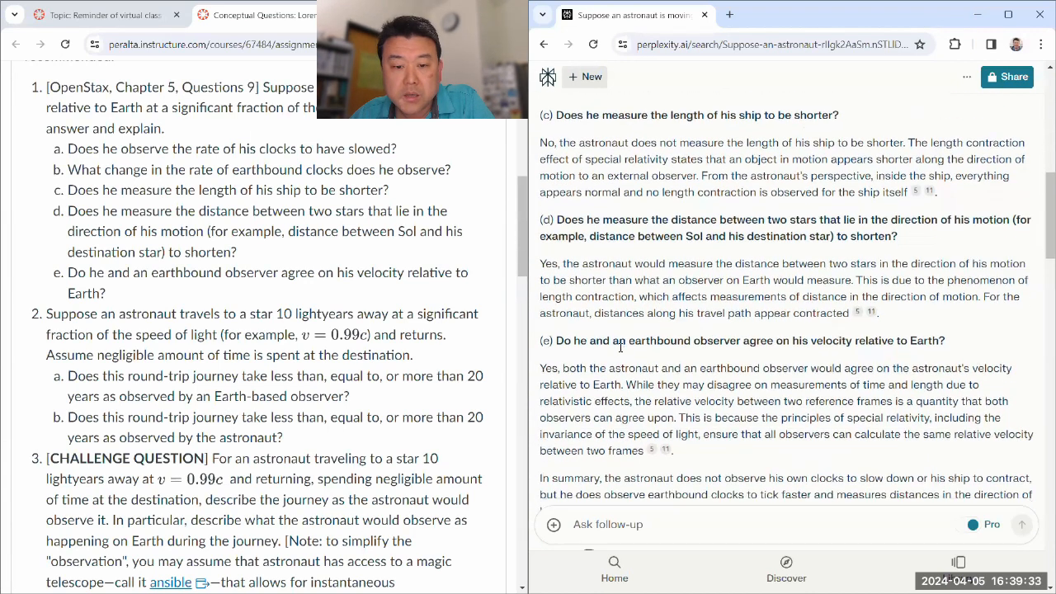
Scroll through the rest of the answer, highlighting the relative-velocity sentence and earthbound-clock question, down to Related.
{"action": "scroll", "scroll_direction": "down", "scroll_amount": 3}
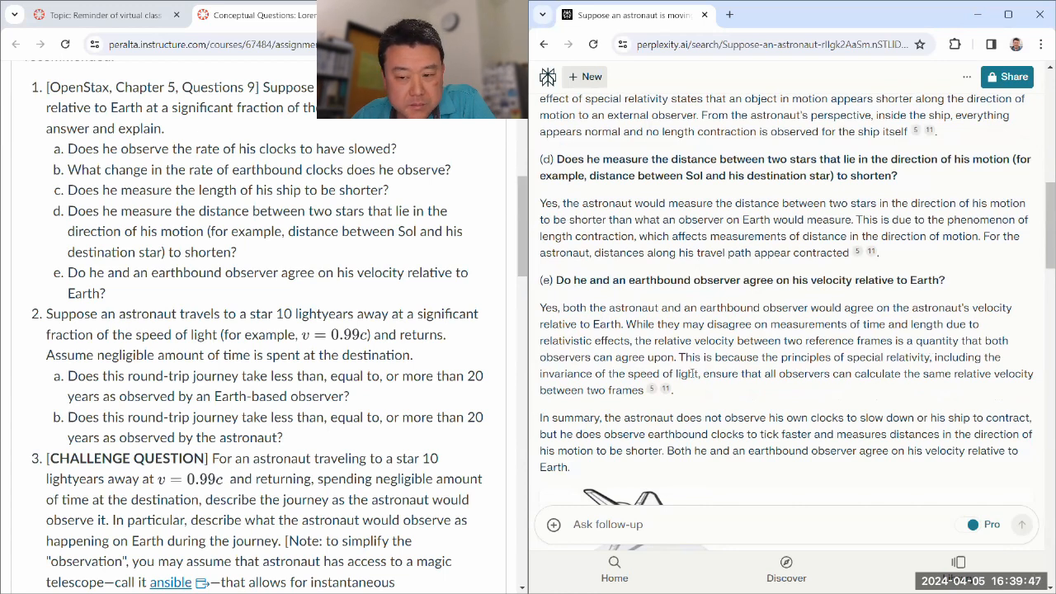
{"action": "left_click_drag", "start_coordinate": [705, 373], "coordinate": [668, 390]}
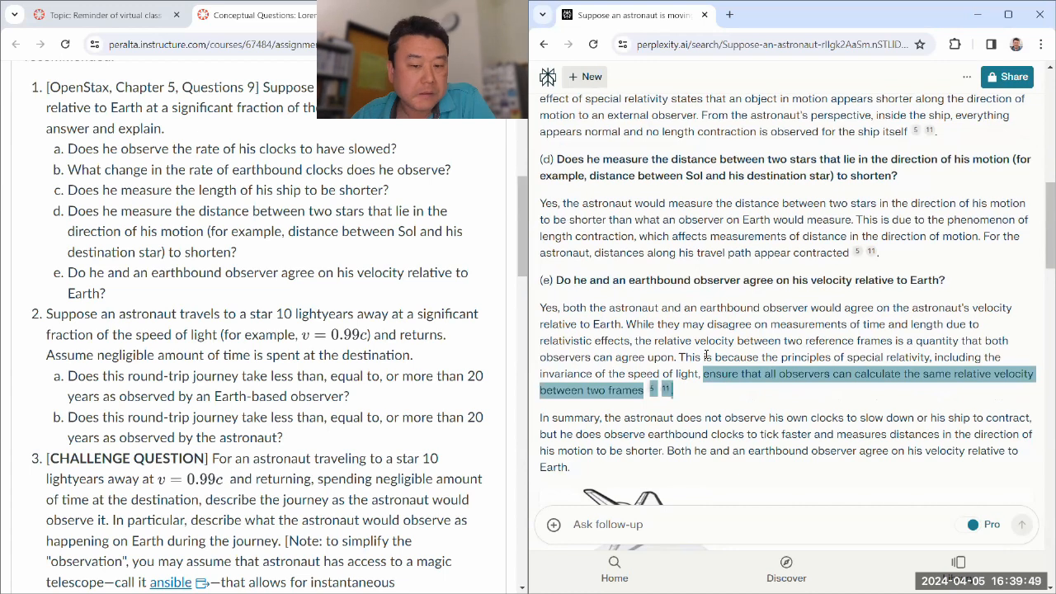
{"action": "scroll", "scroll_direction": "down", "scroll_amount": 3}
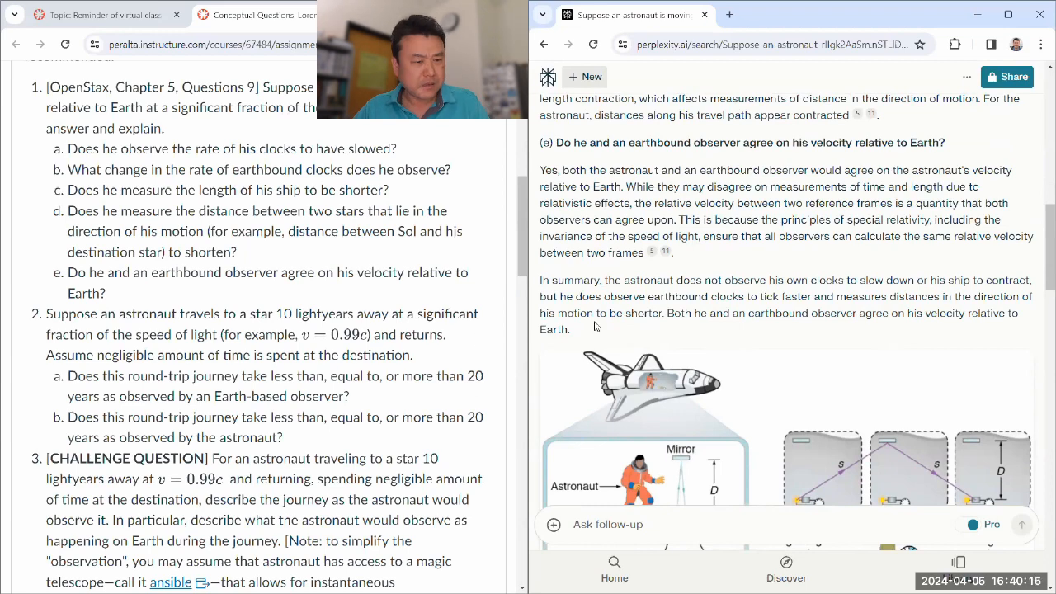
{"action": "double_click", "coordinate": [259, 170]}
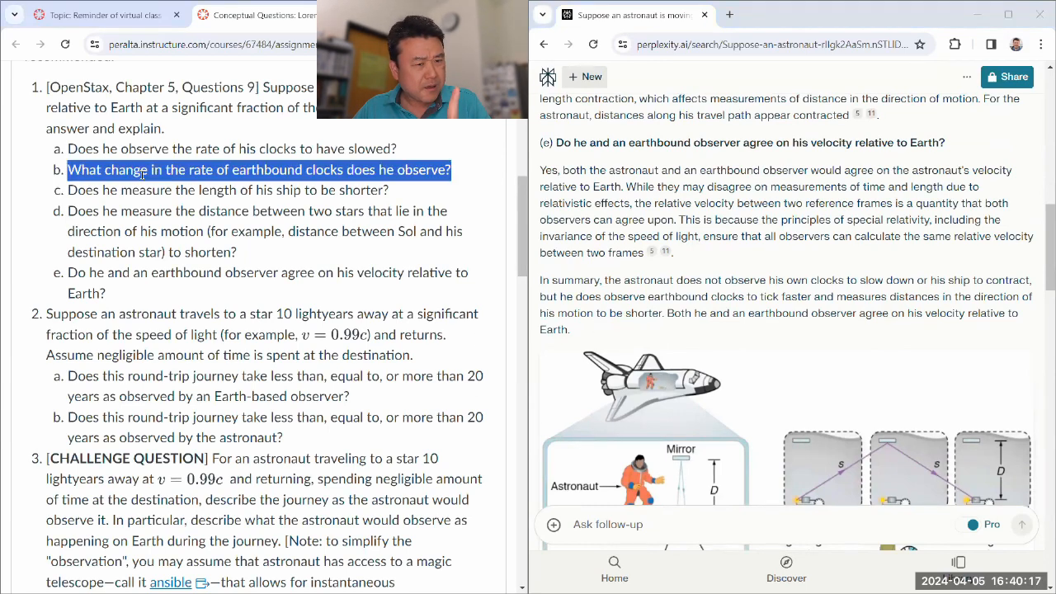
{"action": "scroll", "scroll_direction": "down", "scroll_amount": 3}
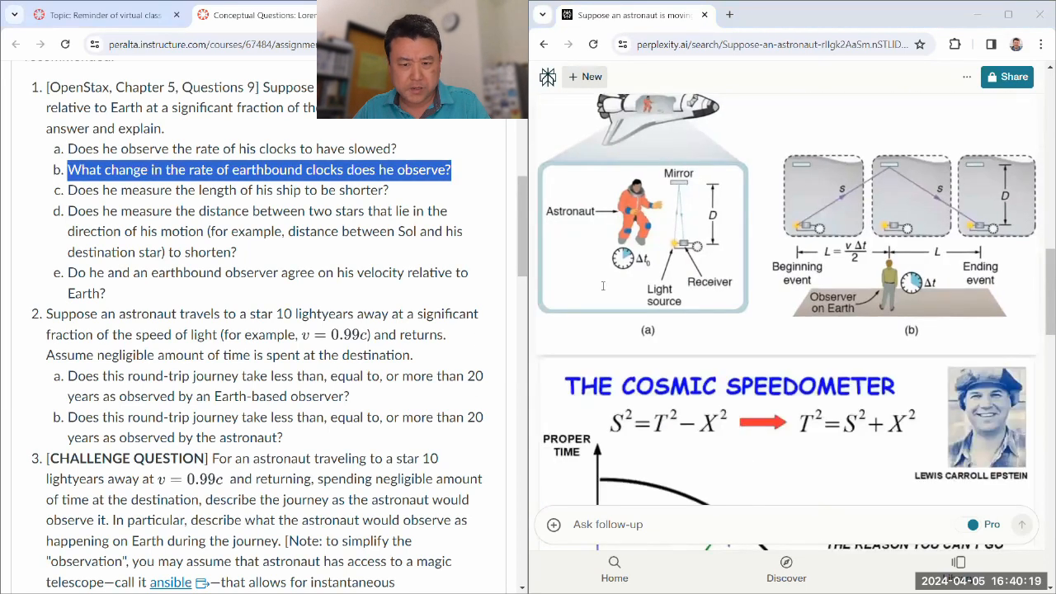
{"action": "scroll", "scroll_direction": "up", "scroll_amount": 3}
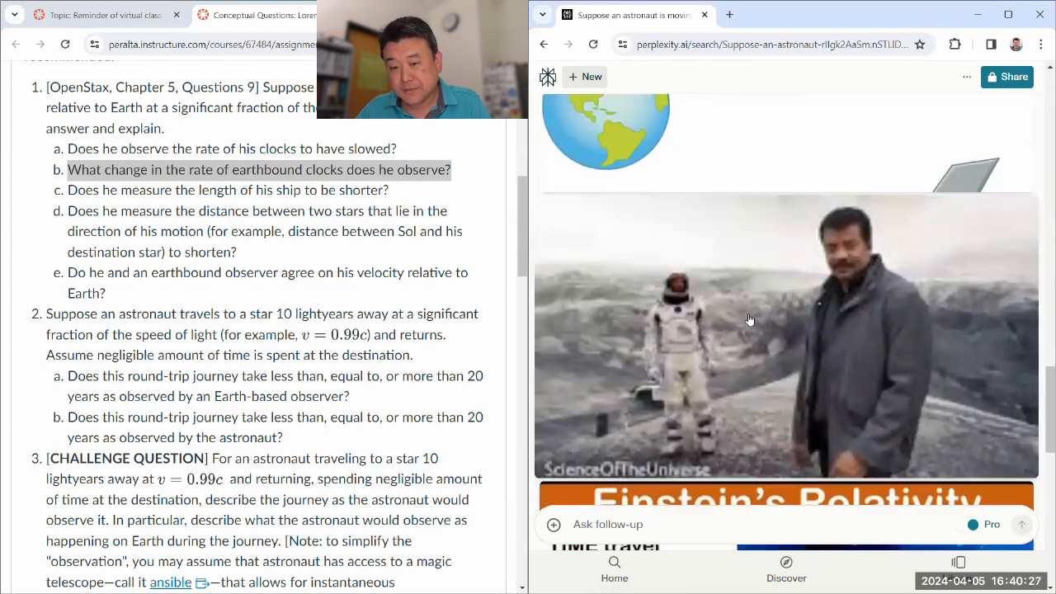
{"action": "scroll", "scroll_direction": "down", "scroll_amount": 3}
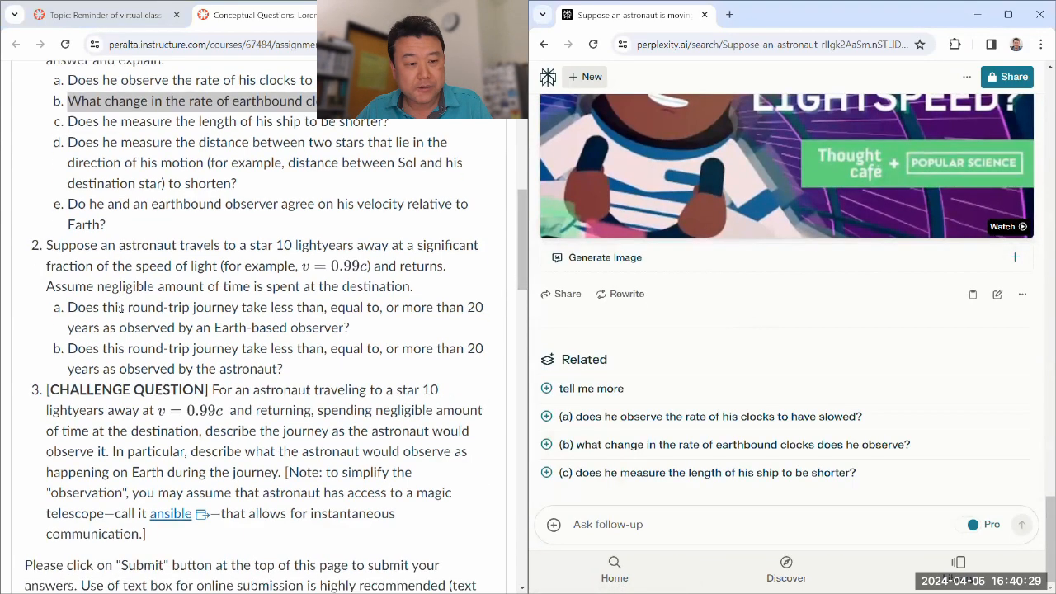
Copy question 2 on the 10-lightyear round trip with parts a and b into Perplexity's Ask follow-up box.
{"action": "left_click_drag", "start_coordinate": [46, 244], "coordinate": [162, 287]}
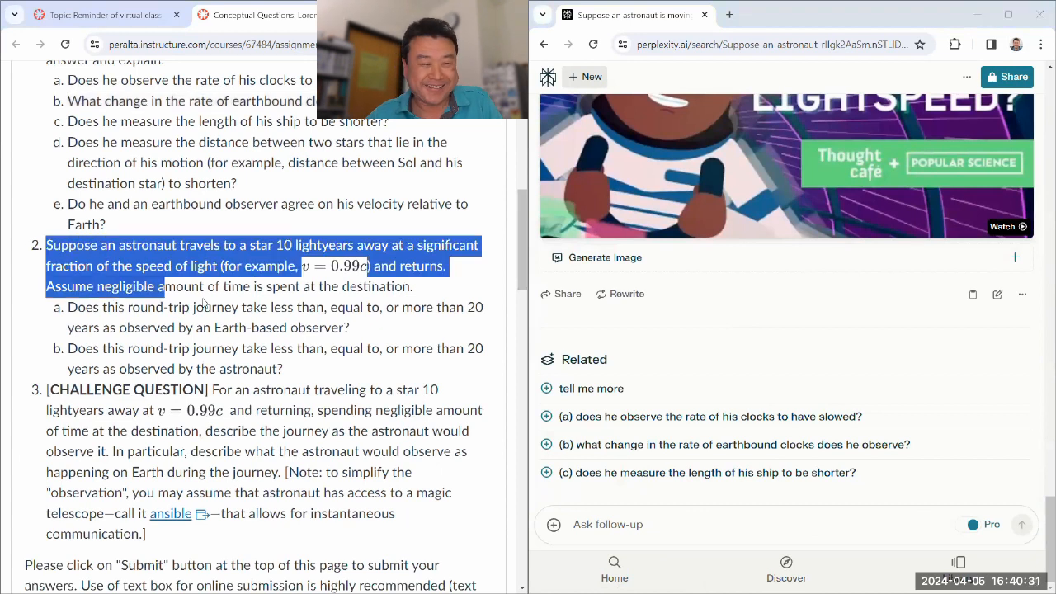
{"action": "left_click_drag", "start_coordinate": [165, 287], "coordinate": [283, 369]}
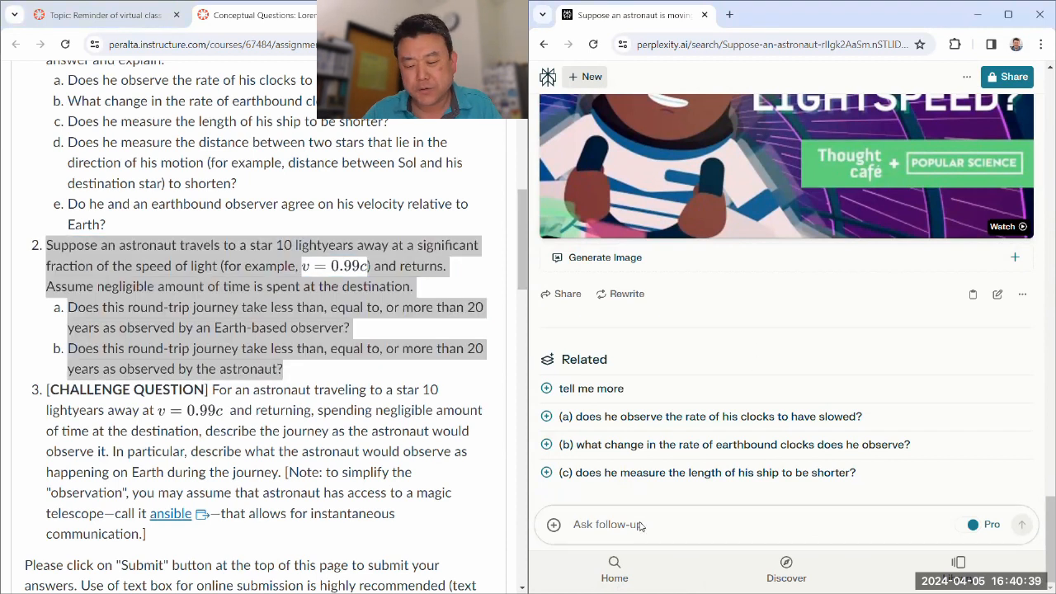
{"action": "left_click", "coordinate": [742, 525]}
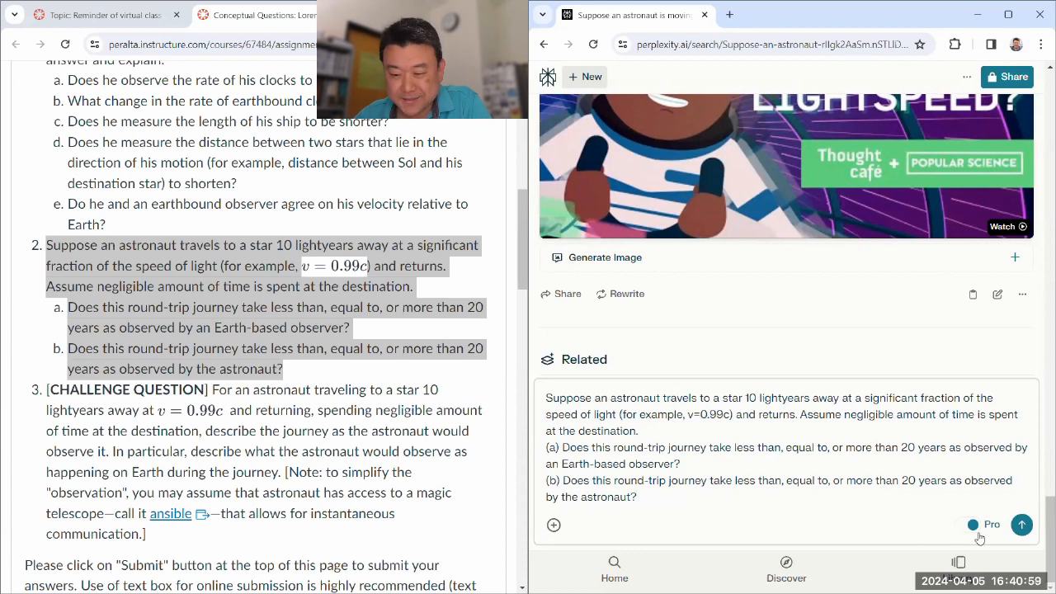
Send the round-trip follow-up and read the answer, highlighting the over-20-years result for the Earth observer.
{"action": "left_click", "coordinate": [1021, 525]}
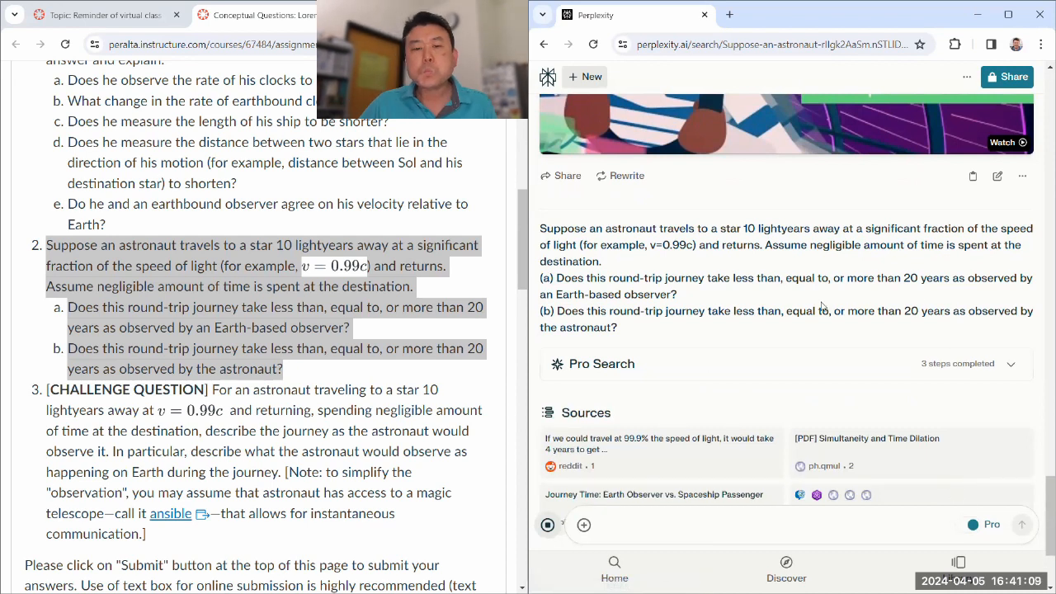
{"action": "scroll", "scroll_direction": "down", "scroll_amount": 3}
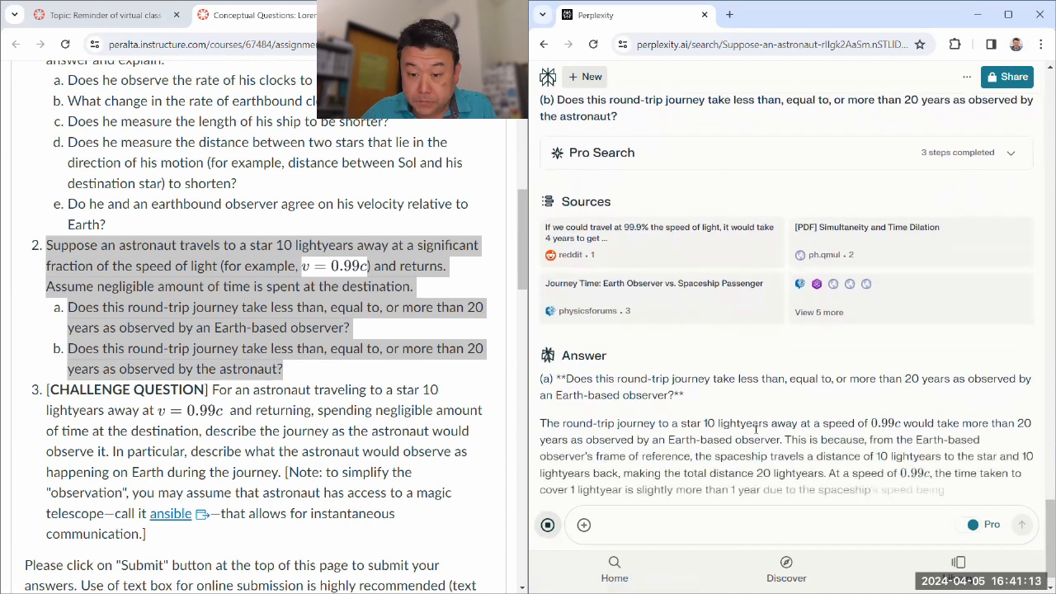
{"action": "scroll", "scroll_direction": "down", "scroll_amount": 3}
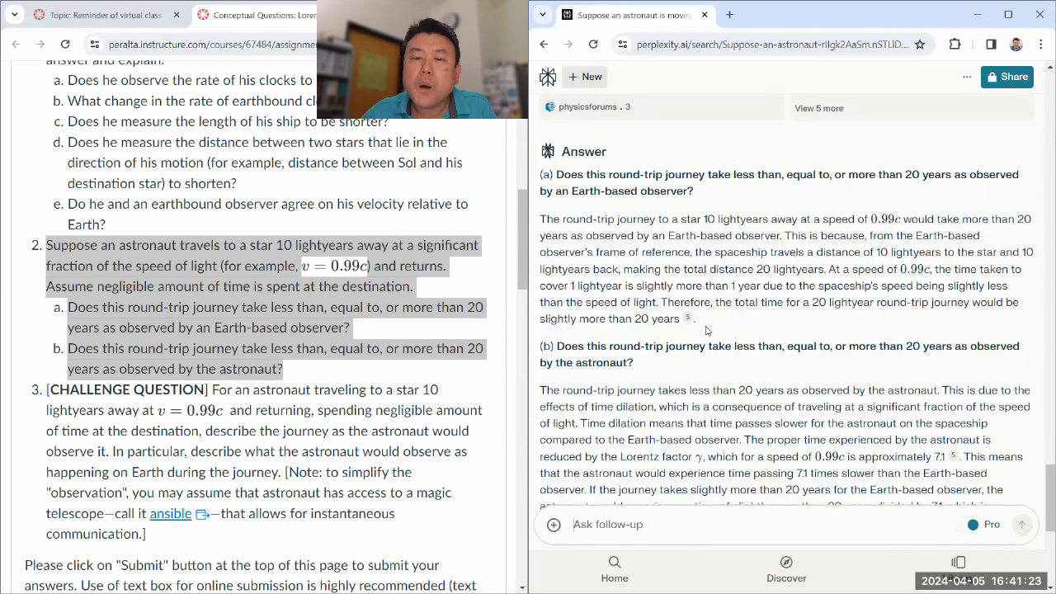
{"action": "left_click_drag", "start_coordinate": [539, 217], "coordinate": [696, 320]}
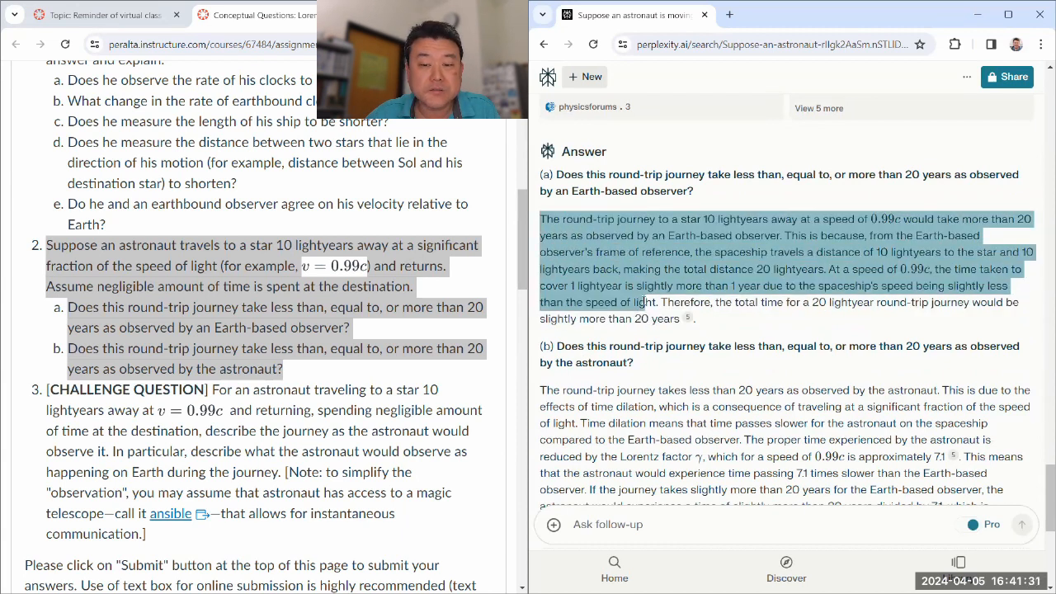
{"action": "scroll", "scroll_direction": "up", "scroll_amount": 3}
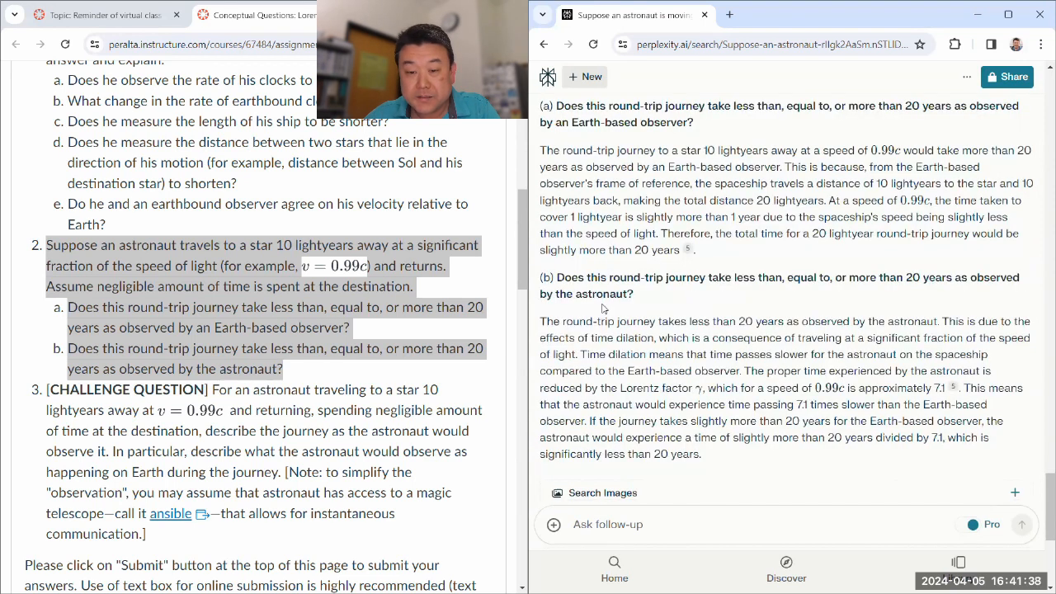
{"action": "mouse_move", "coordinate": [609, 345]}
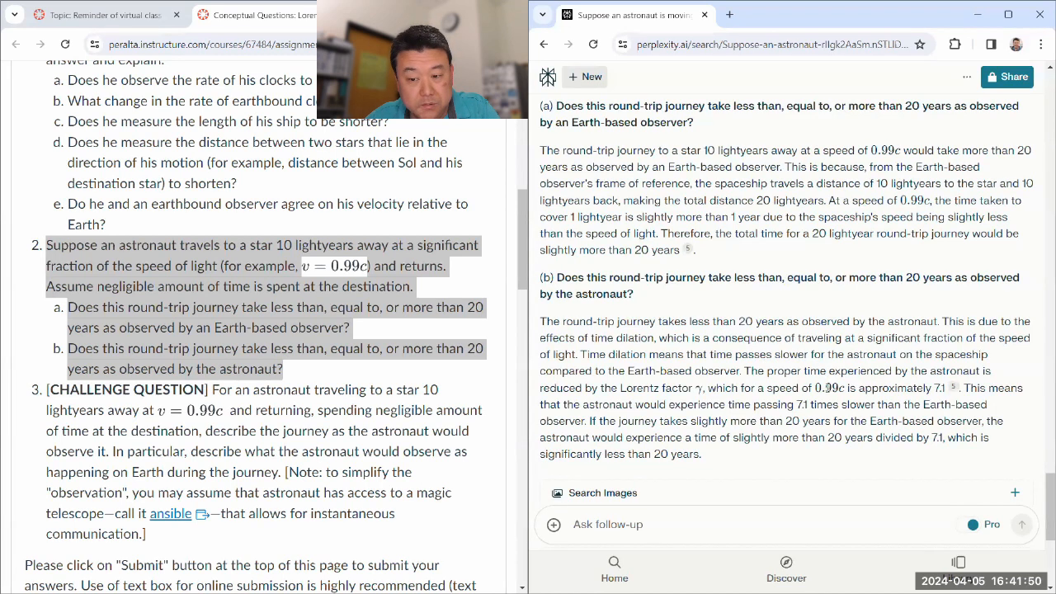
{"action": "scroll", "scroll_direction": "down", "scroll_amount": 3}
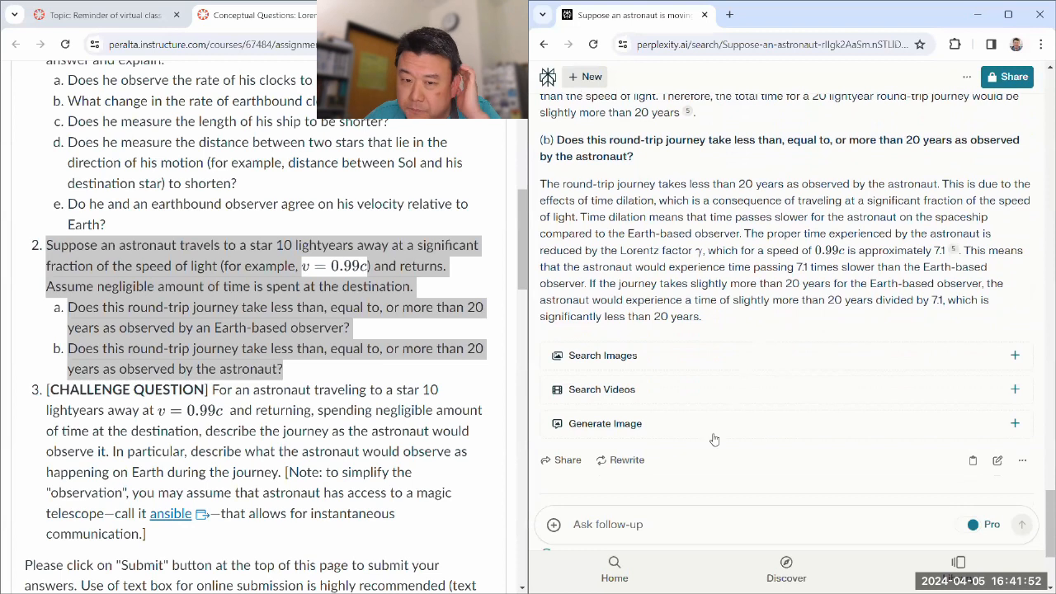
Type a follow-up asking how, from her own perspective, the astronaut spends under 20 years travelling 10 light-years away and back.
{"action": "scroll", "scroll_direction": "down", "scroll_amount": 3}
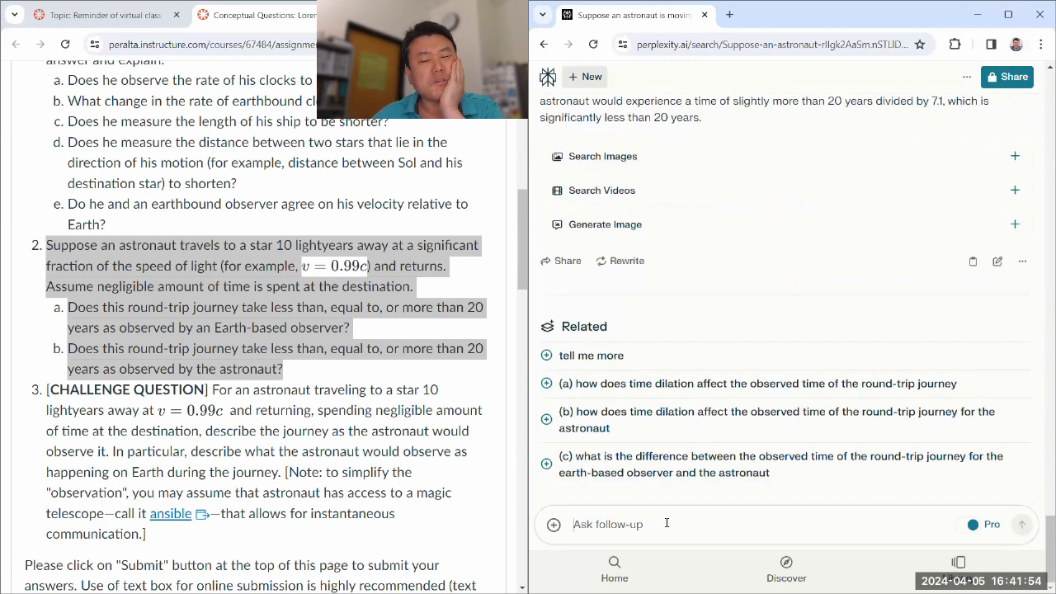
{"action": "type", "text": "But the ast"}
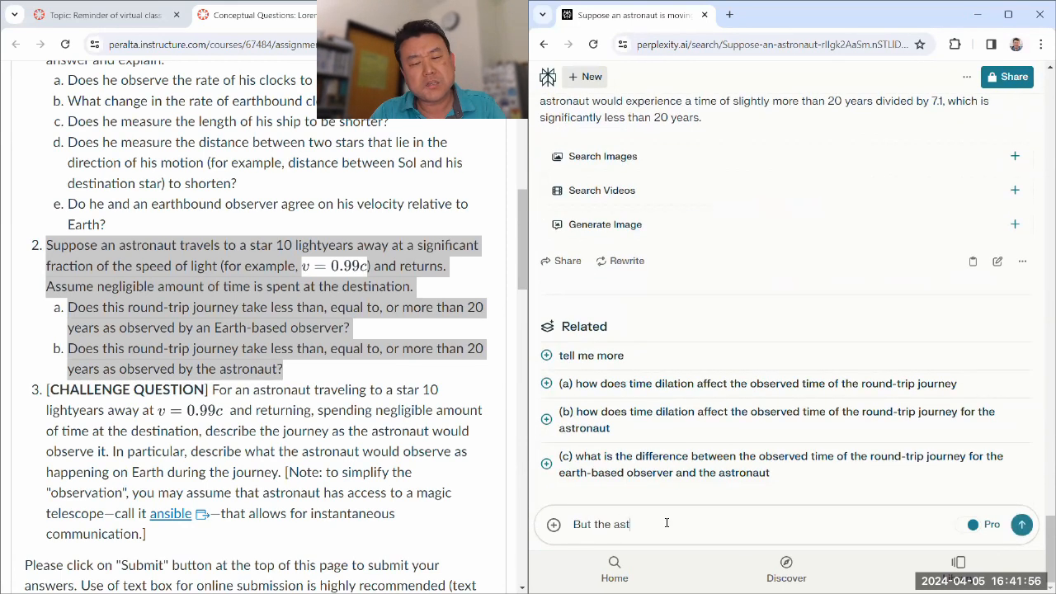
{"action": "type", "text": "ronaut doesn't observe that h"}
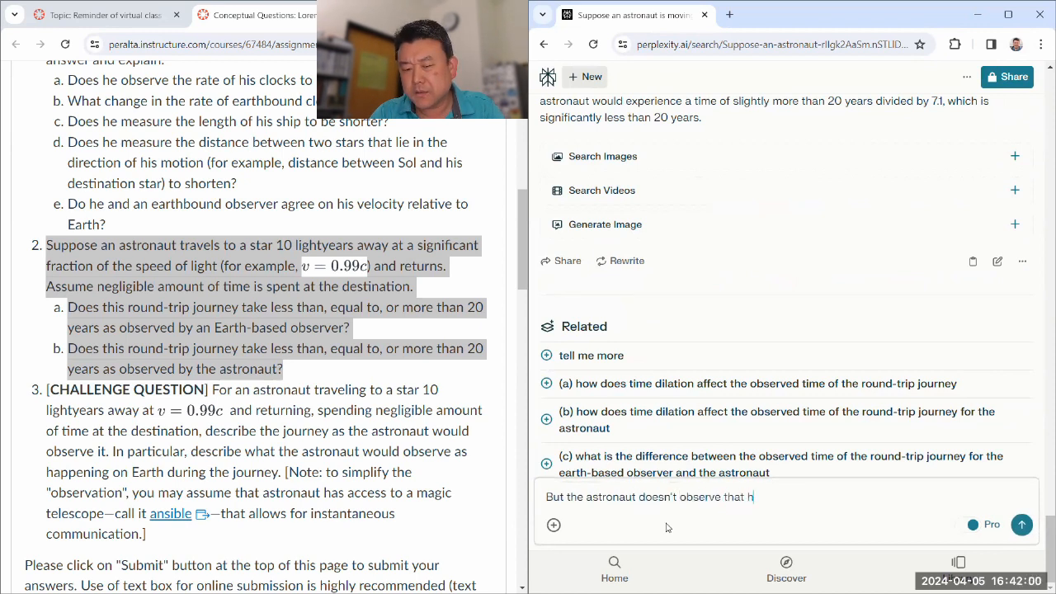
{"action": "type", "text": "is own clocks"}
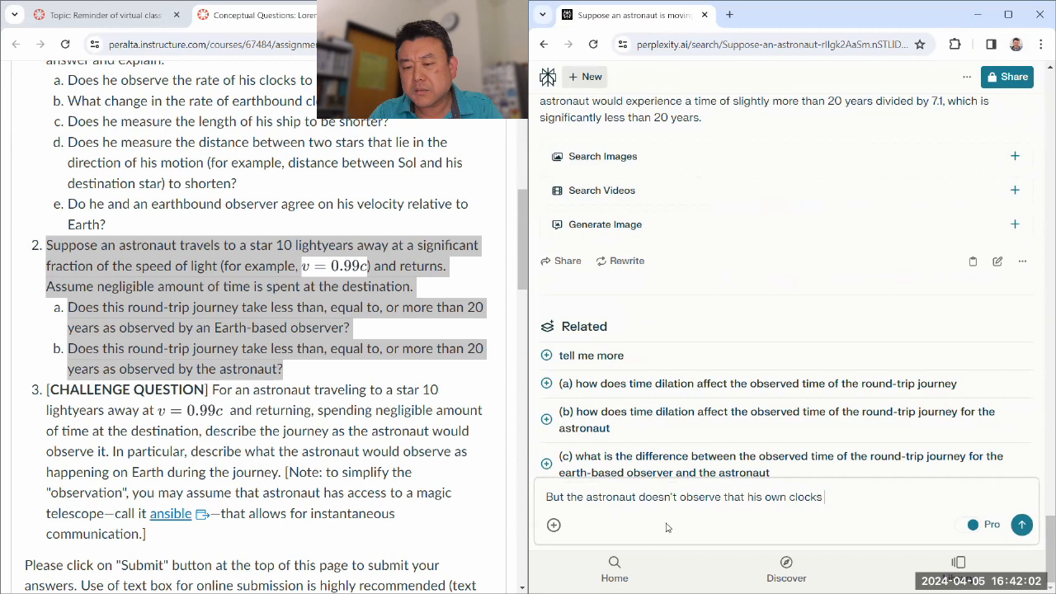
{"action": "type", "text": "have slowed. So, can you explain from the ast"}
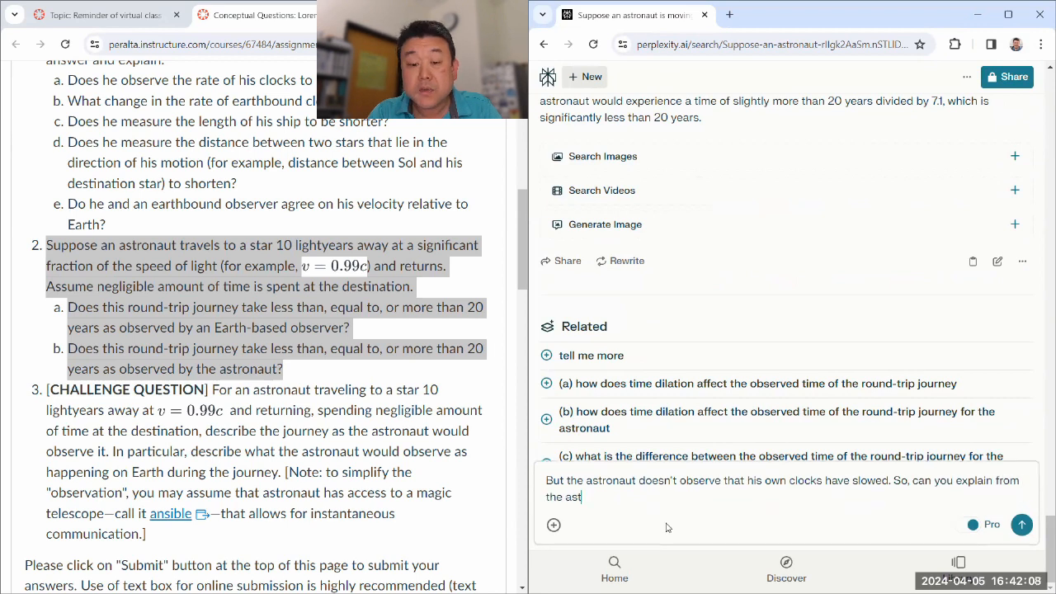
{"action": "type", "text": "ronaut's own perspective h"}
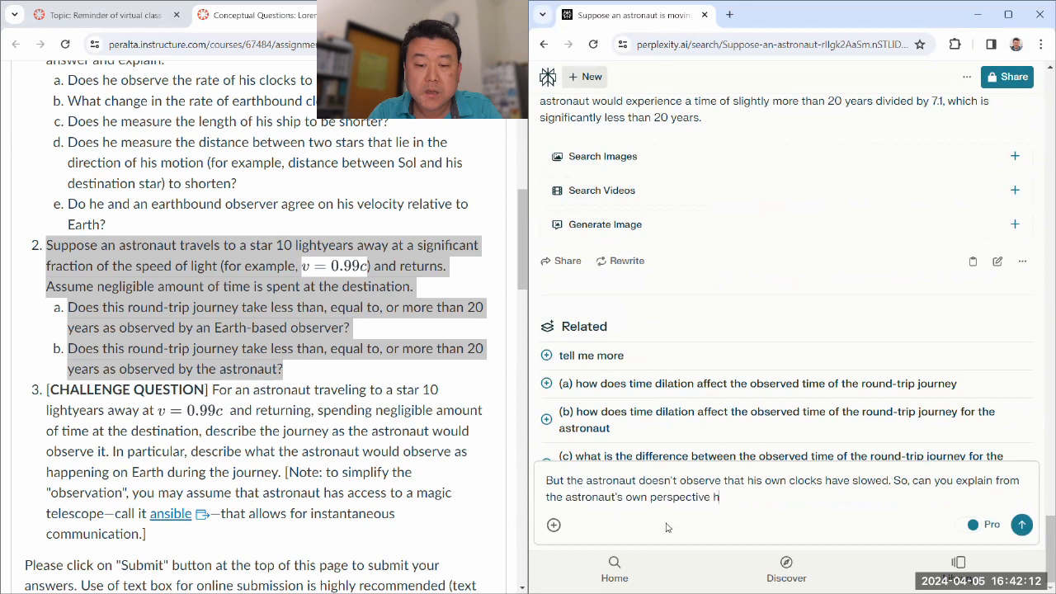
{"action": "type", "text": "ow"}
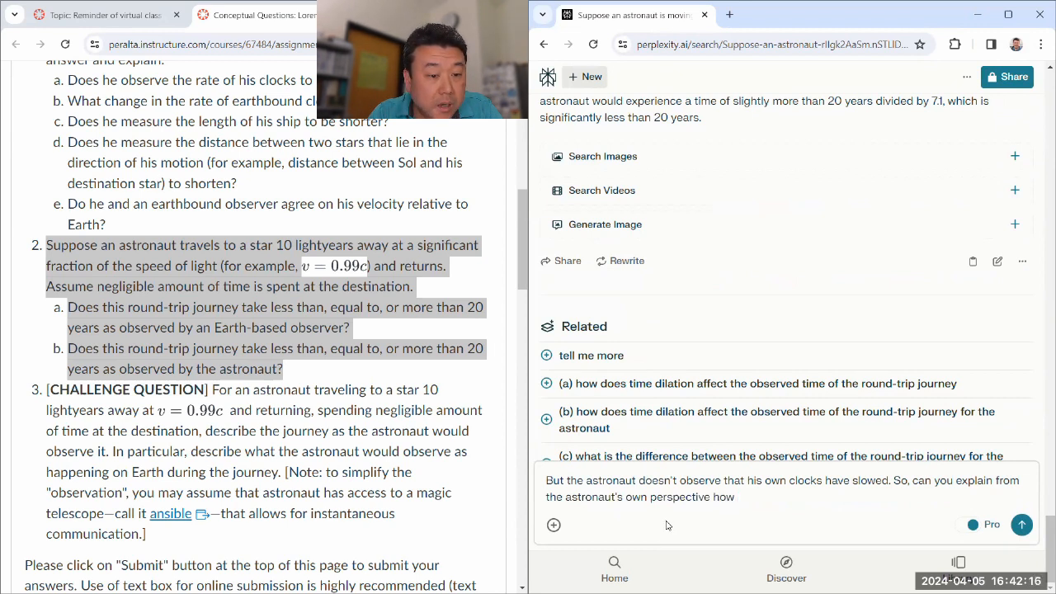
{"action": "type", "text": "she"}
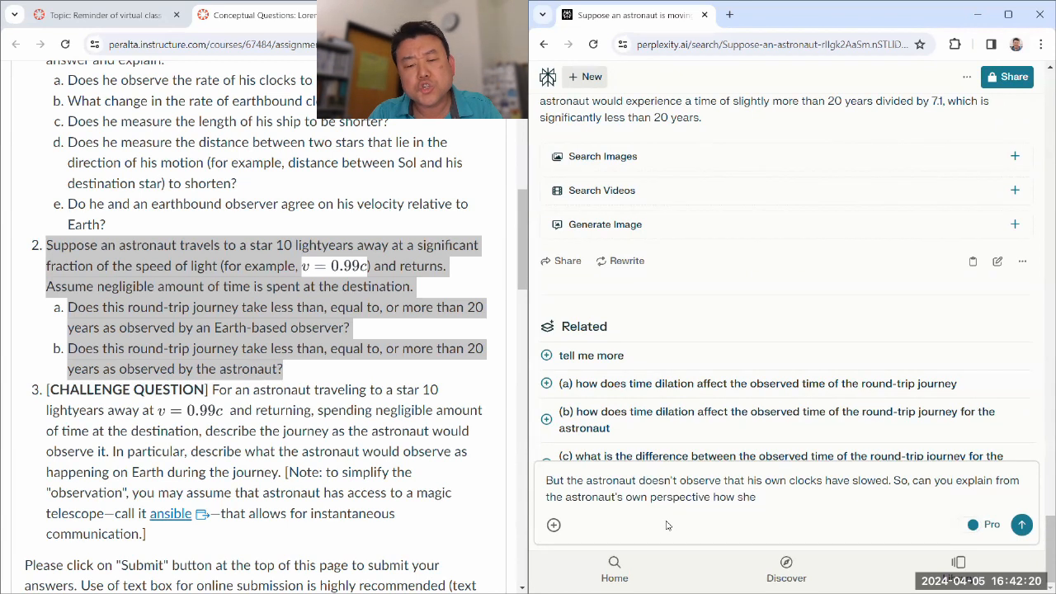
{"action": "type", "text": "spent t"}
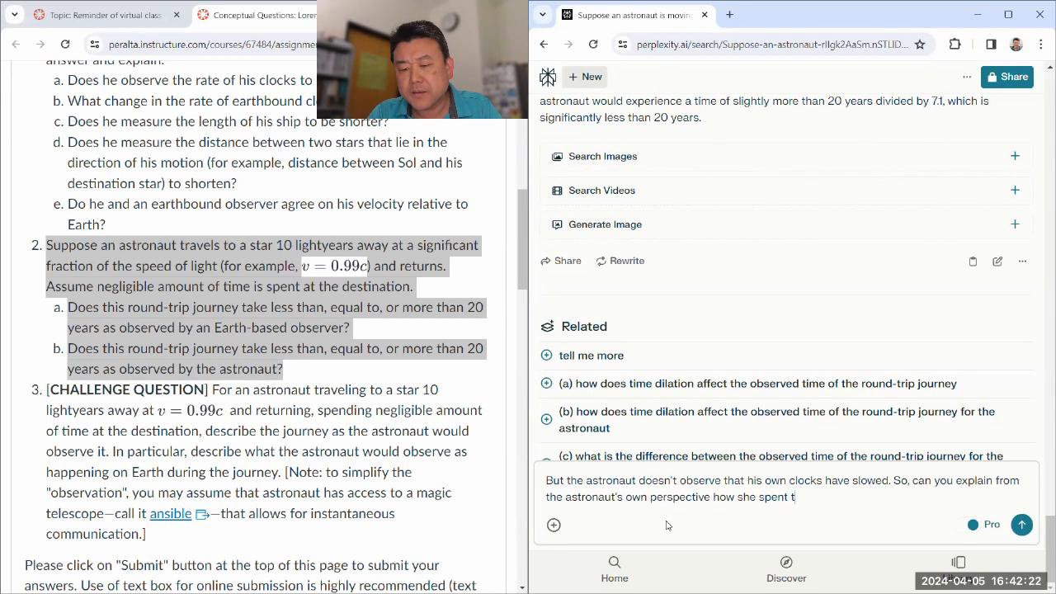
{"action": "type", "text": "less than"}
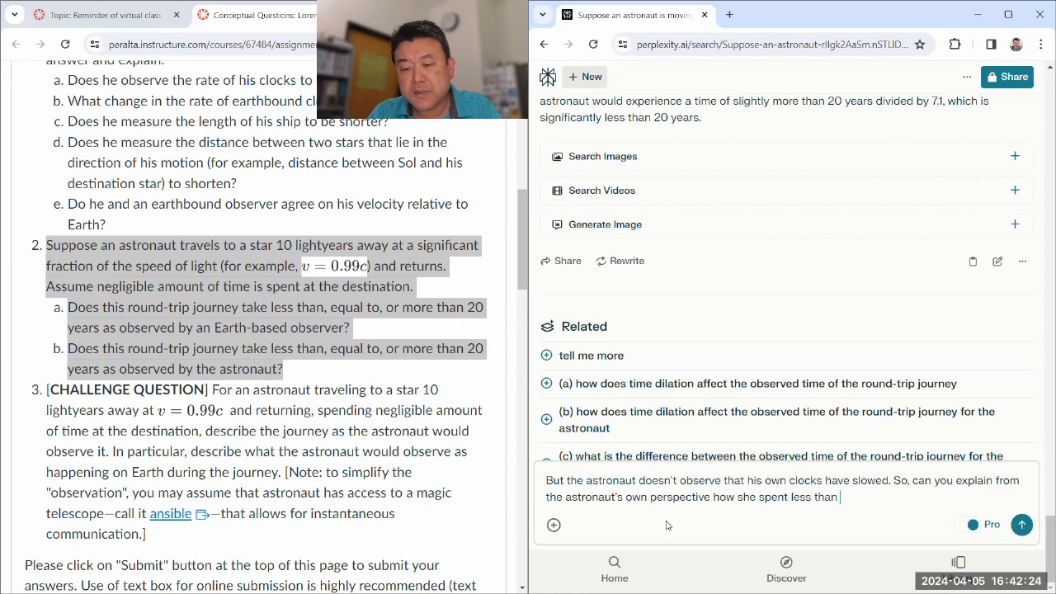
{"action": "type", "text": "20 years to"}
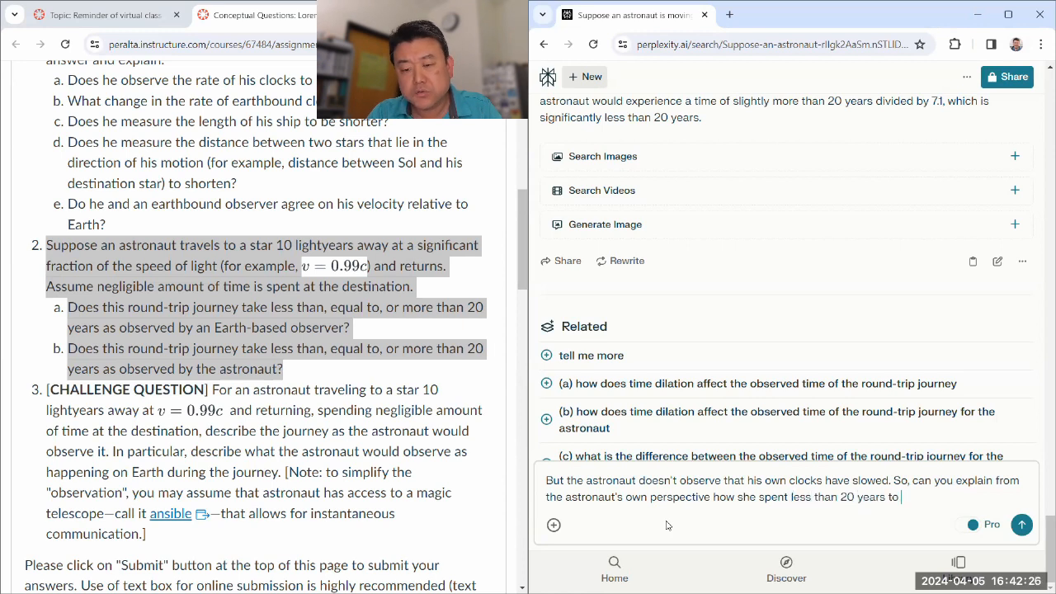
{"action": "type", "text": "travel to a destination of"}
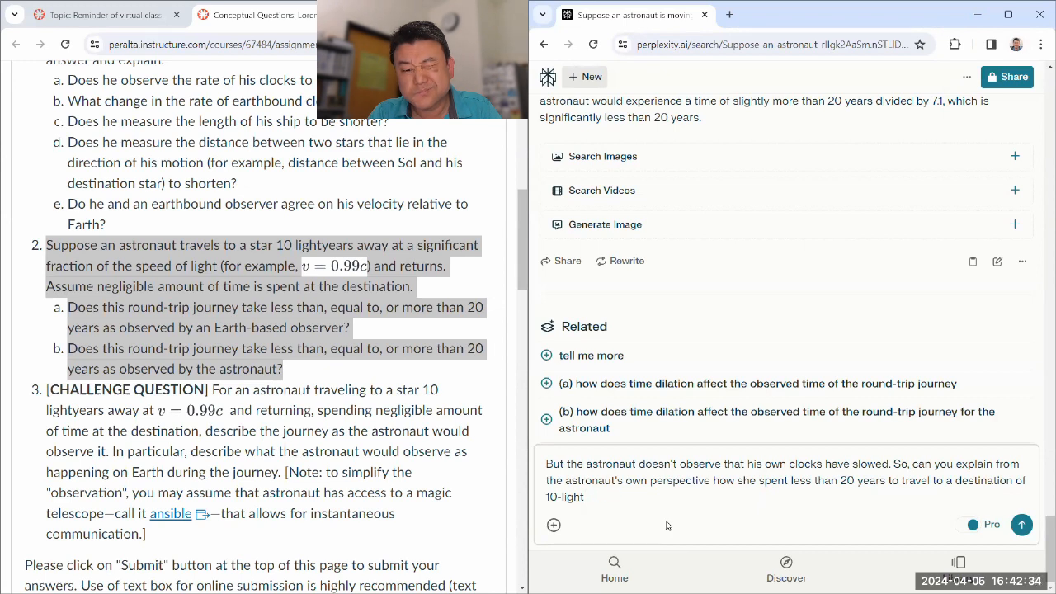
{"action": "key", "text": "Backspace"}
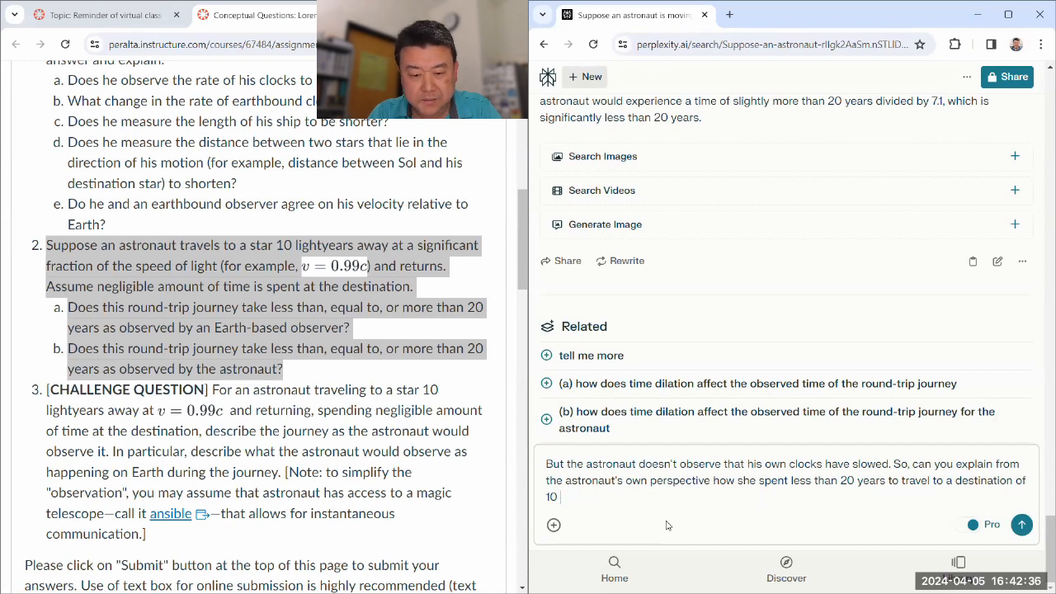
{"action": "type", "text": "light-years"}
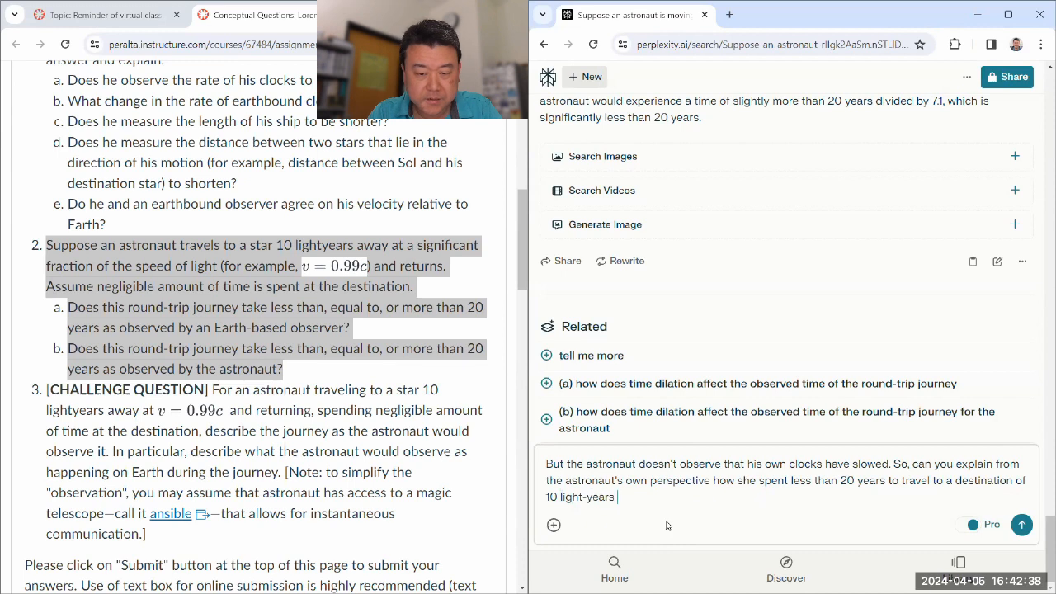
{"action": "type", "text": "away and back?"}
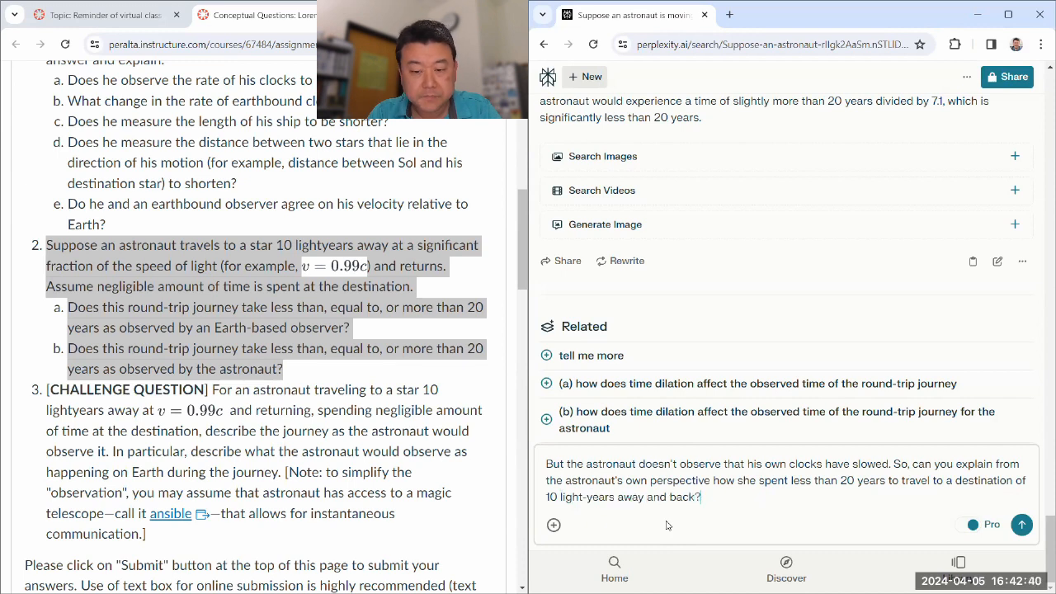
Submit the astronaut-perspective follow-up and supply the speed as 0.99c when Pro Search asks.
{"action": "left_click", "coordinate": [1021, 524]}
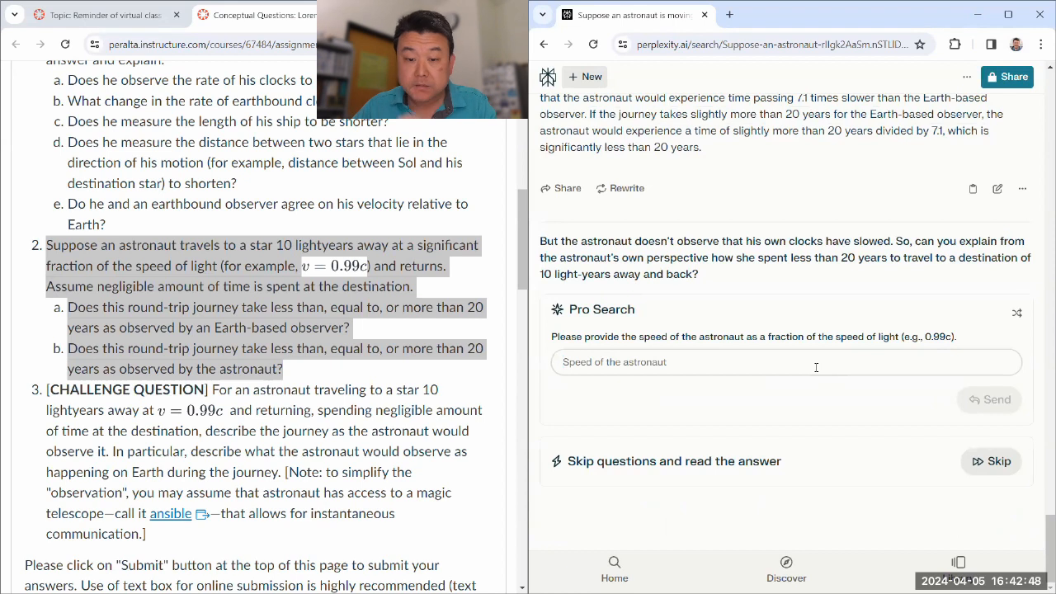
{"action": "type", "text": "0.99c"}
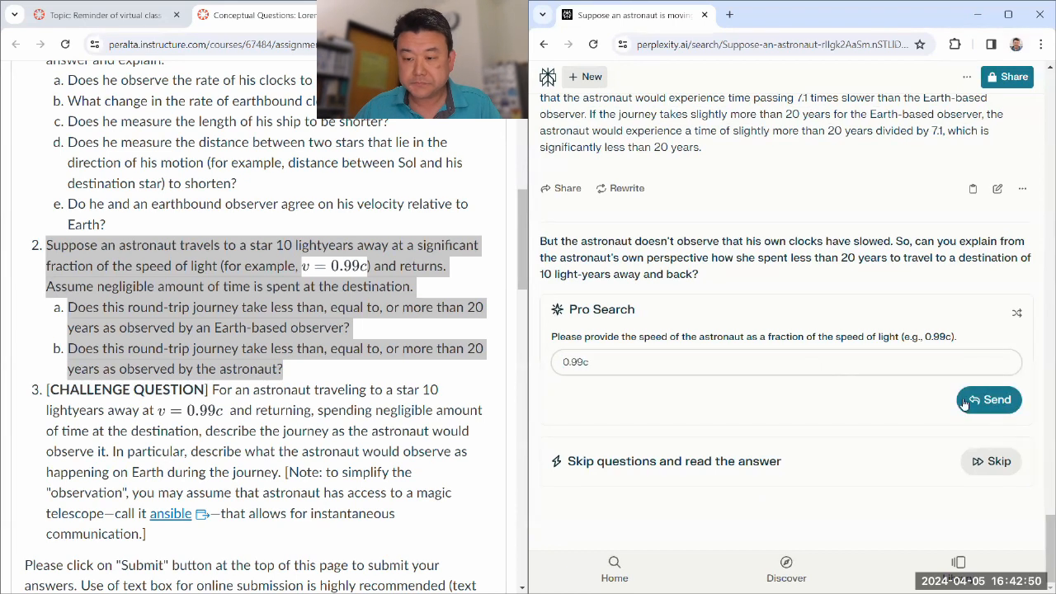
{"action": "left_click", "coordinate": [989, 399]}
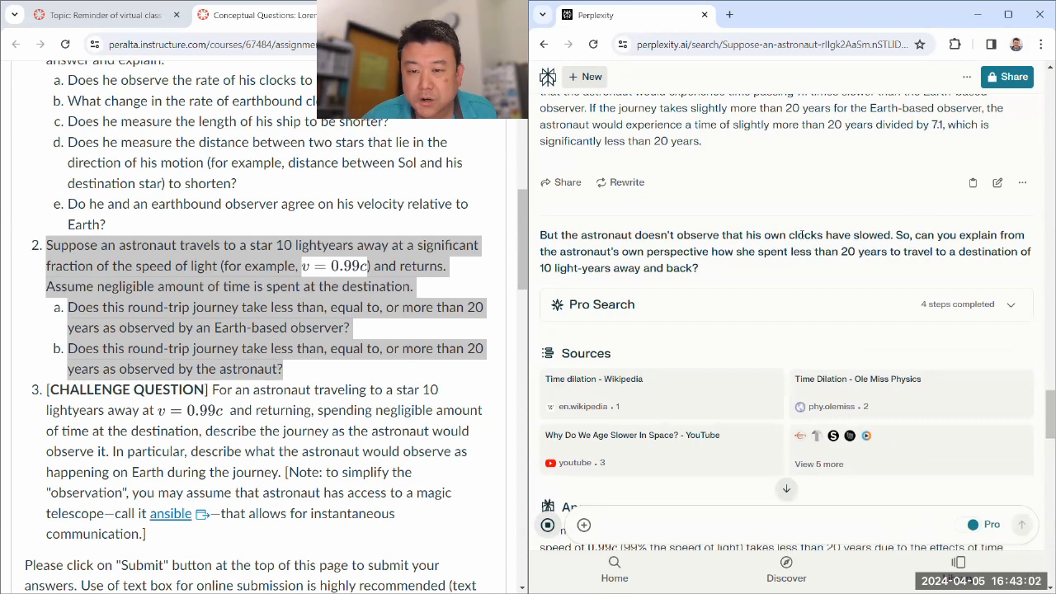
Read the time-dilation answer from the astronaut's perspective down through its Sources and illustrations.
{"action": "scroll", "scroll_direction": "down", "scroll_amount": 3}
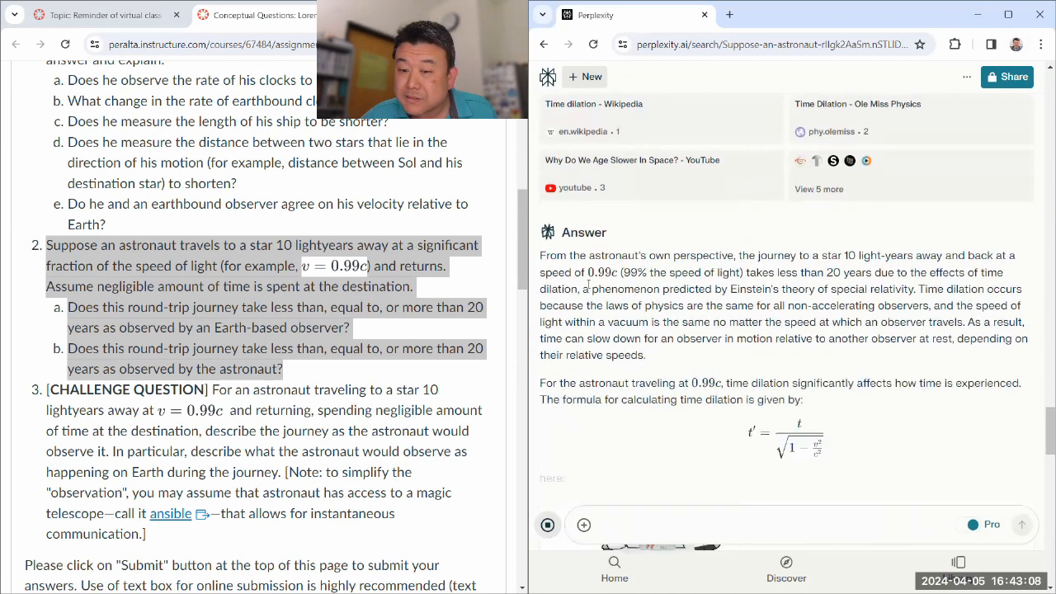
{"action": "scroll", "scroll_direction": "down", "scroll_amount": 3}
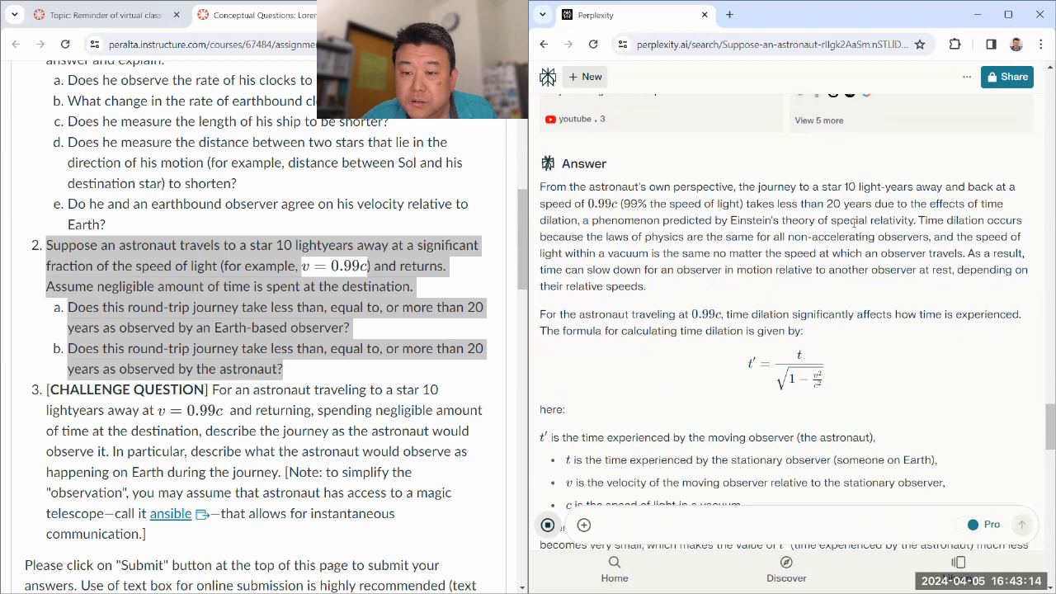
{"action": "scroll", "scroll_direction": "down", "scroll_amount": 3}
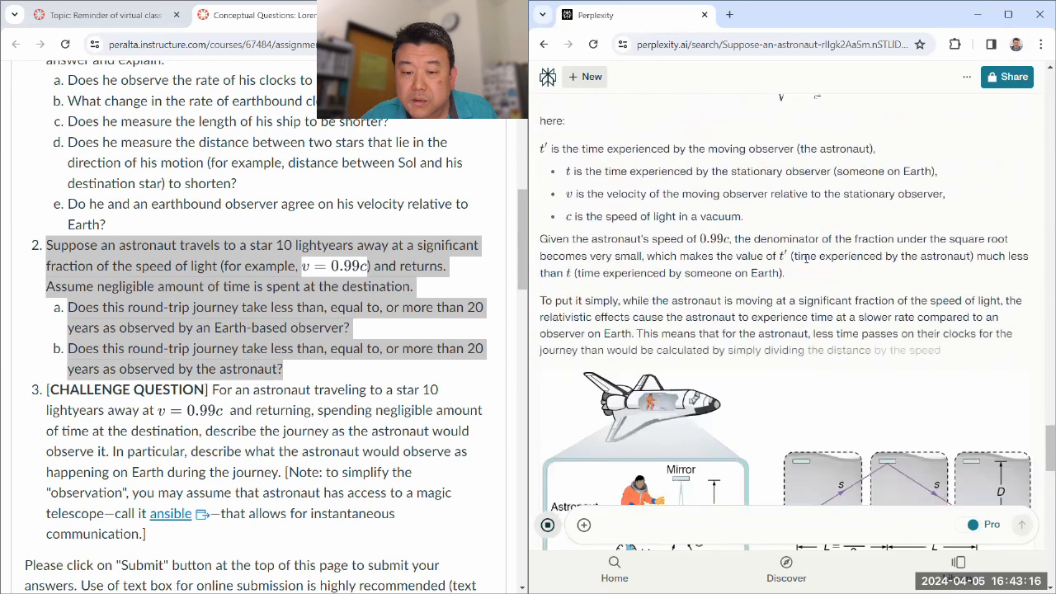
{"action": "scroll", "scroll_direction": "up", "scroll_amount": 3}
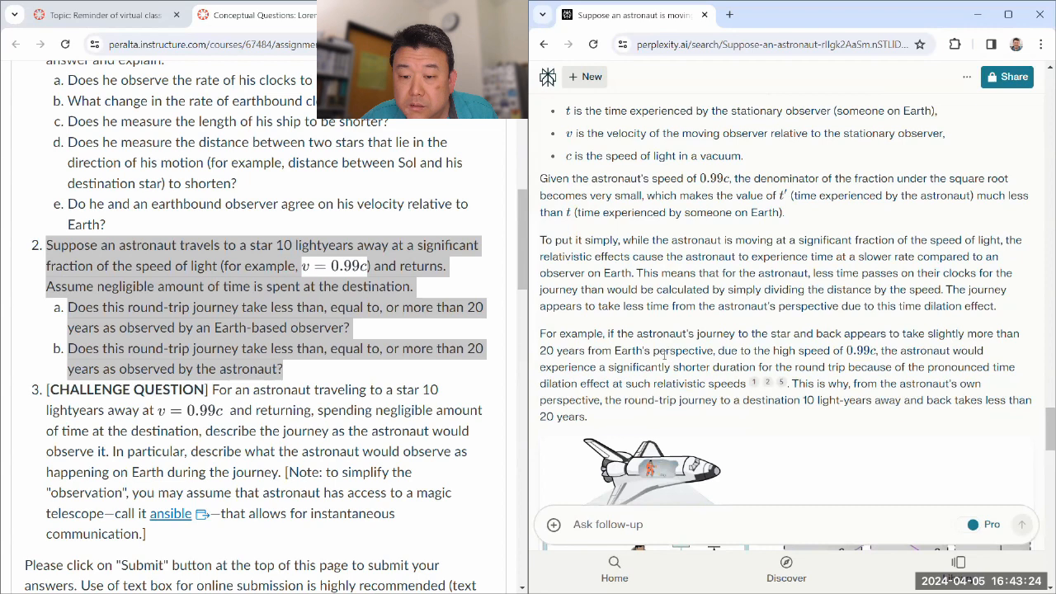
{"action": "scroll", "scroll_direction": "down", "scroll_amount": 3}
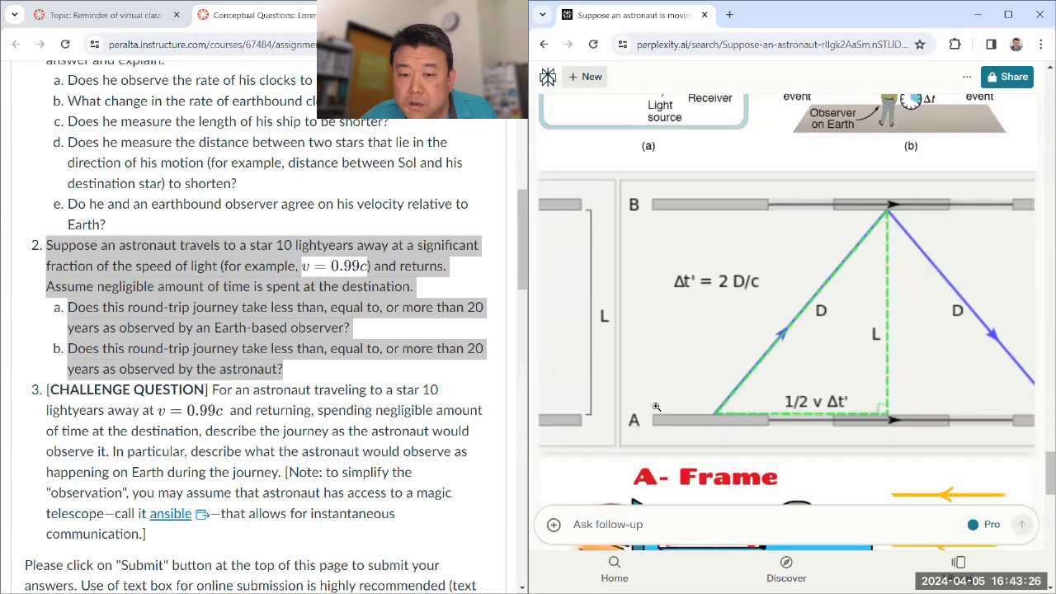
Ask Perplexity to explain the trip without time dilation, since the astronaut's clock doesn't appear to slow by her own observation.
{"action": "scroll", "scroll_direction": "down", "scroll_amount": 3}
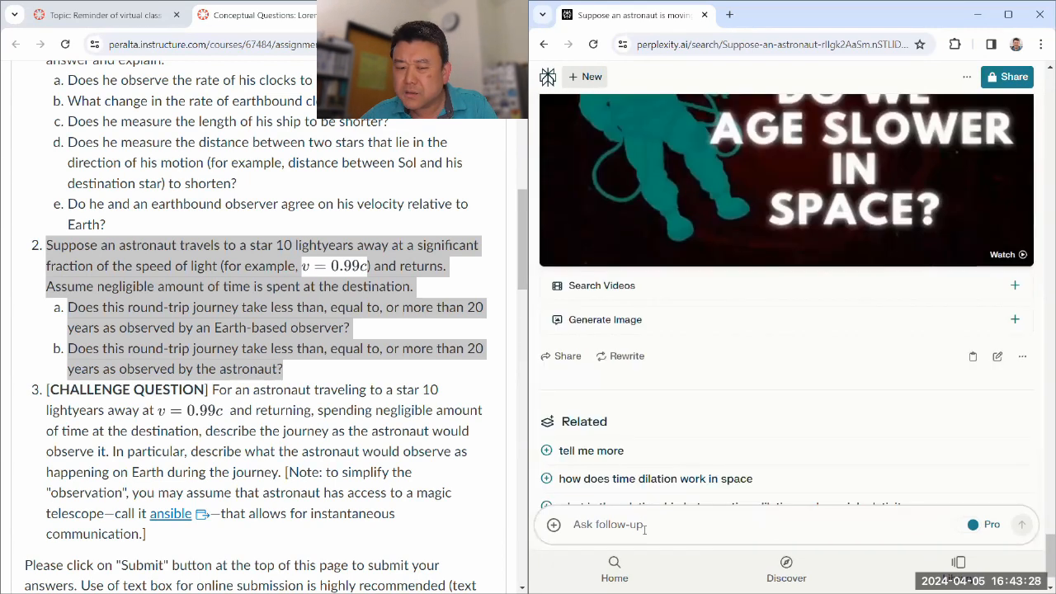
{"action": "type", "text": "Can you explain"}
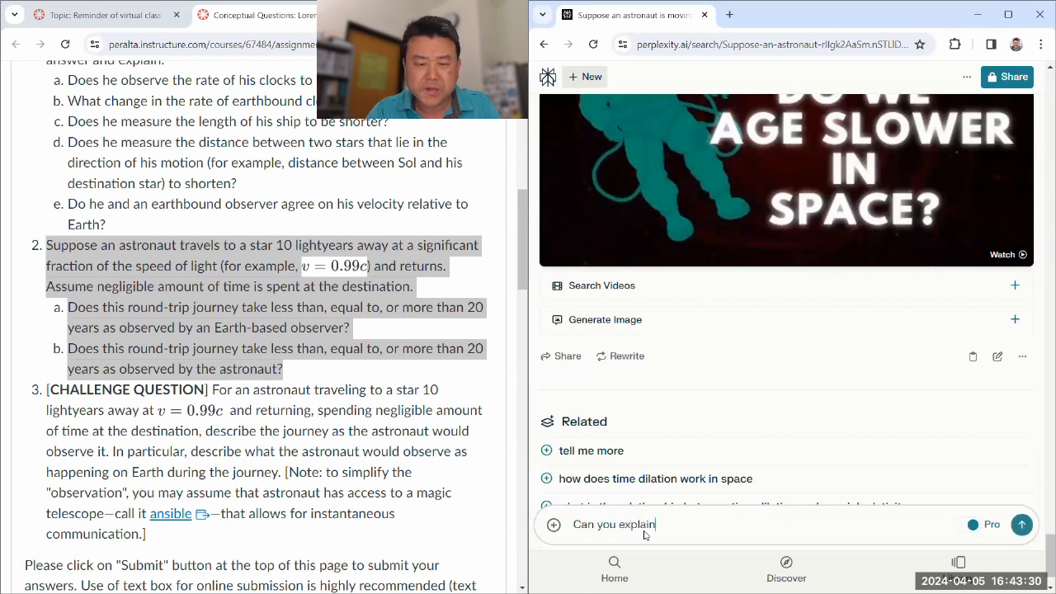
{"action": "type", "text": "this without time dilation? Again, the astronaut's own clock doesn't"}
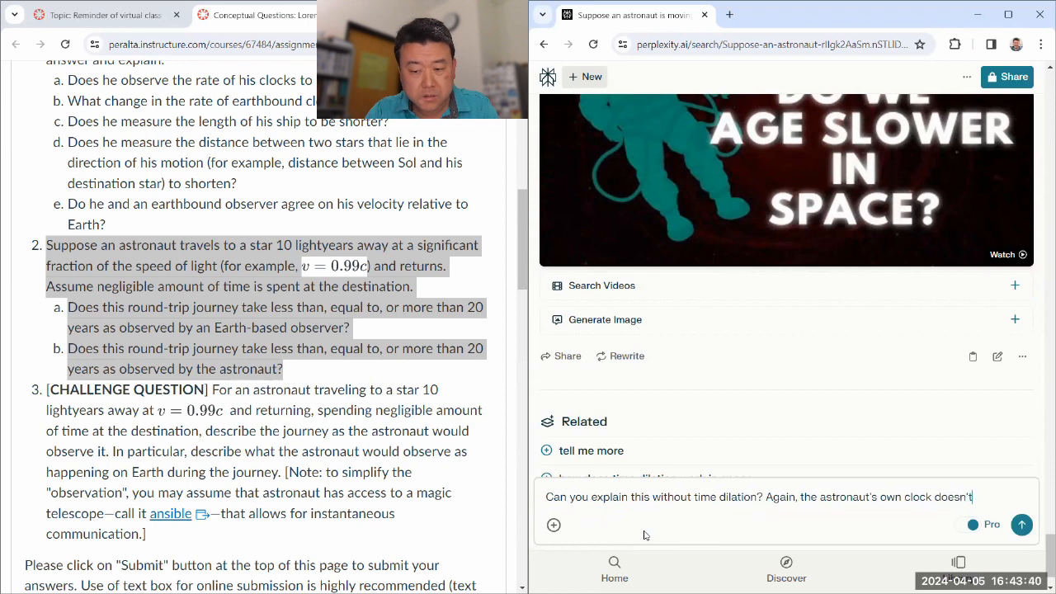
{"action": "type", "text": "appear to slow do"}
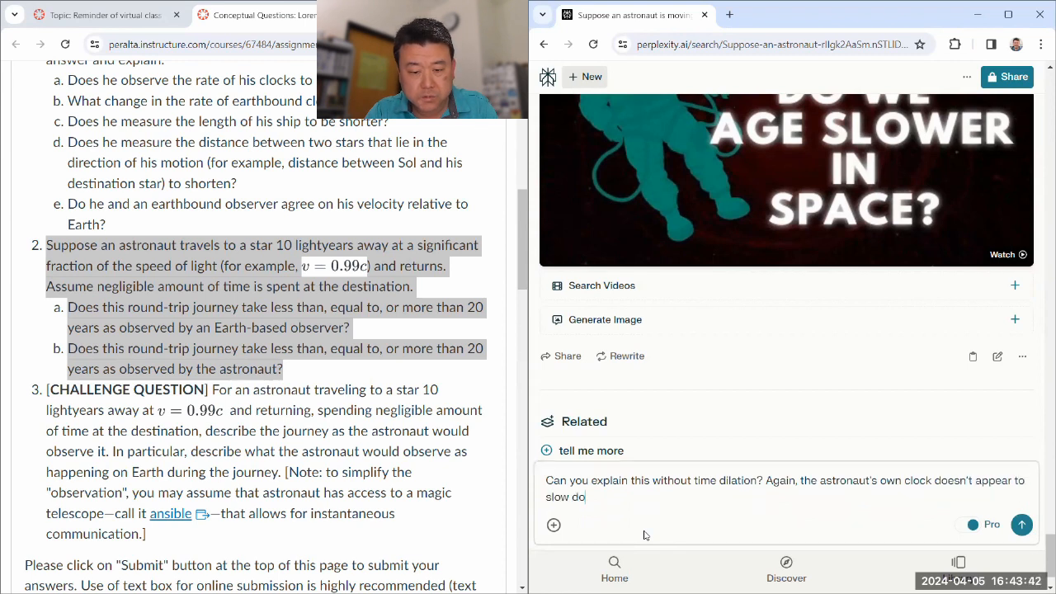
{"action": "type", "text": "wn, according to"}
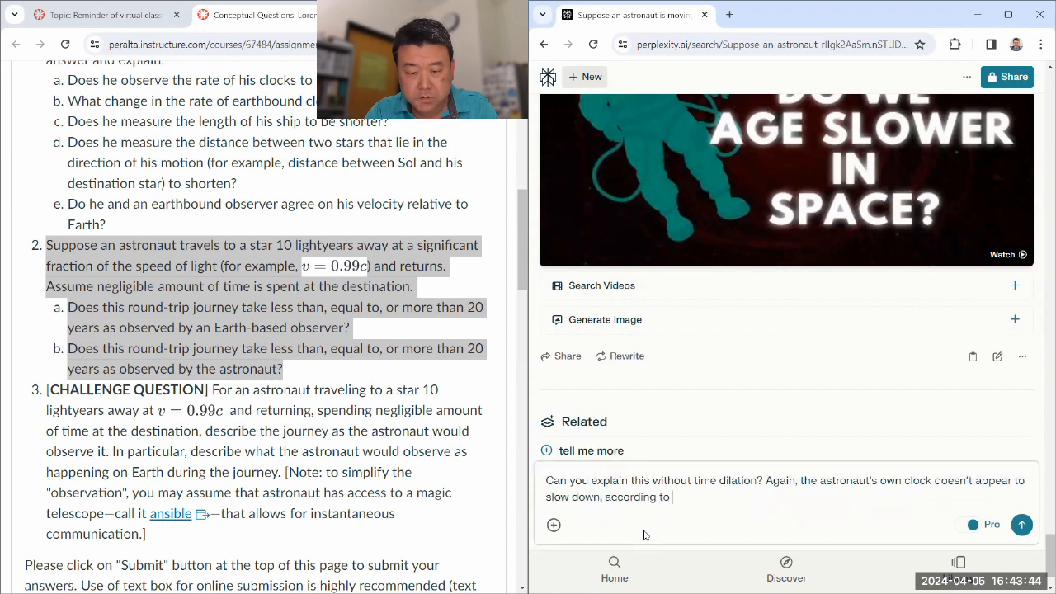
{"action": "type", "text": "her own observation."}
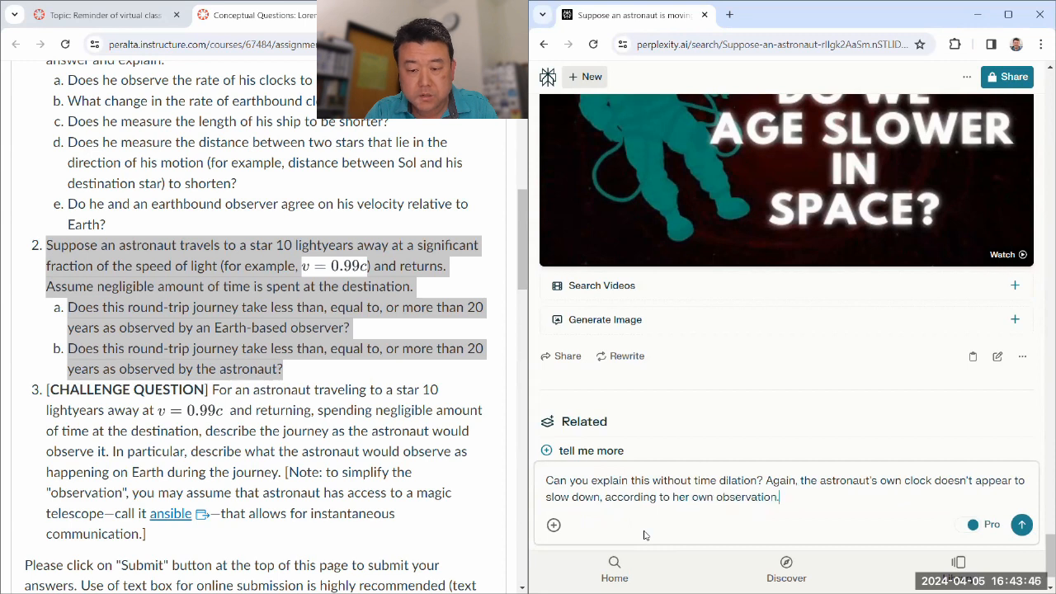
{"action": "left_click", "coordinate": [1022, 525]}
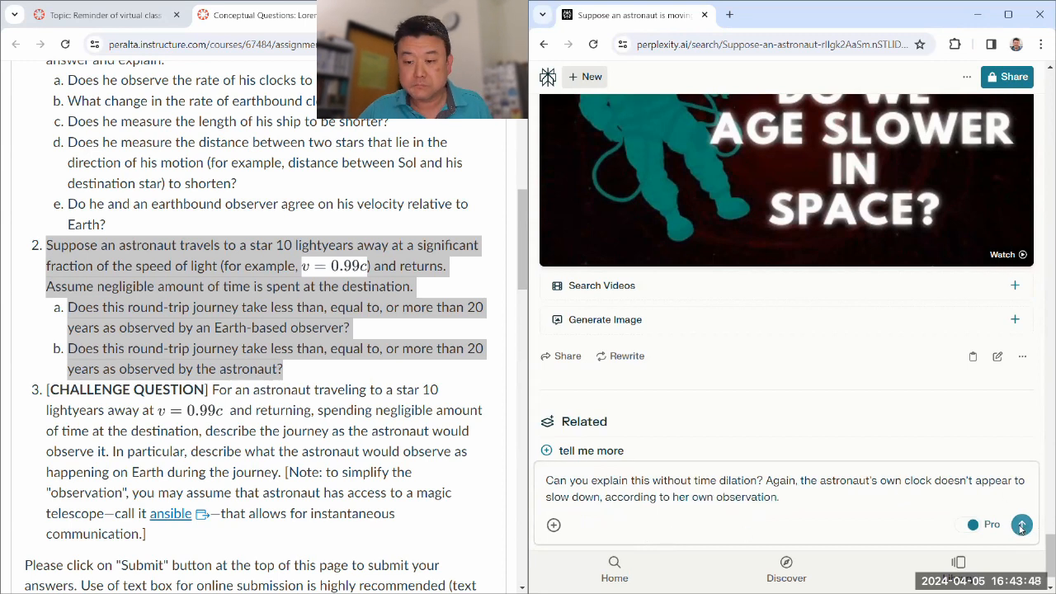
{"action": "left_click", "coordinate": [1021, 525]}
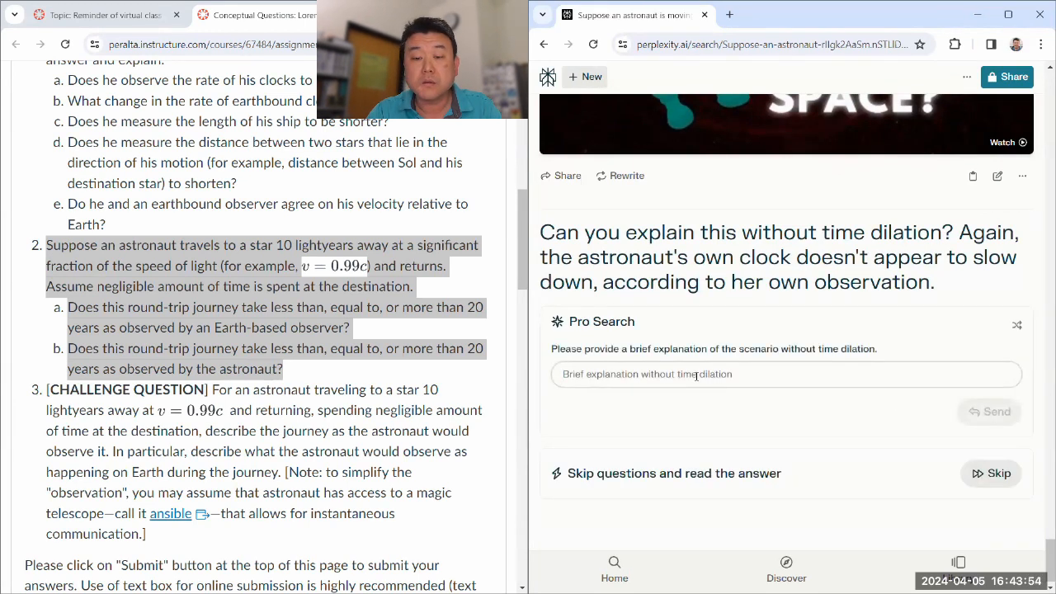
Answer the clarification prompt with 'The same scenario above' and send it.
{"action": "type", "text": "The same sc"}
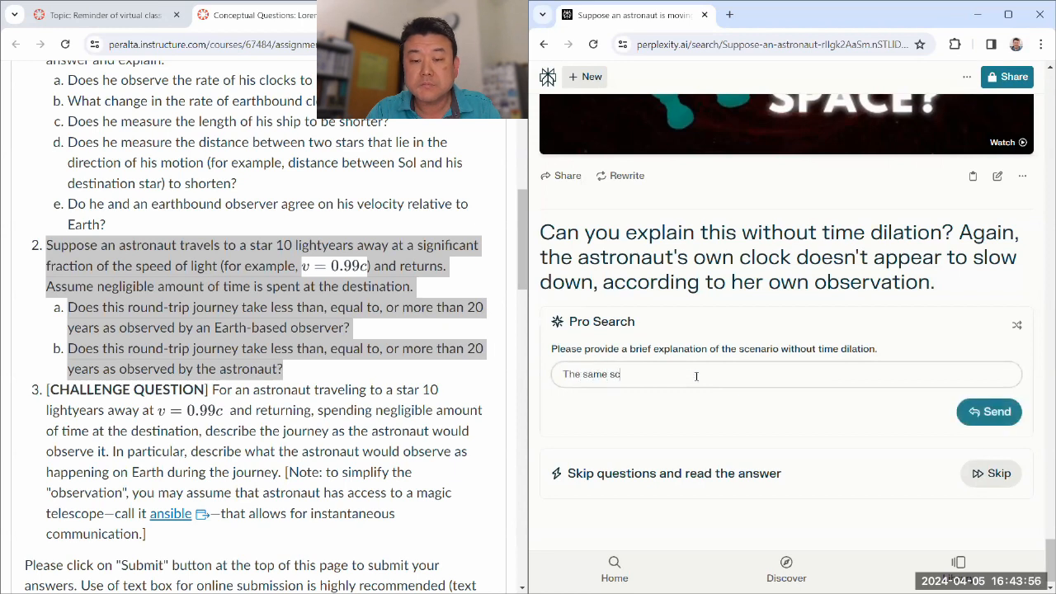
{"action": "type", "text": "enario above"}
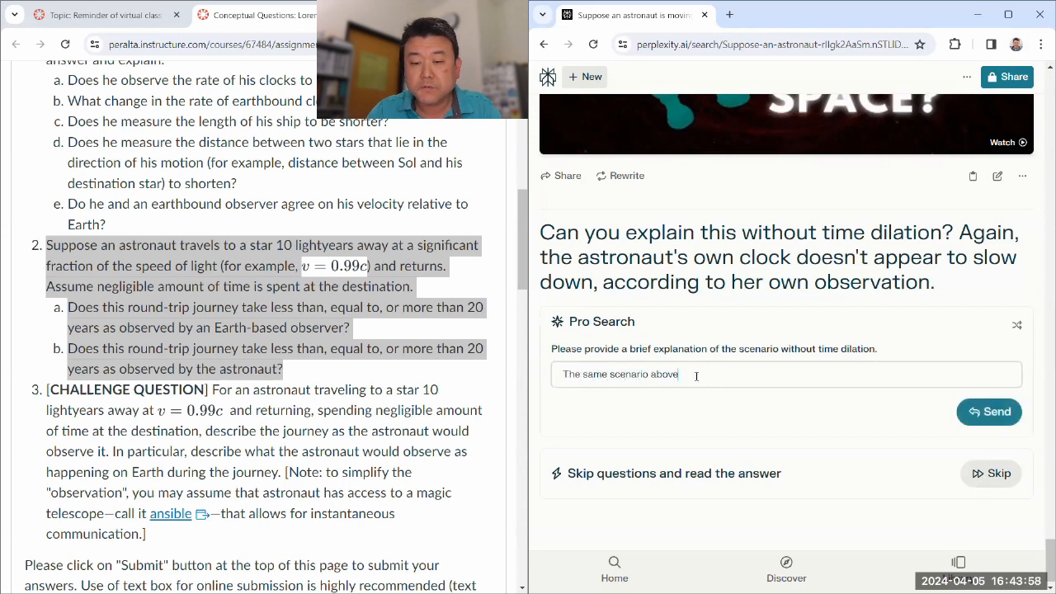
{"action": "left_click", "coordinate": [989, 412]}
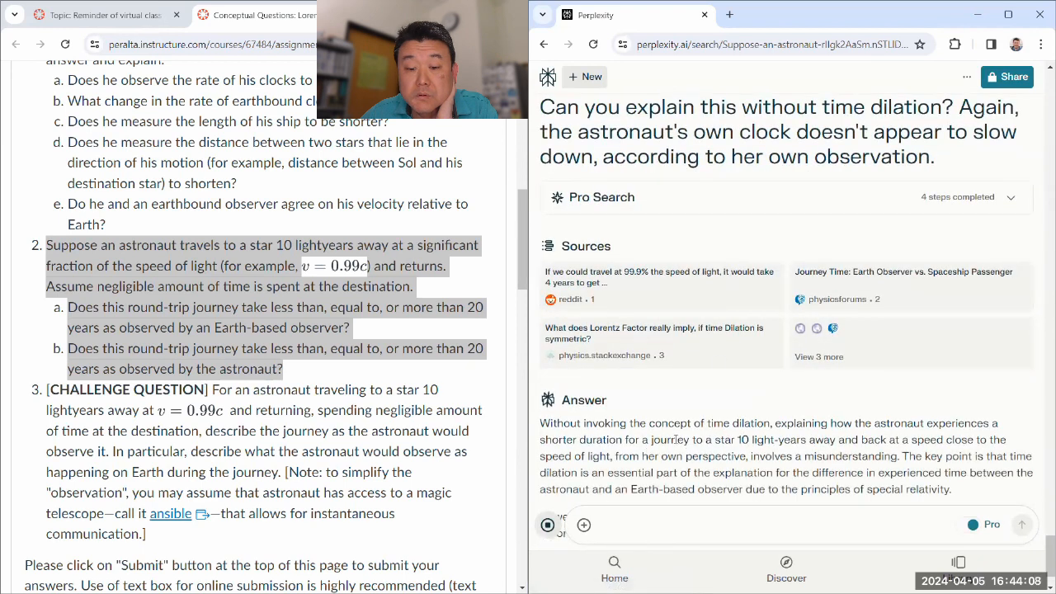
Read the no-time-dilation answer down to its suggested related questions.
{"action": "scroll", "scroll_direction": "down", "scroll_amount": 3}
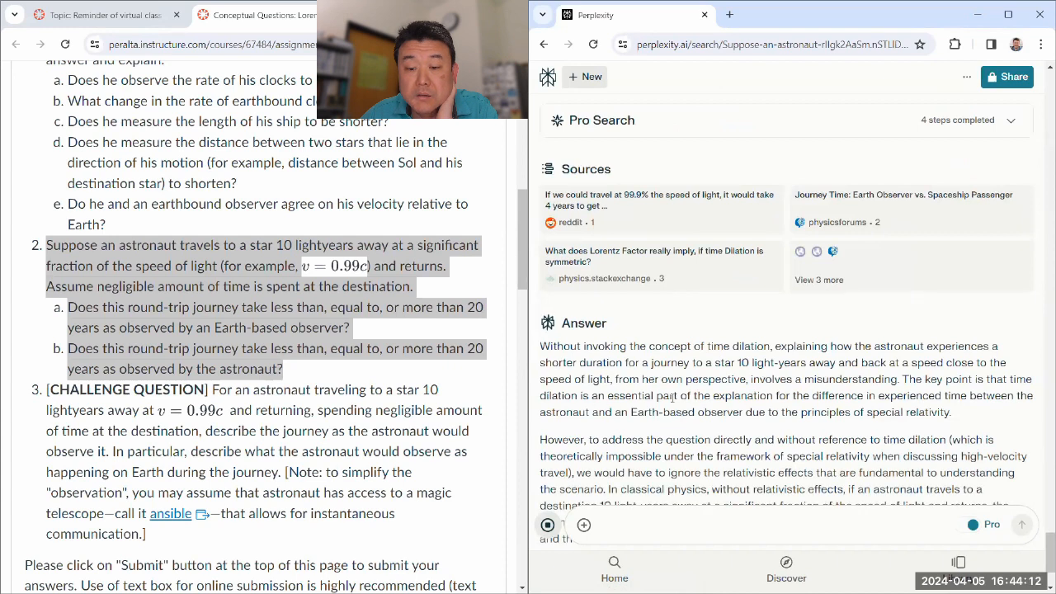
{"action": "scroll", "scroll_direction": "down", "scroll_amount": 3}
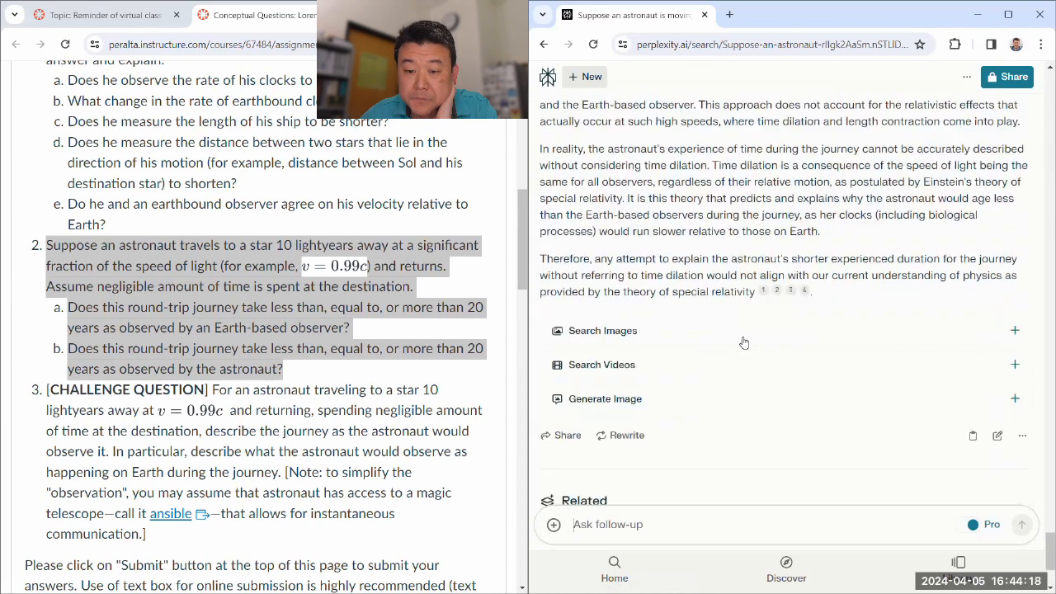
{"action": "scroll", "scroll_direction": "down", "scroll_amount": 3}
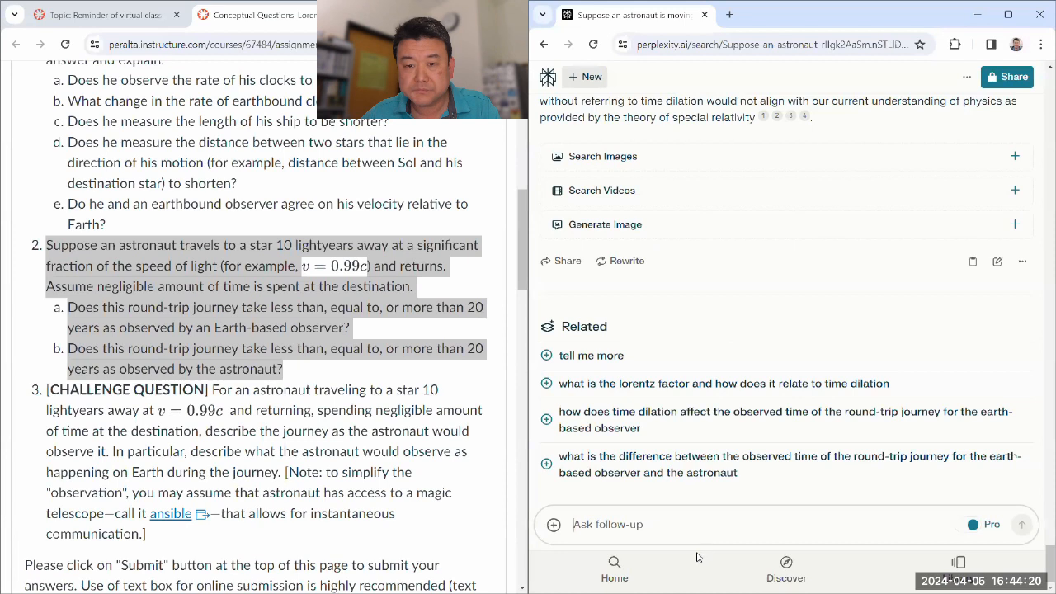
Ask the follow-up 'Can you explain it based on Lorentz contraction?' and submit it.
{"action": "type", "text": "Can you"}
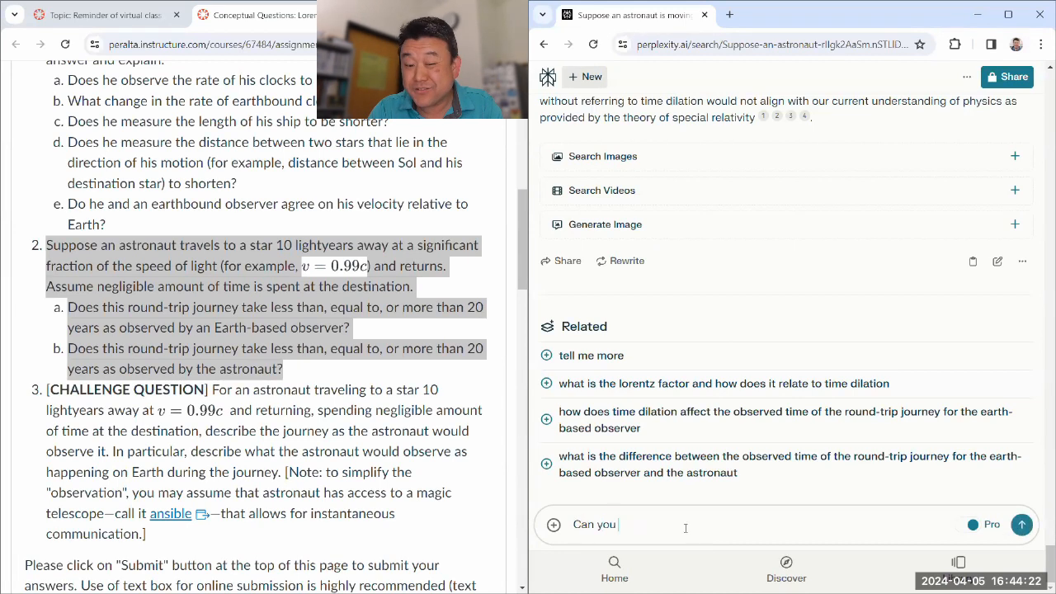
{"action": "type", "text": "explain it based on"}
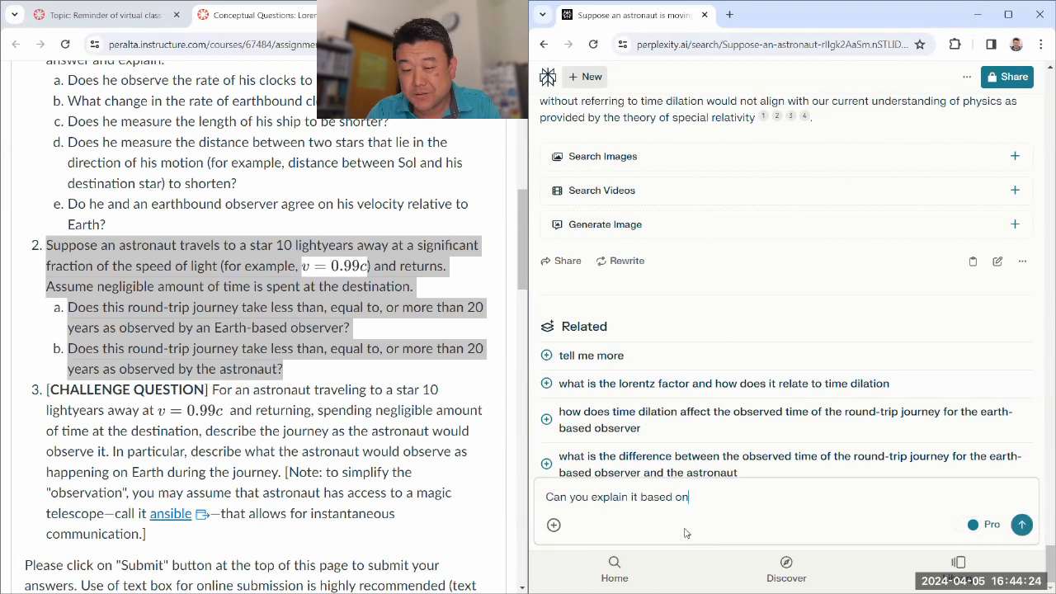
{"action": "type", "text": "Lorentz contract"}
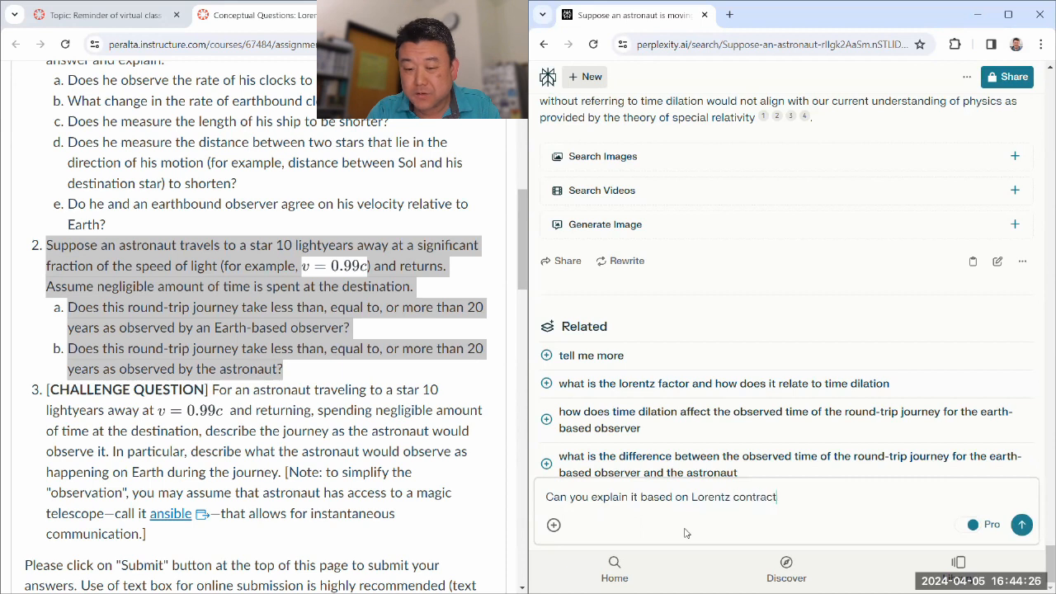
{"action": "type", "text": "ion?"}
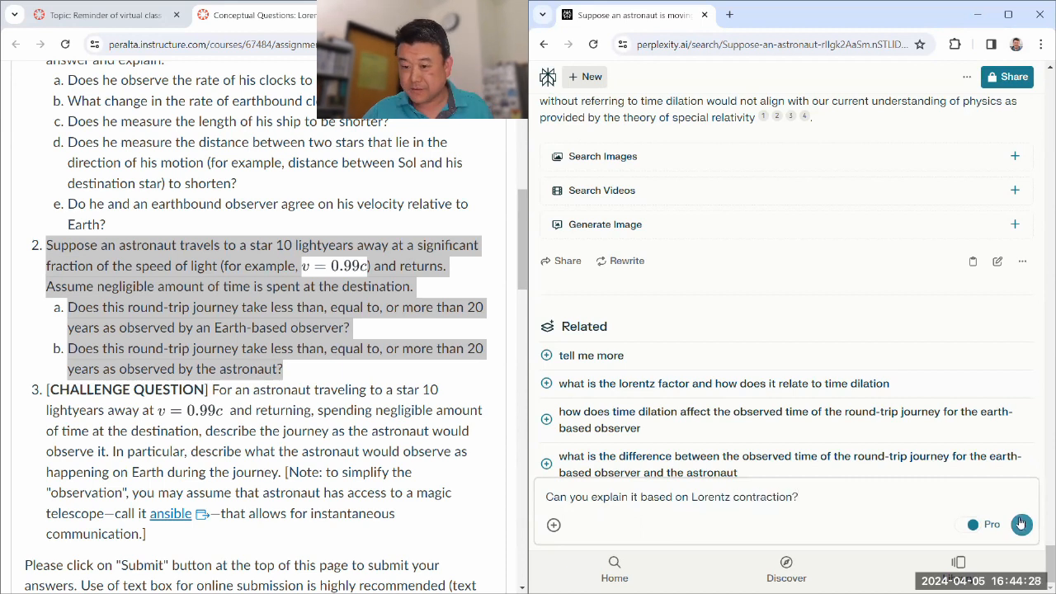
{"action": "left_click", "coordinate": [1021, 524]}
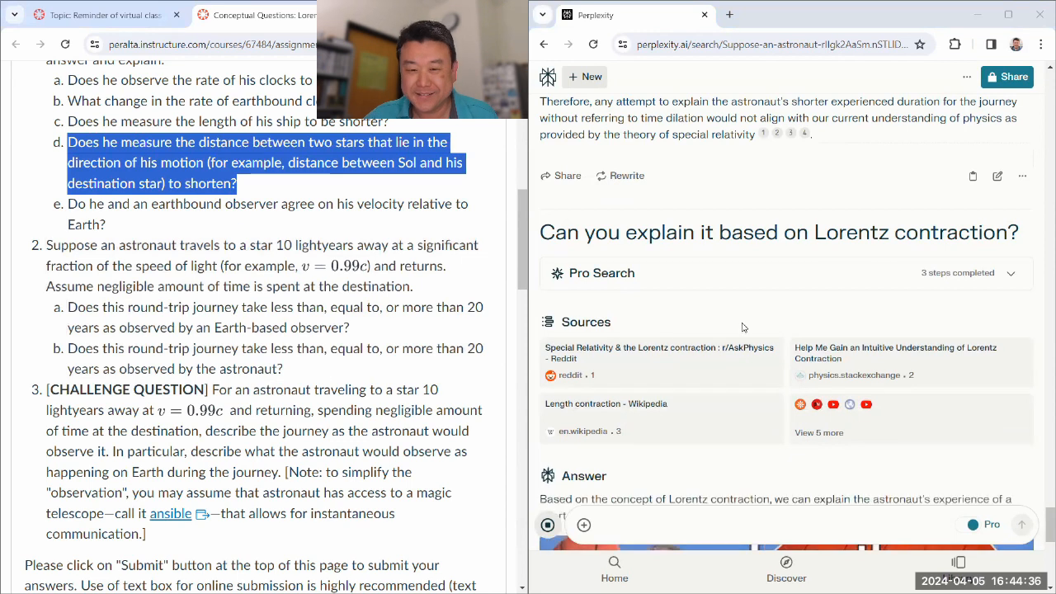
Read the Lorentz contraction answer past the contracted-length formula and video to the related questions.
{"action": "scroll", "scroll_direction": "down", "scroll_amount": 3}
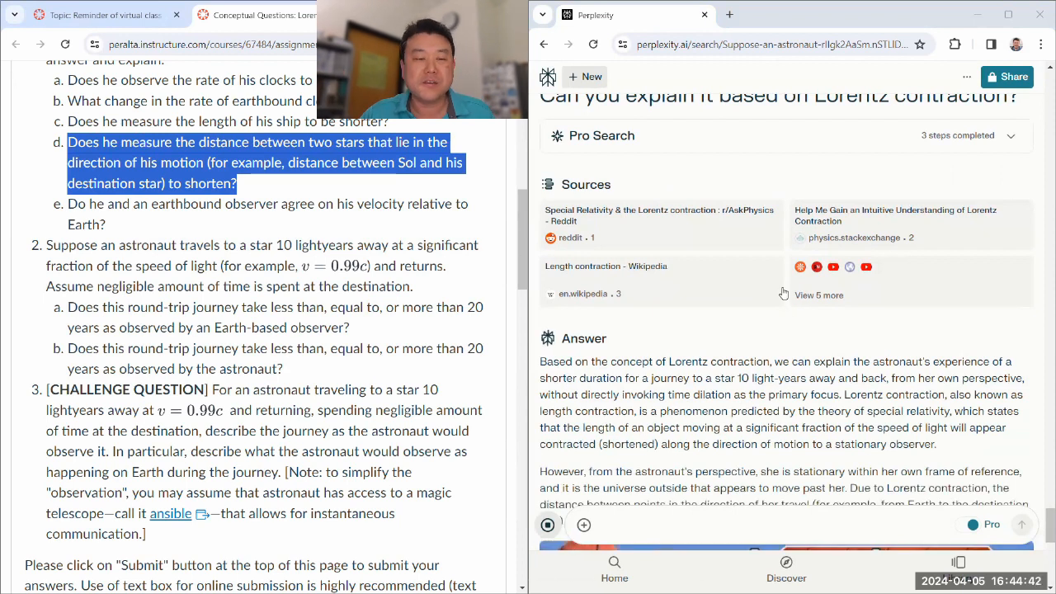
{"action": "scroll", "scroll_direction": "down", "scroll_amount": 3}
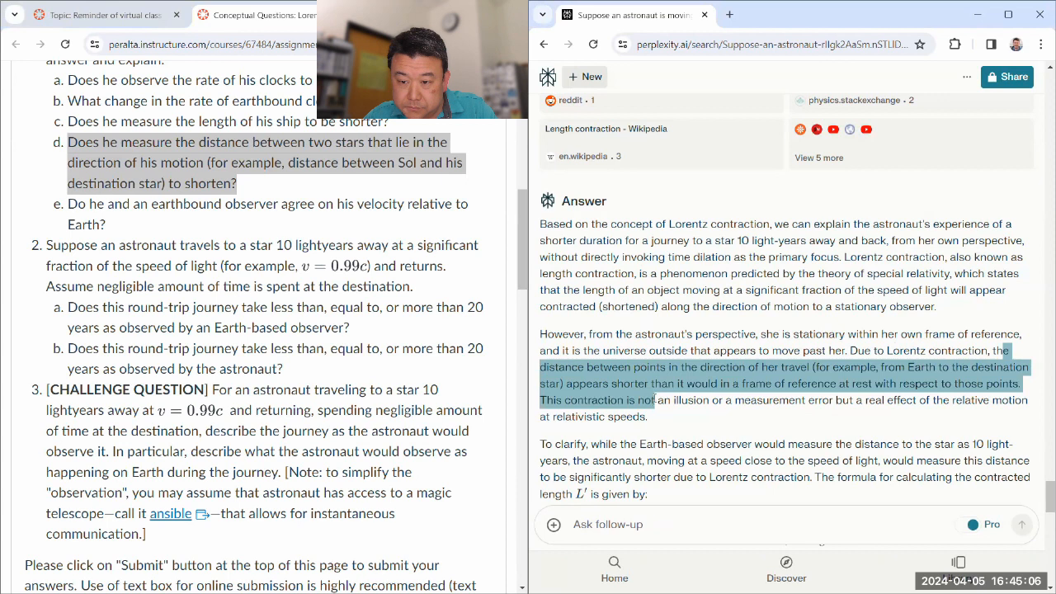
{"action": "scroll", "scroll_direction": "down", "scroll_amount": 3}
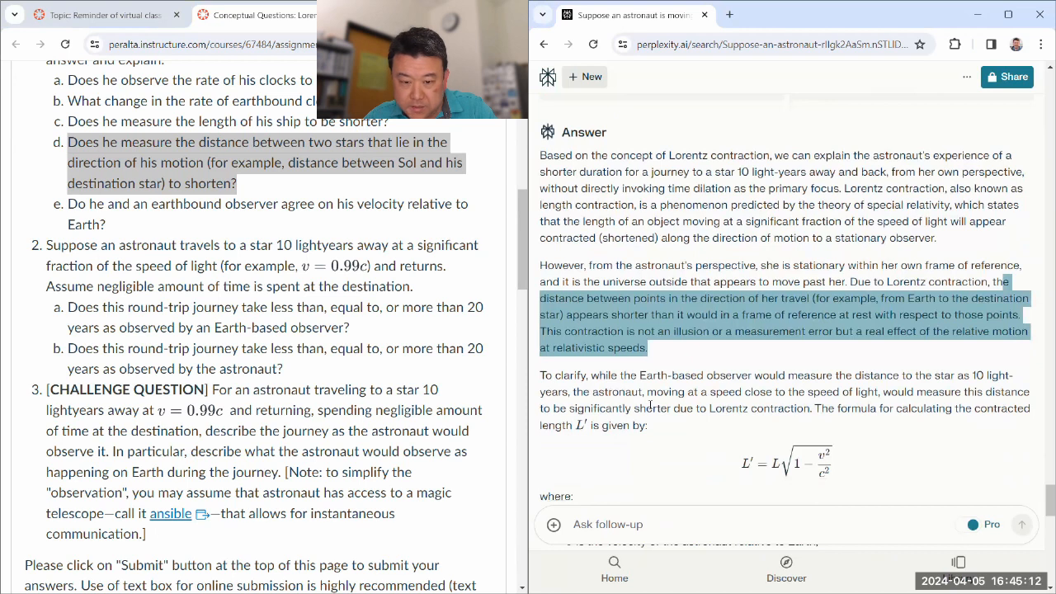
{"action": "scroll", "scroll_direction": "down", "scroll_amount": 3}
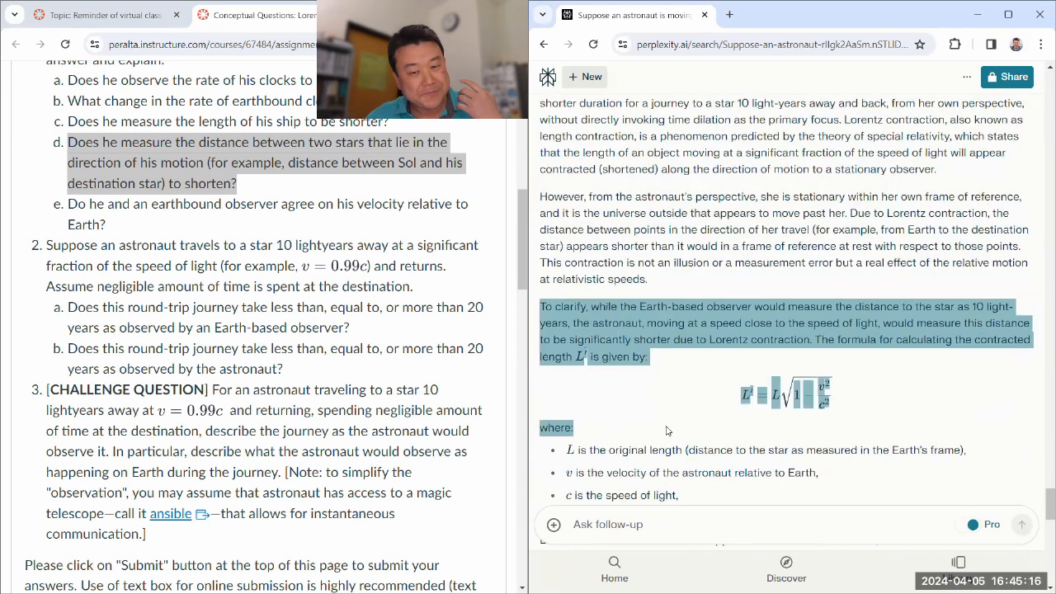
{"action": "scroll", "scroll_direction": "down", "scroll_amount": 3}
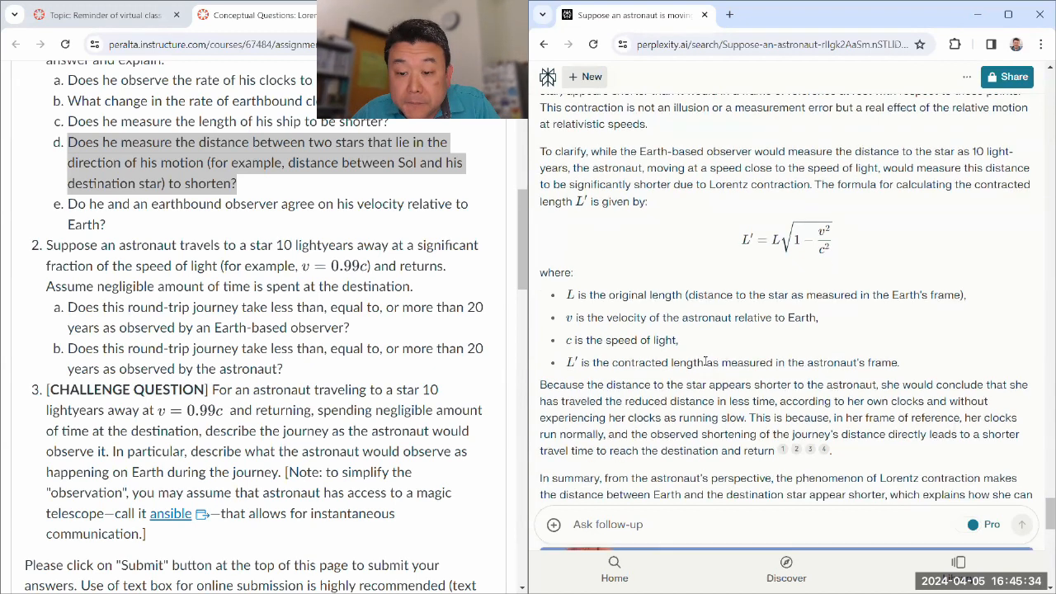
{"action": "scroll", "scroll_direction": "down", "scroll_amount": 3}
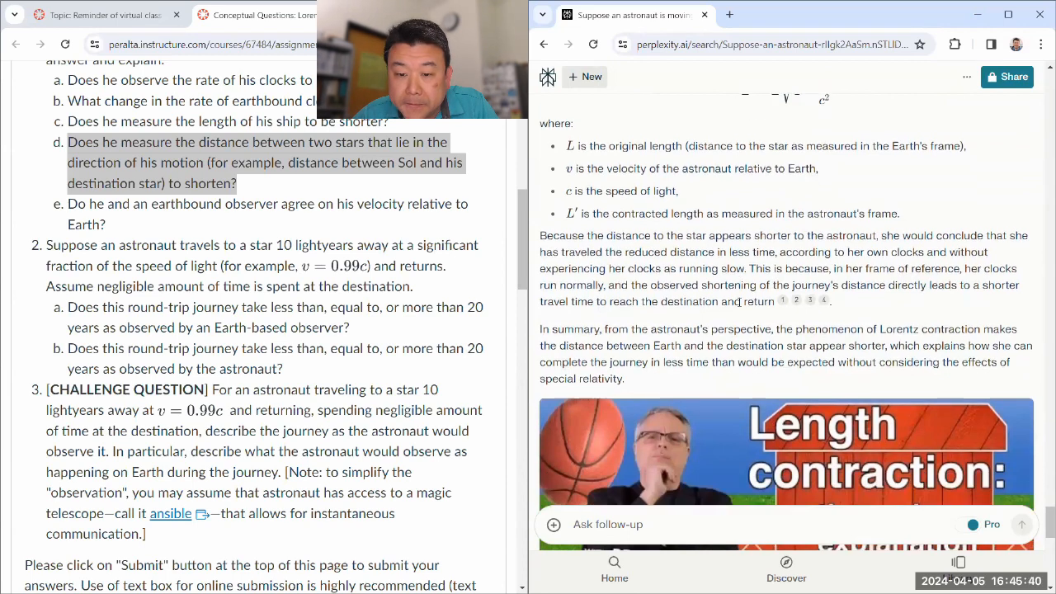
{"action": "scroll", "scroll_direction": "down", "scroll_amount": 3}
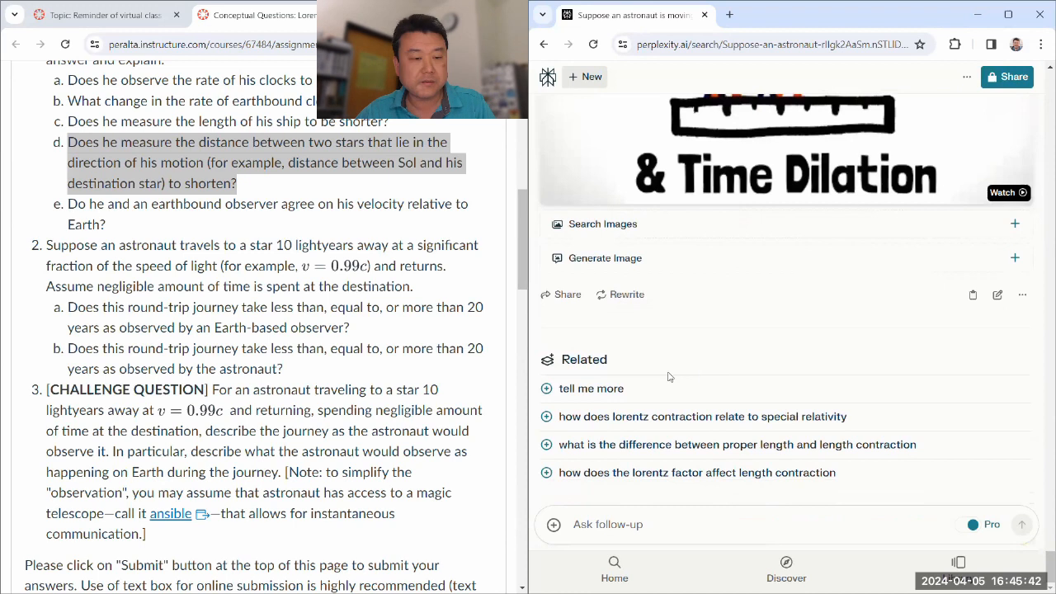
{"action": "mouse_move", "coordinate": [647, 320]}
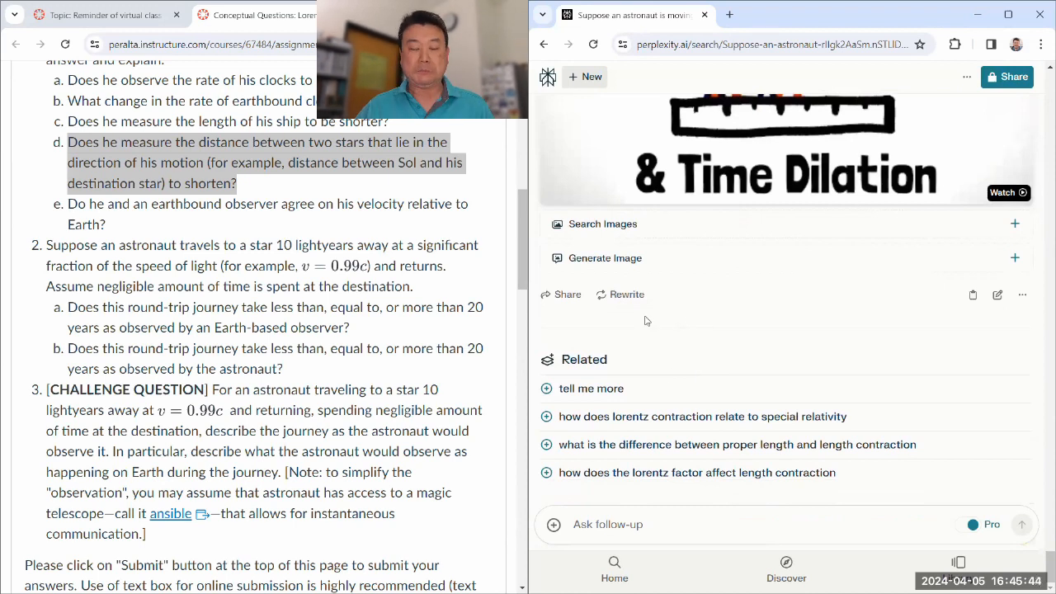
{"action": "scroll", "scroll_direction": "down", "scroll_amount": 3}
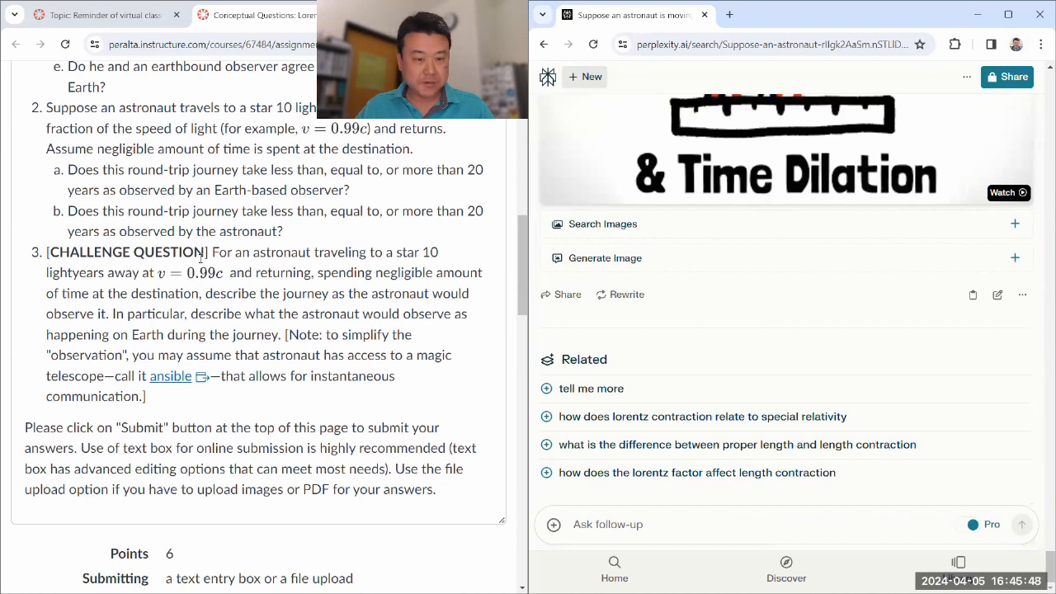
Copy the Canvas Challenge Question on the 10-lightyear ansible trip into Perplexity's follow-up box and submit it.
{"action": "left_click_drag", "start_coordinate": [211, 250], "coordinate": [156, 274]}
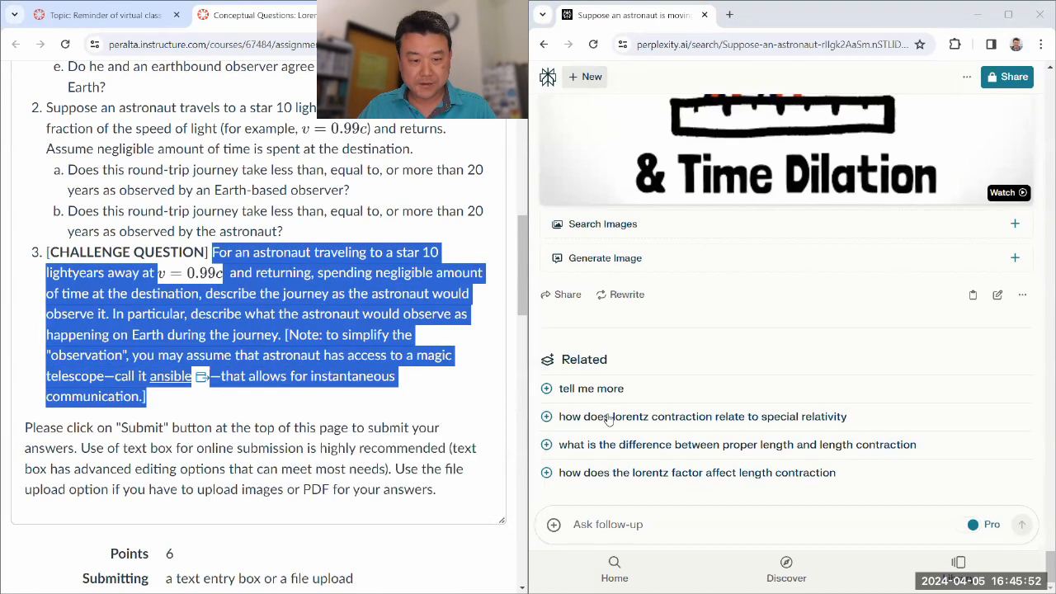
{"action": "left_click", "coordinate": [590, 389]}
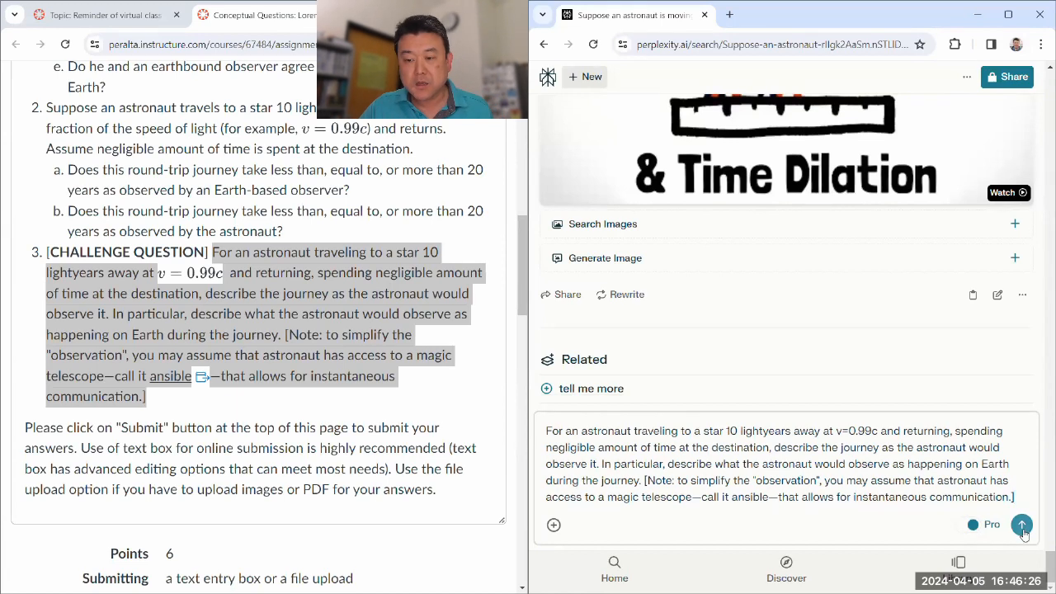
{"action": "left_click", "coordinate": [1021, 524]}
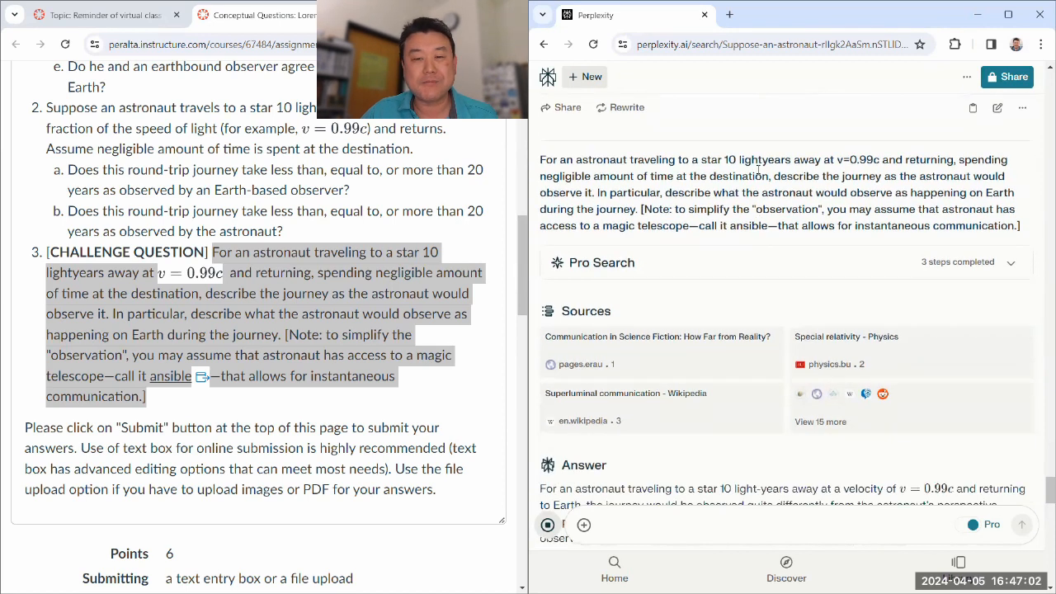
Read the ansible answer's Journey to the Star and Return Journey sections and open cited sources.
{"action": "scroll", "scroll_direction": "down", "scroll_amount": 3}
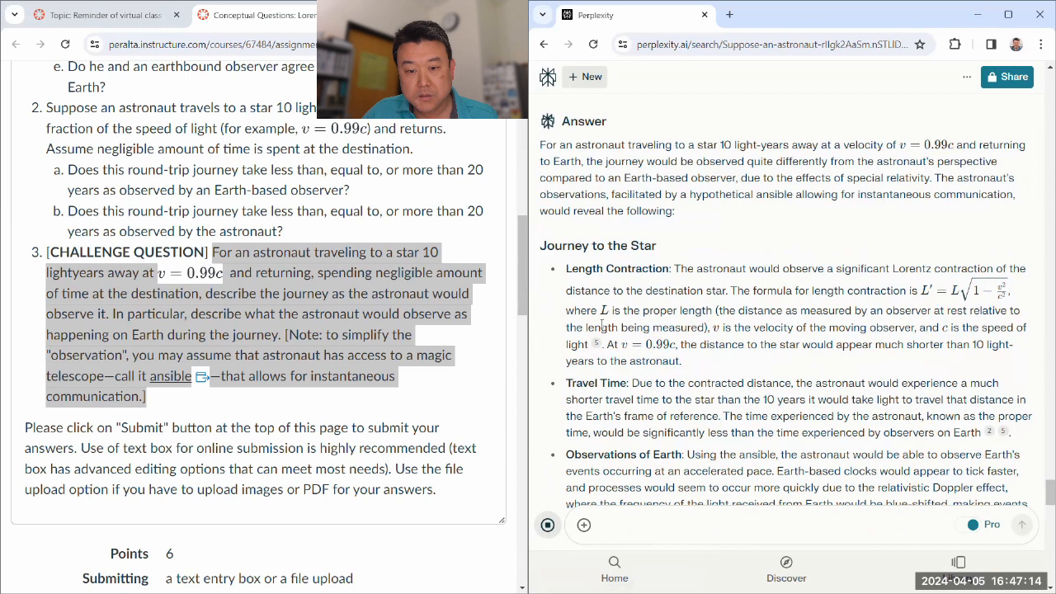
{"action": "scroll", "scroll_direction": "down", "scroll_amount": 3}
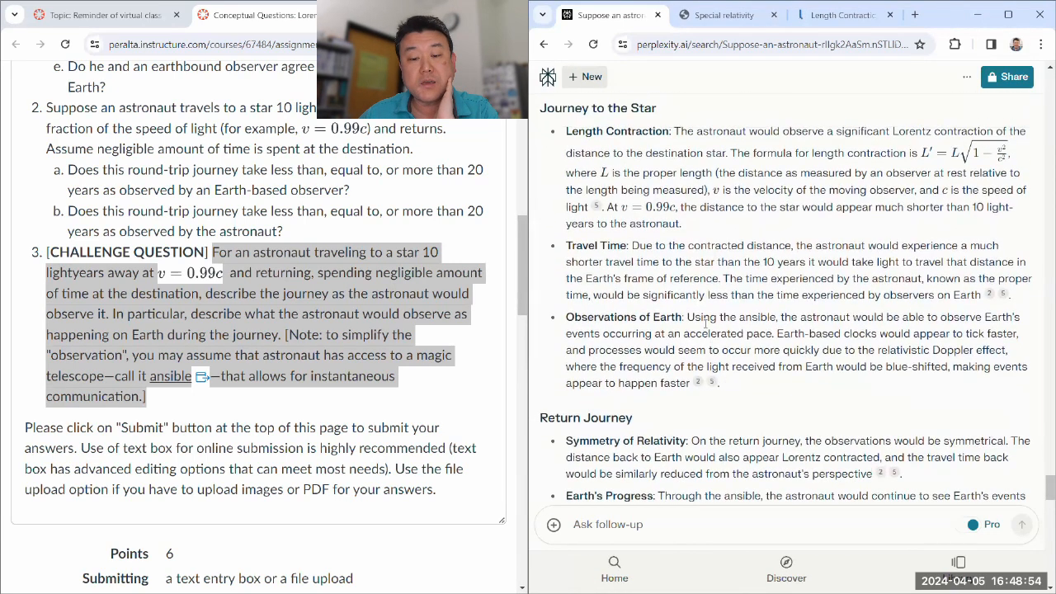
{"action": "scroll", "scroll_direction": "down", "scroll_amount": 3}
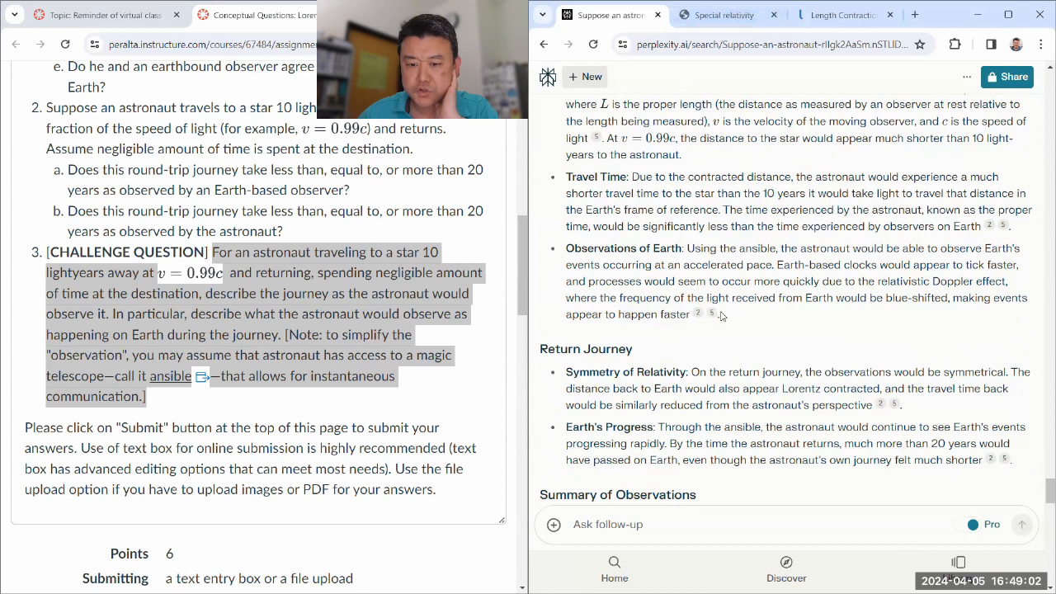
Read the physics.bu.edu Special relativity notes through time dilation and length contraction to relative velocities.
{"action": "left_click", "coordinate": [722, 15]}
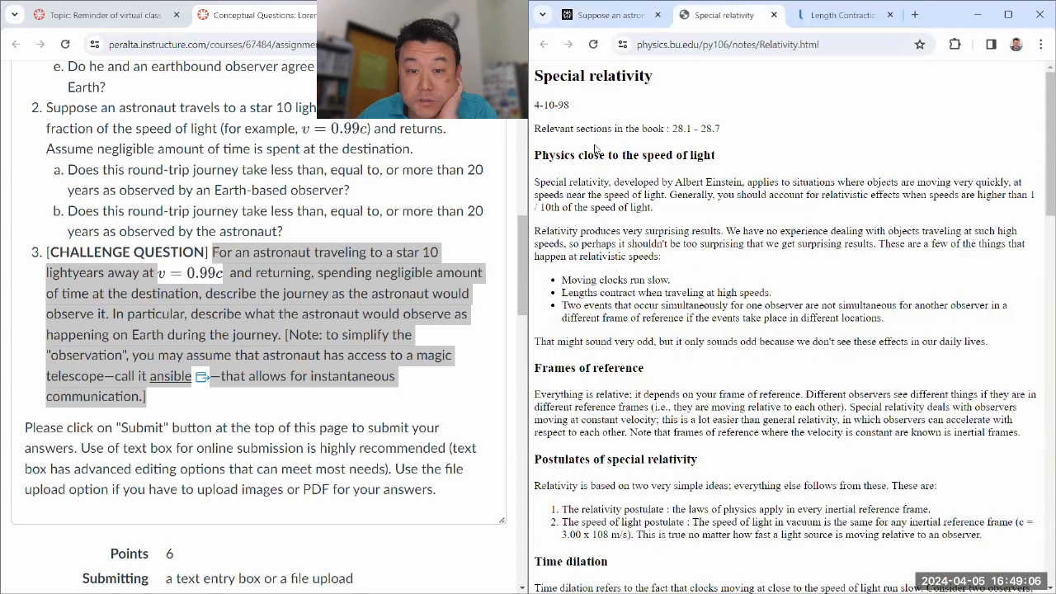
{"action": "scroll", "scroll_direction": "down", "scroll_amount": 3}
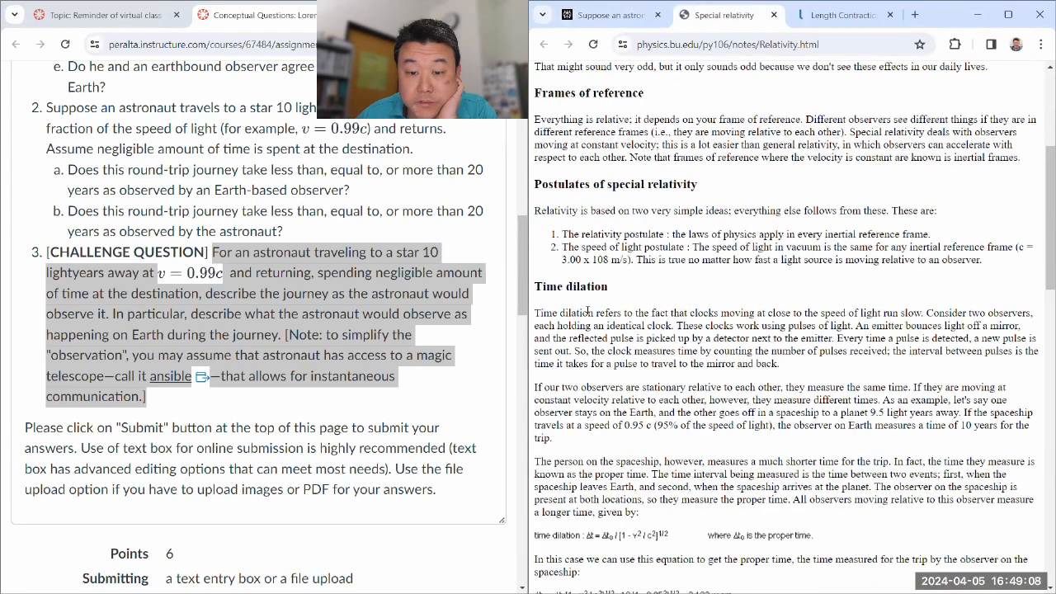
{"action": "scroll", "scroll_direction": "down", "scroll_amount": 3}
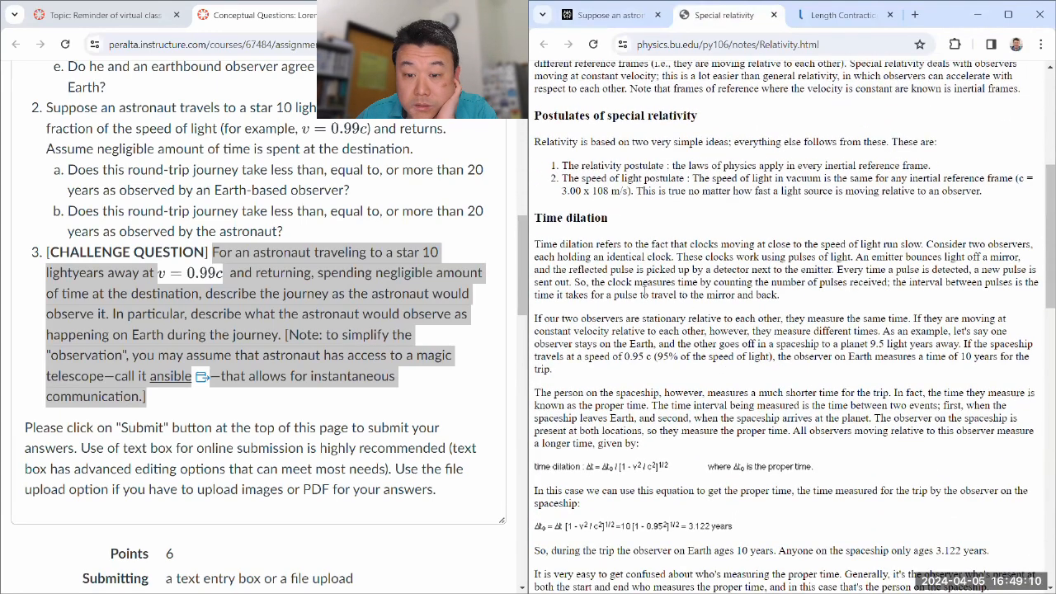
{"action": "scroll", "scroll_direction": "down", "scroll_amount": 3}
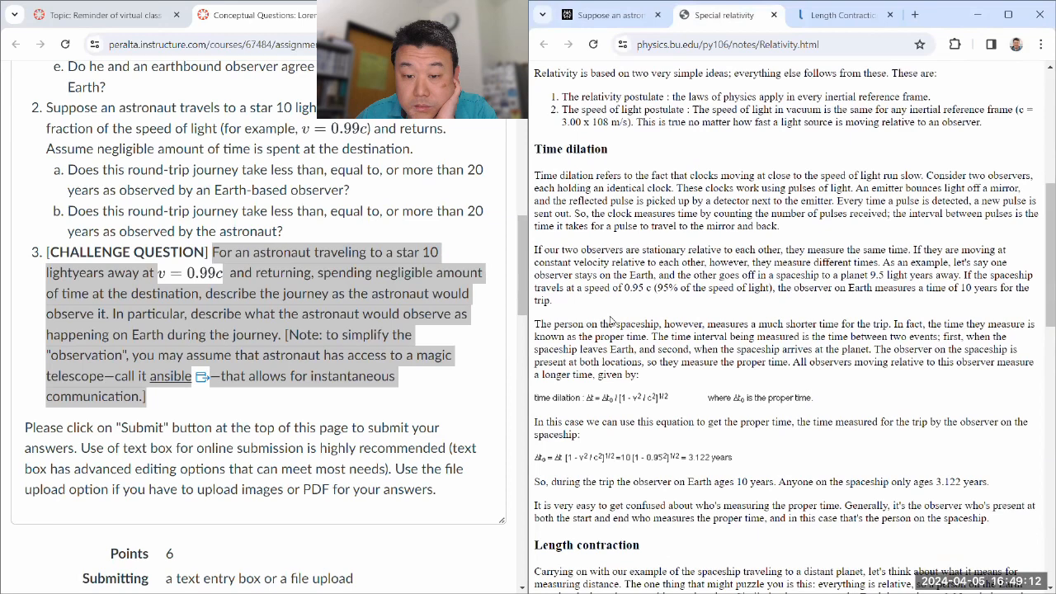
{"action": "scroll", "scroll_direction": "down", "scroll_amount": 3}
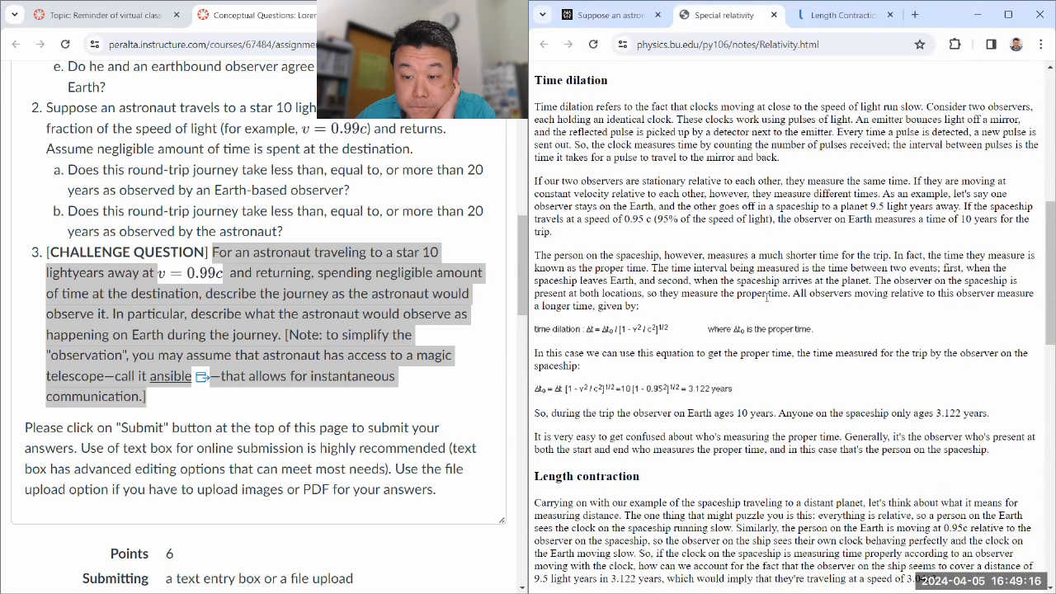
{"action": "scroll", "scroll_direction": "down", "scroll_amount": 3}
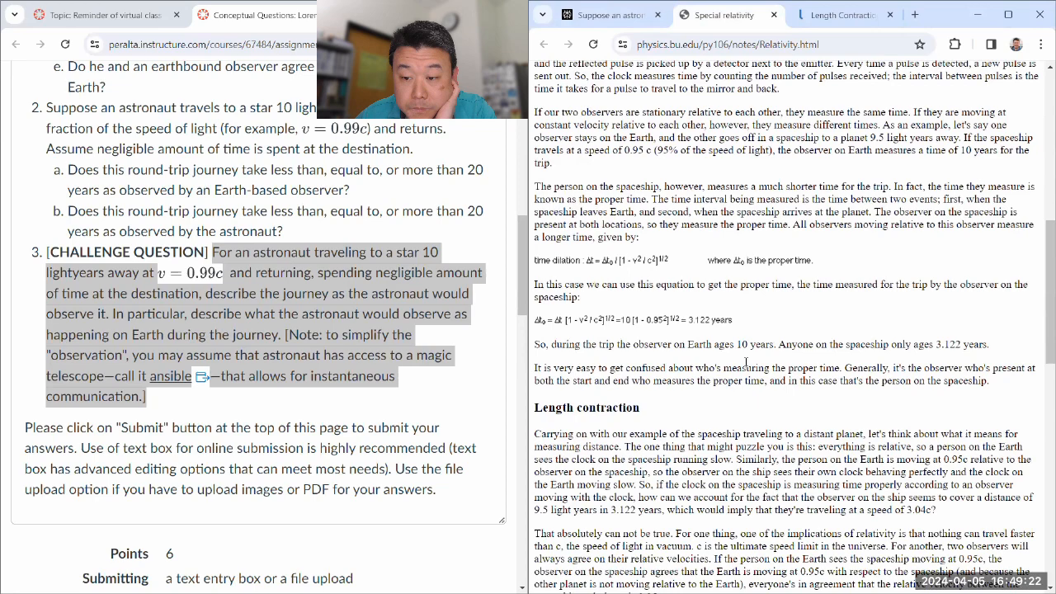
{"action": "scroll", "scroll_direction": "down", "scroll_amount": 3}
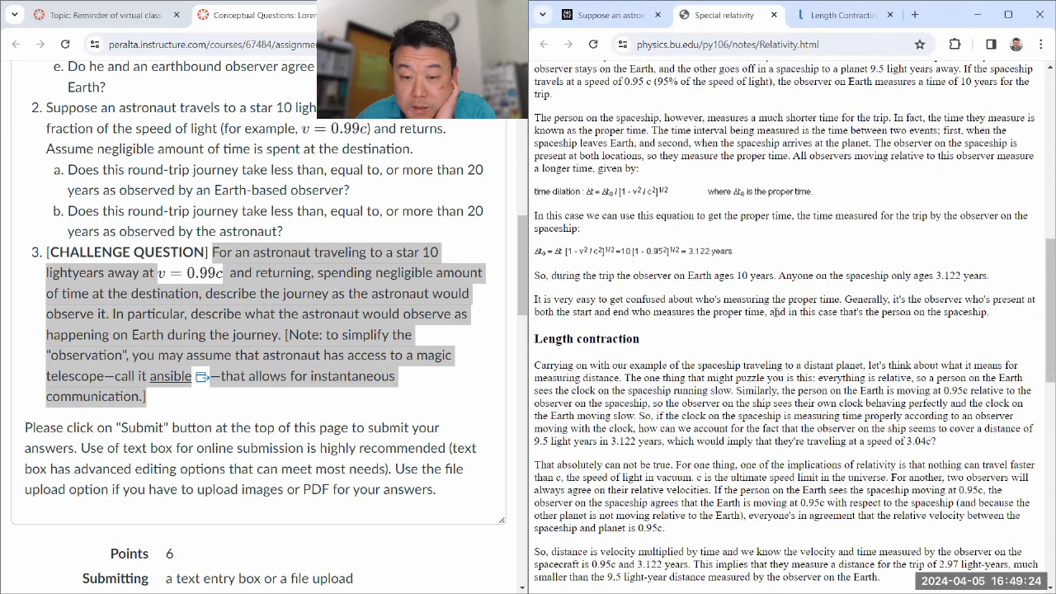
{"action": "scroll", "scroll_direction": "down", "scroll_amount": 3}
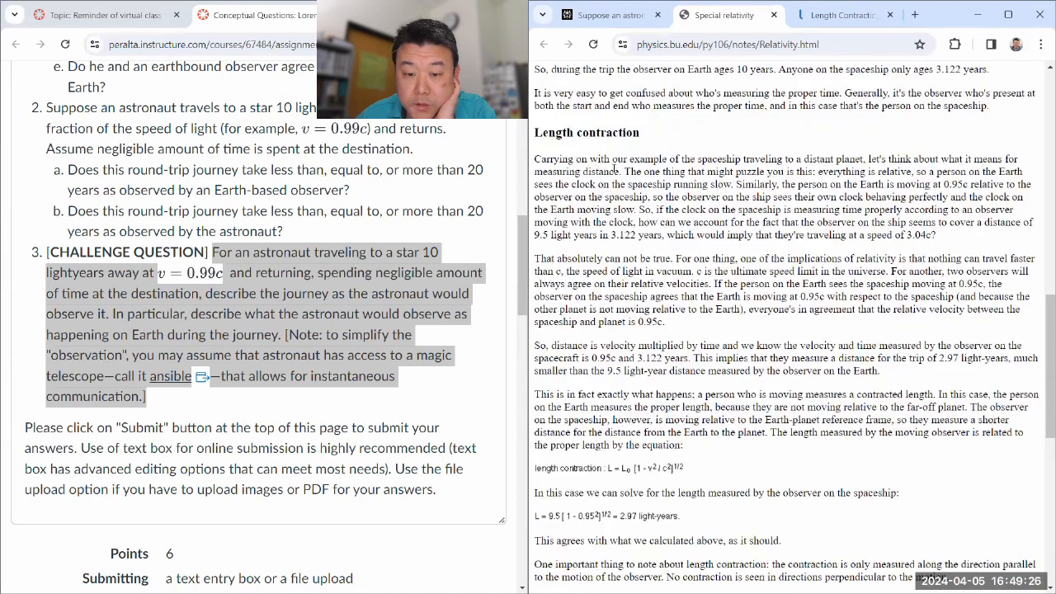
{"action": "scroll", "scroll_direction": "down", "scroll_amount": 3}
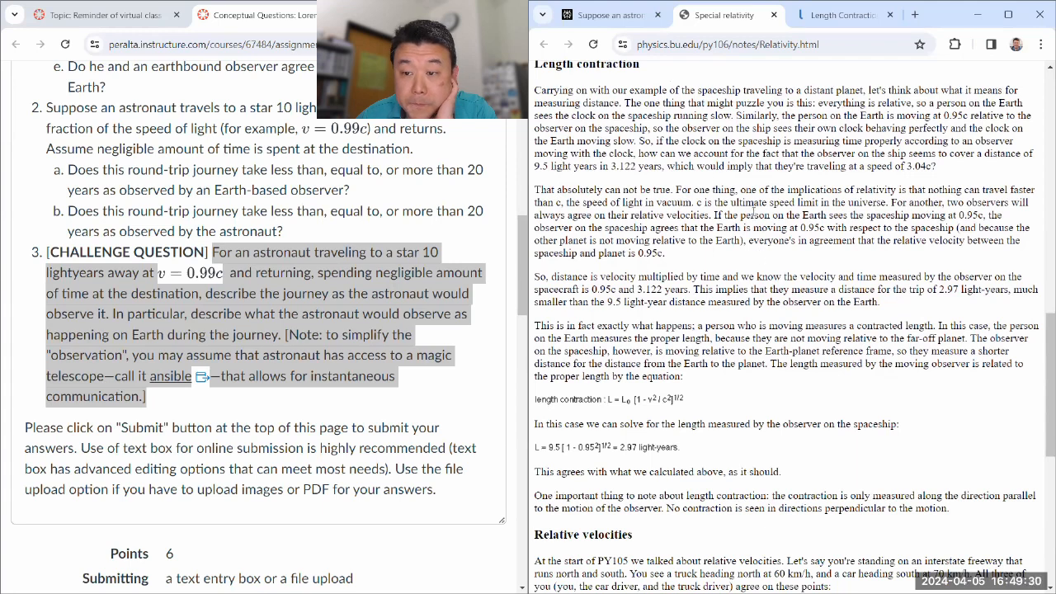
{"action": "scroll", "scroll_direction": "down", "scroll_amount": 3}
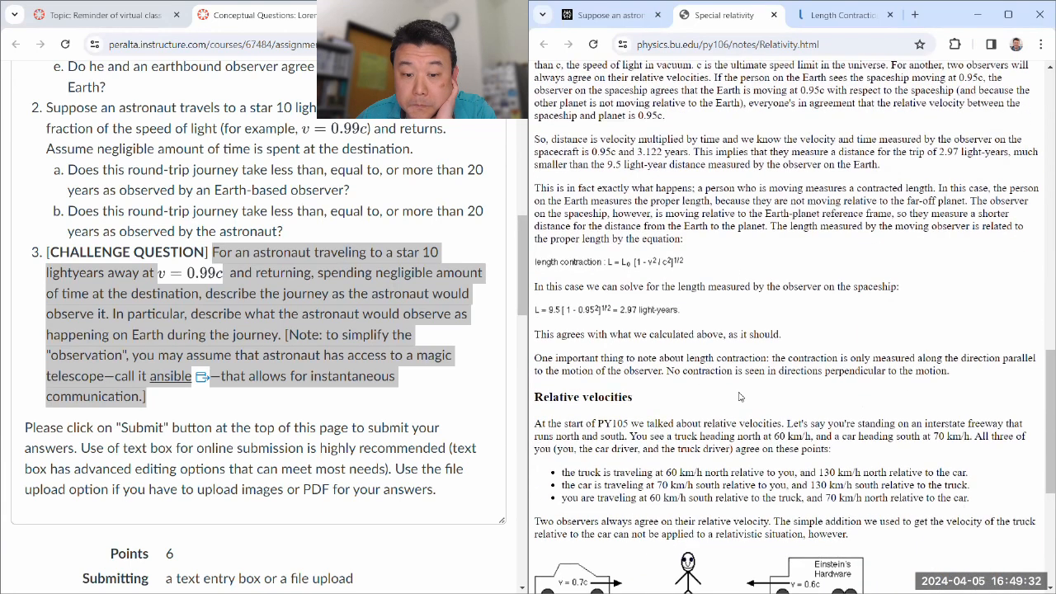
{"action": "scroll", "scroll_direction": "down", "scroll_amount": 3}
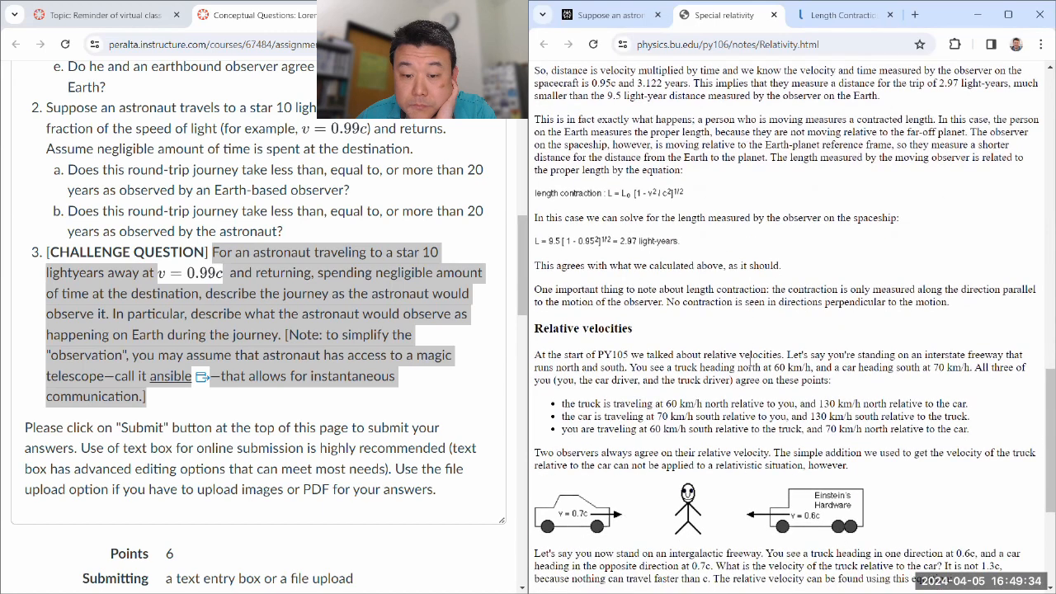
{"action": "scroll", "scroll_direction": "down", "scroll_amount": 3}
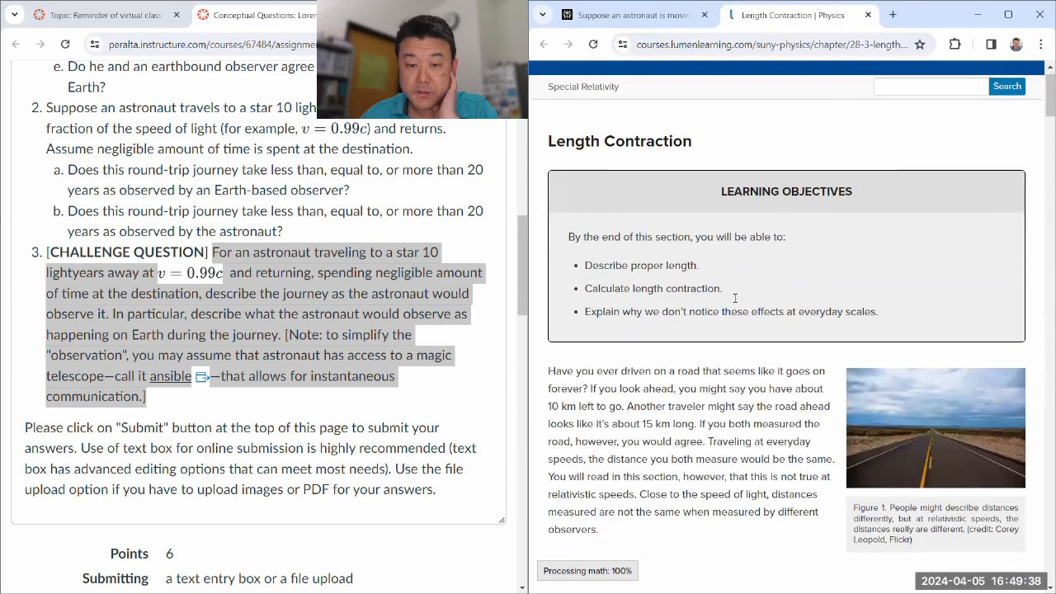
Read Lumen Learning's Length Contraction lesson down to the Alpha Centauri example's Strategy section.
{"action": "scroll", "scroll_direction": "down", "scroll_amount": 3}
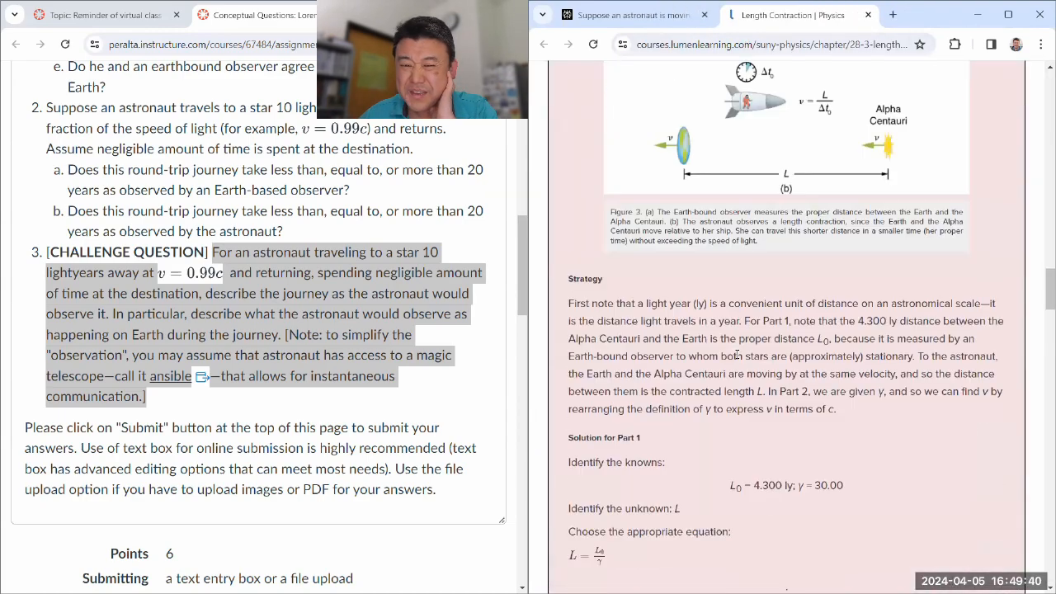
{"action": "scroll", "scroll_direction": "down", "scroll_amount": 3}
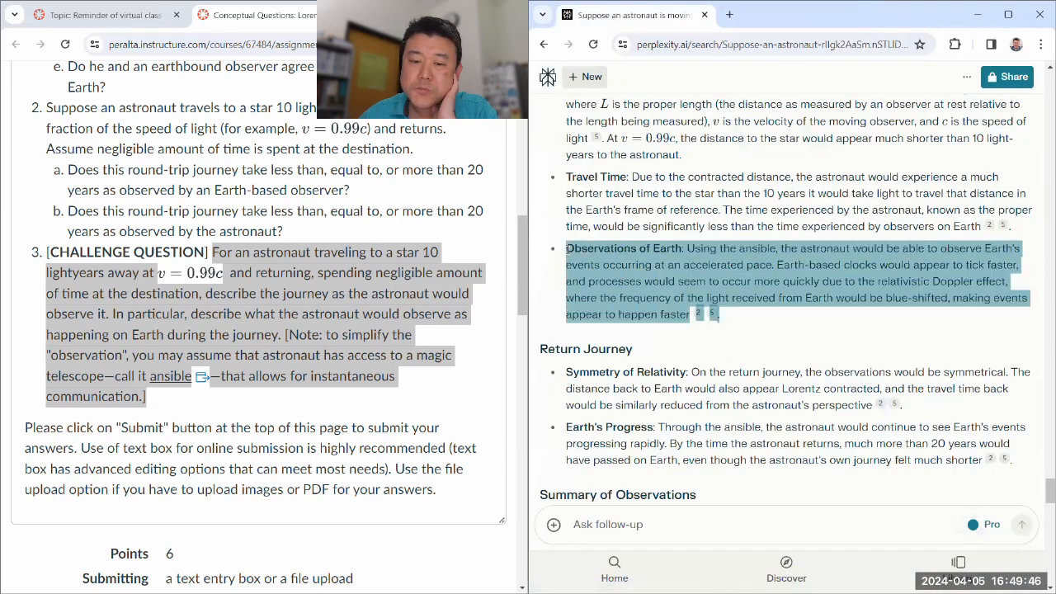
Scroll the Perplexity ansible answer to its Return Journey and observations summary.
{"action": "scroll", "scroll_direction": "down", "scroll_amount": 3}
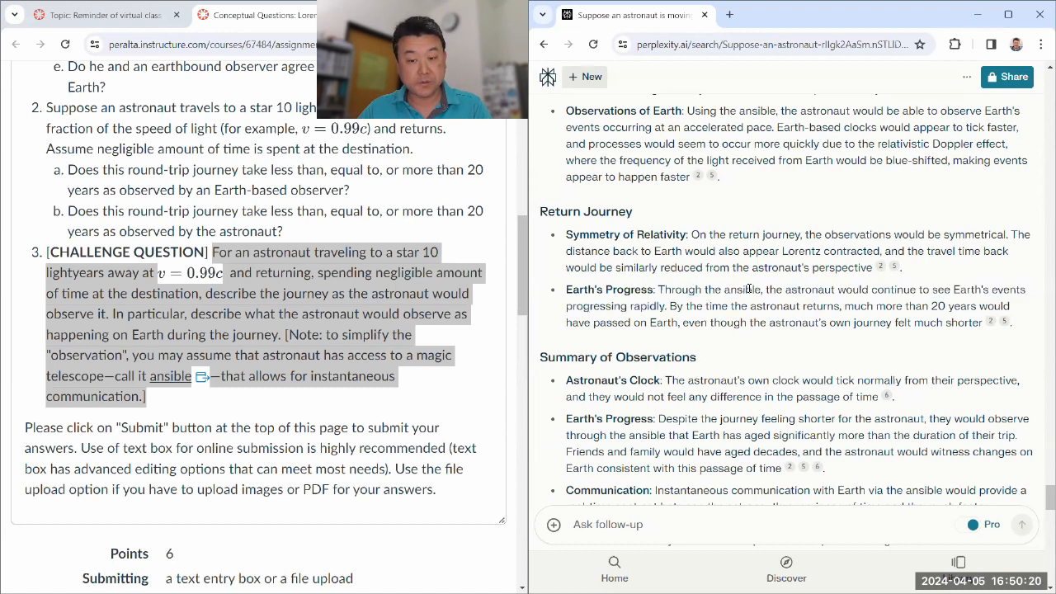
Highlight 'ansible' in the answer and read the Summary of Observations down to its conclusion.
{"action": "double_click", "coordinate": [743, 290]}
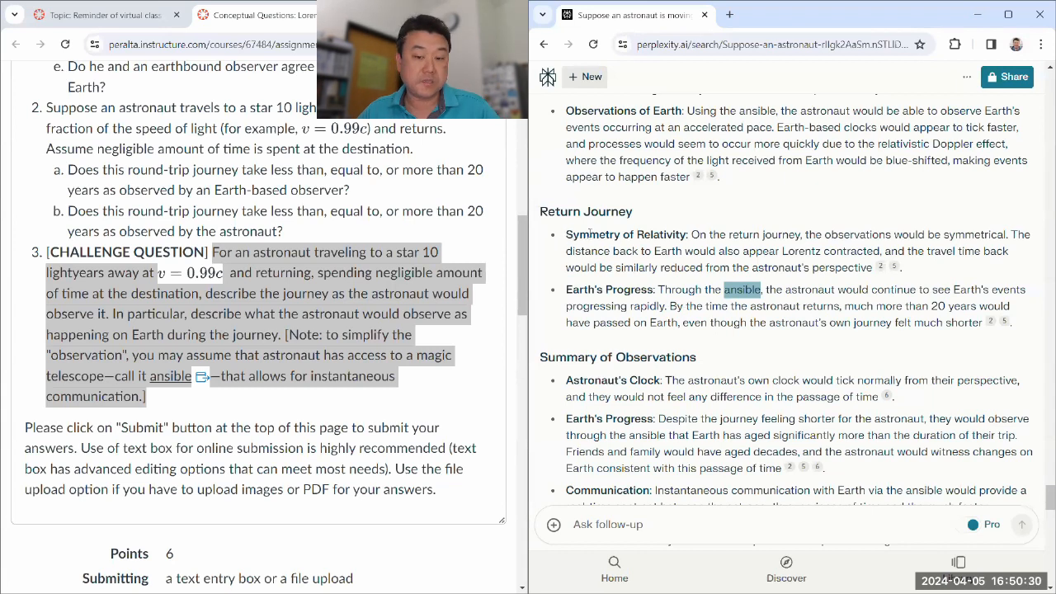
{"action": "double_click", "coordinate": [624, 235]}
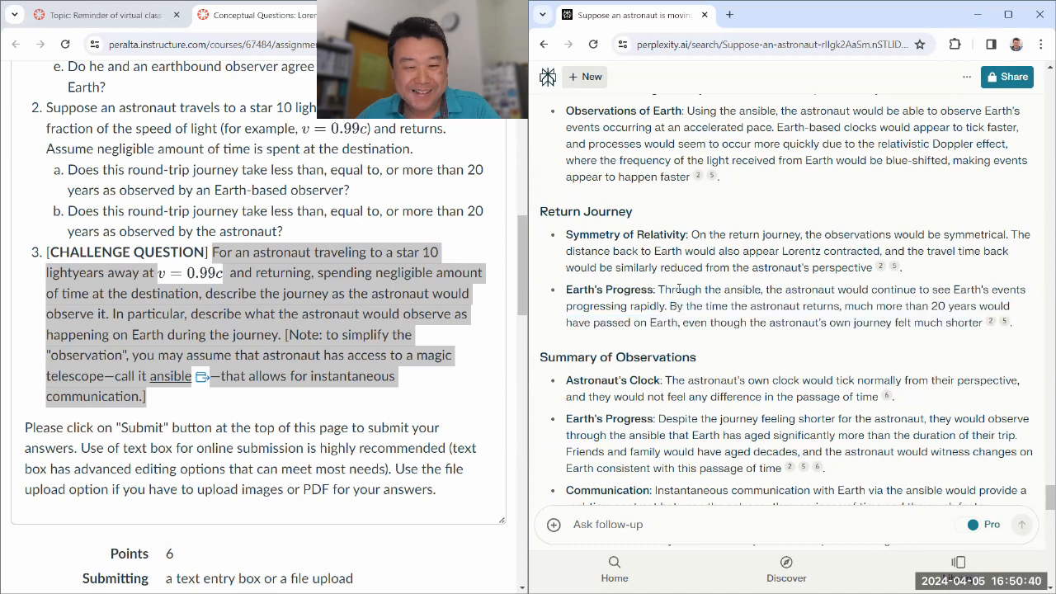
{"action": "mouse_move", "coordinate": [678, 290]}
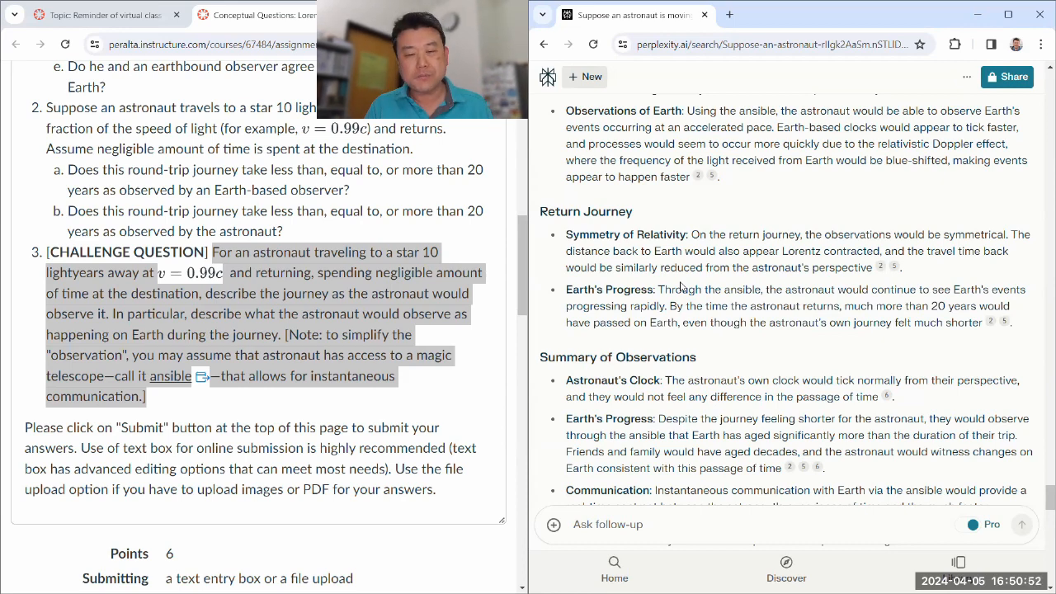
{"action": "scroll", "scroll_direction": "down", "scroll_amount": 3}
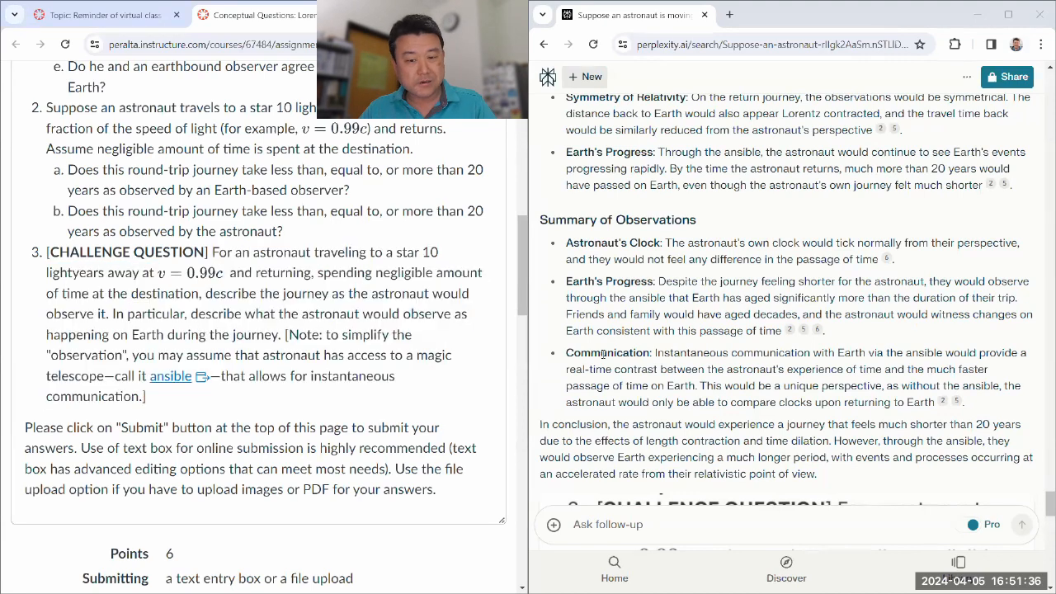
{"action": "scroll", "scroll_direction": "up", "scroll_amount": 3}
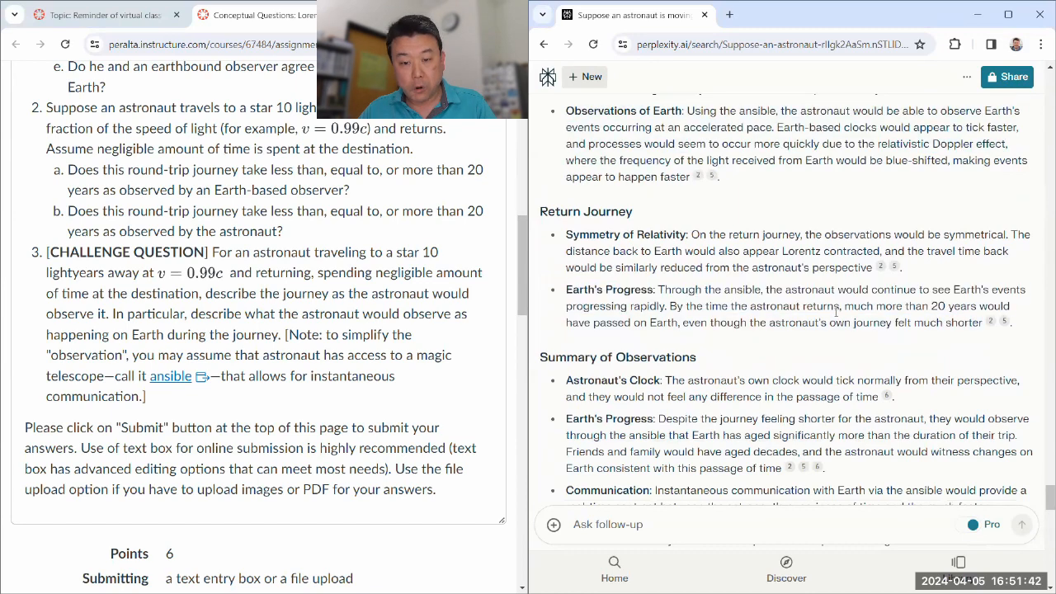
{"action": "scroll", "scroll_direction": "down", "scroll_amount": 3}
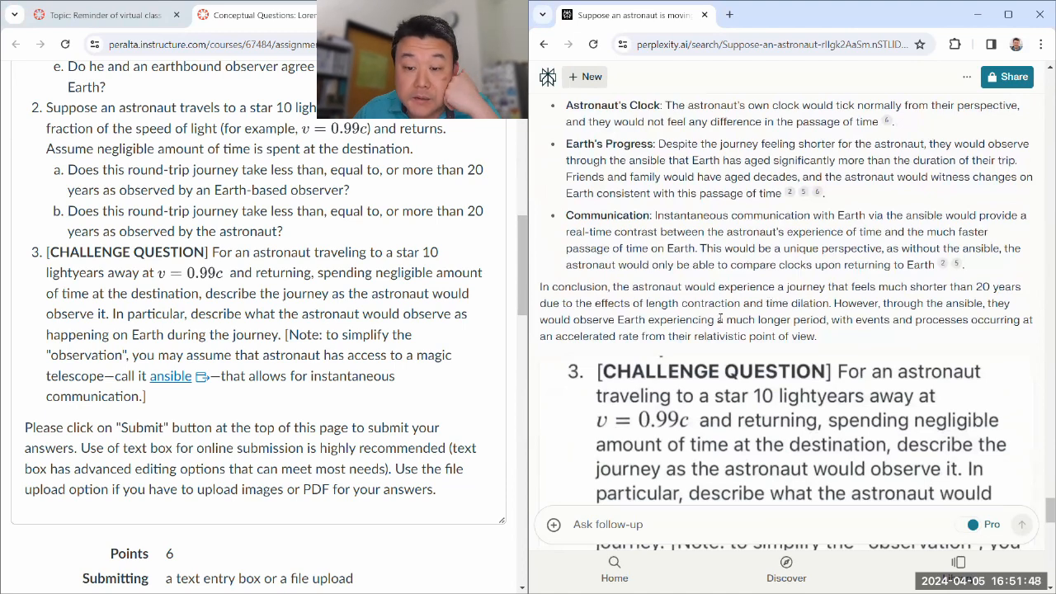
Scroll past the quoted assignment questions to the beta-formula illustration and Related section.
{"action": "scroll", "scroll_direction": "down", "scroll_amount": 3}
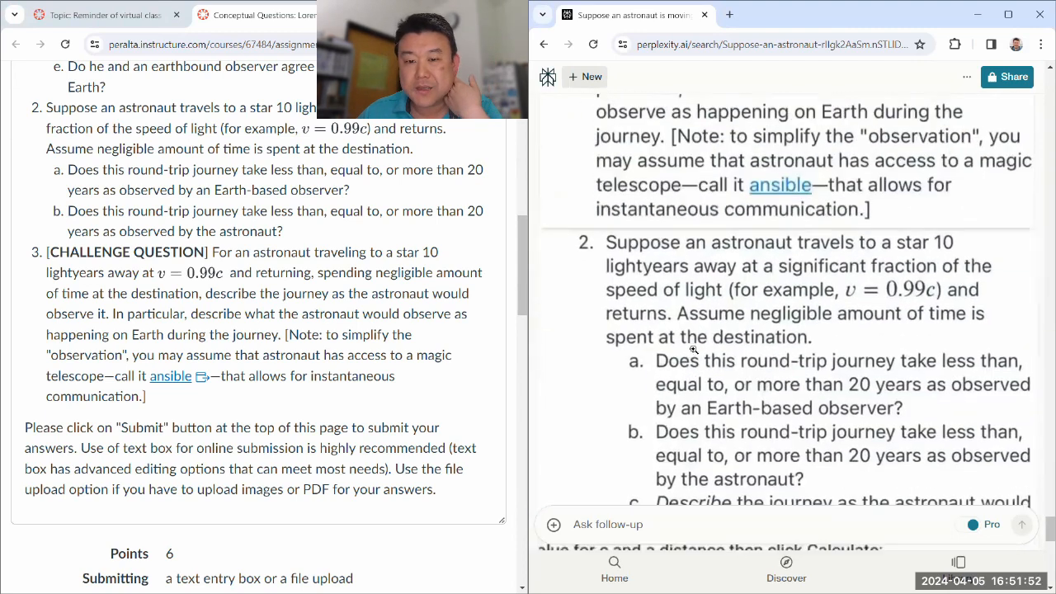
{"action": "scroll", "scroll_direction": "up", "scroll_amount": 3}
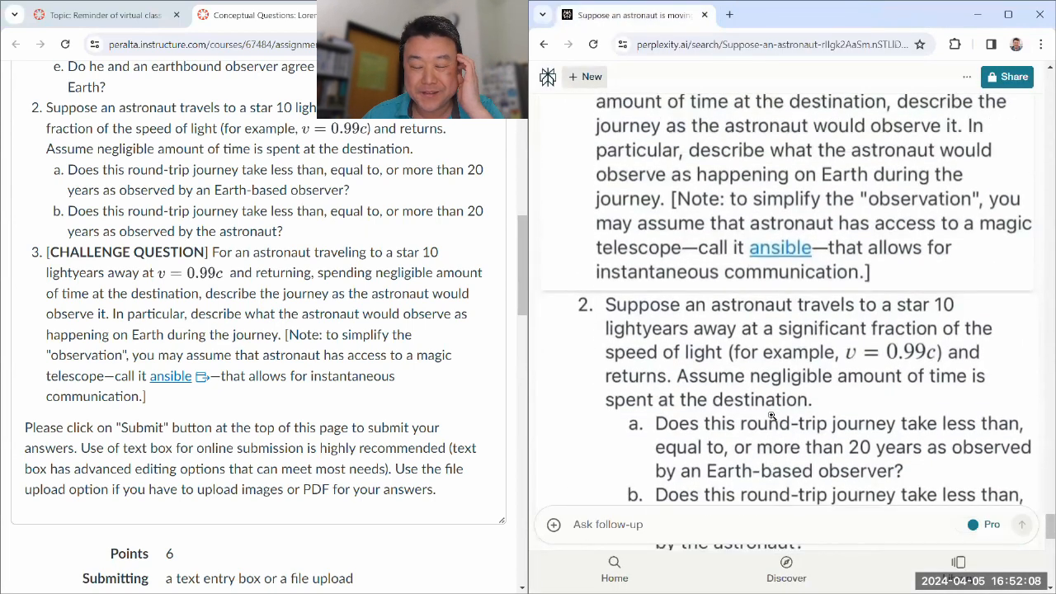
{"action": "scroll", "scroll_direction": "down", "scroll_amount": 3}
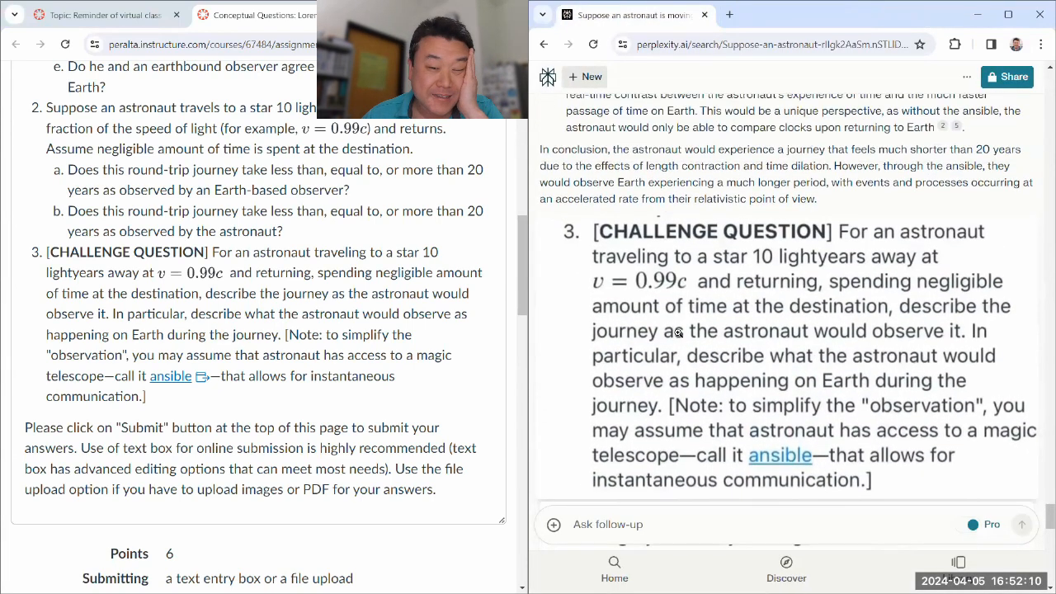
{"action": "scroll", "scroll_direction": "down", "scroll_amount": 3}
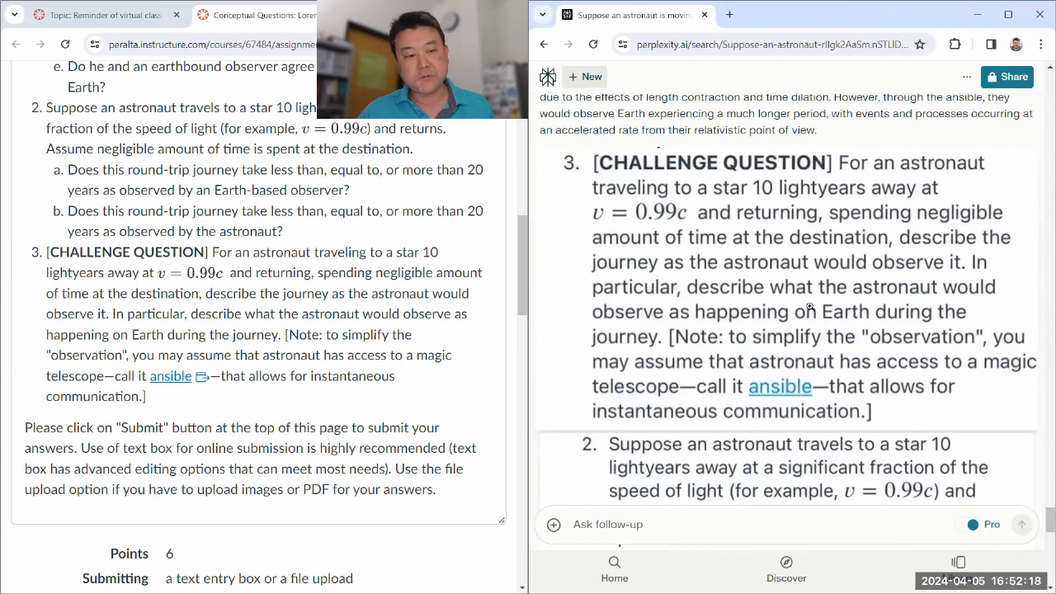
{"action": "scroll", "scroll_direction": "down", "scroll_amount": 3}
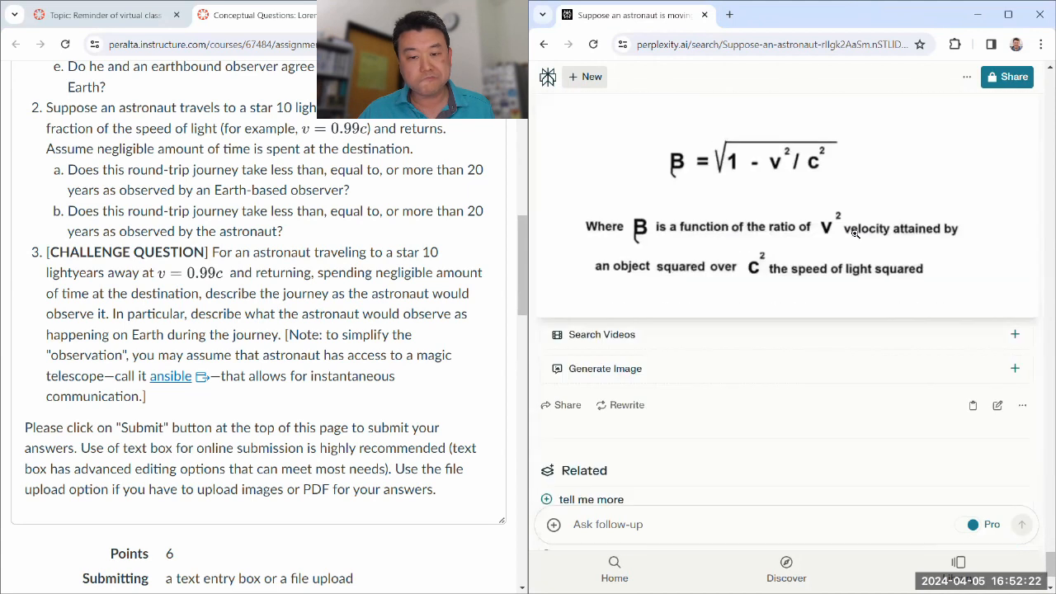
Review the Related suggestions on how the ansible allows instantaneous communication.
{"action": "scroll", "scroll_direction": "down", "scroll_amount": 3}
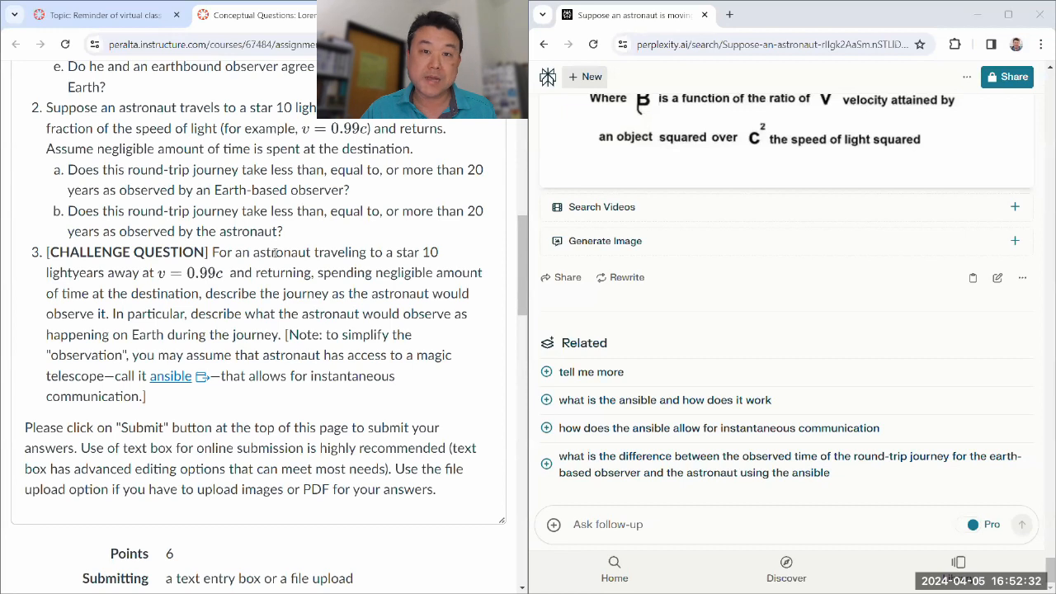
{"action": "left_click_drag", "start_coordinate": [276, 250], "coordinate": [267, 335]}
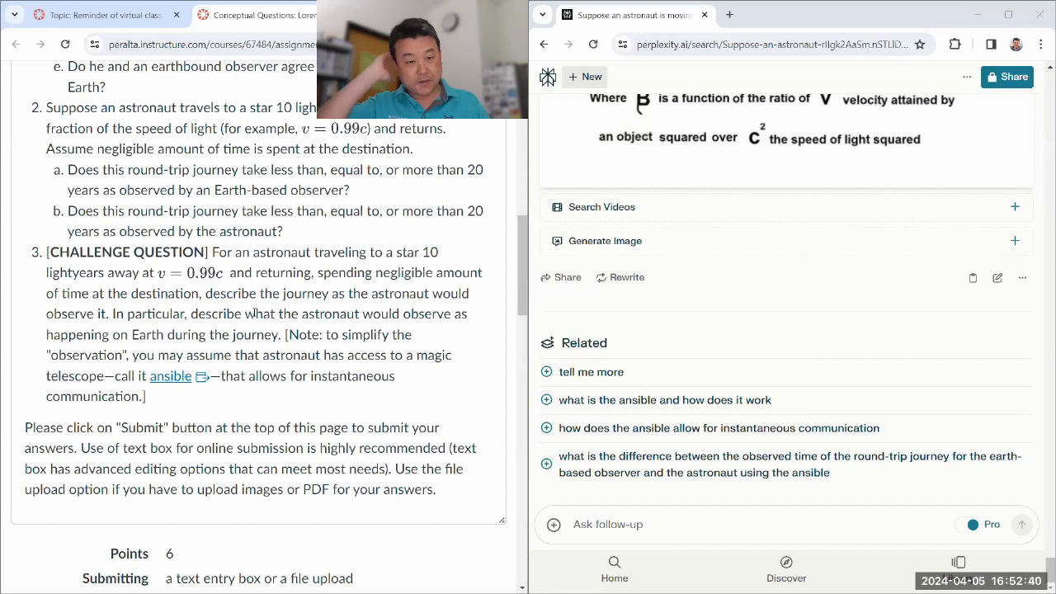
{"action": "scroll", "scroll_direction": "up", "scroll_amount": 3}
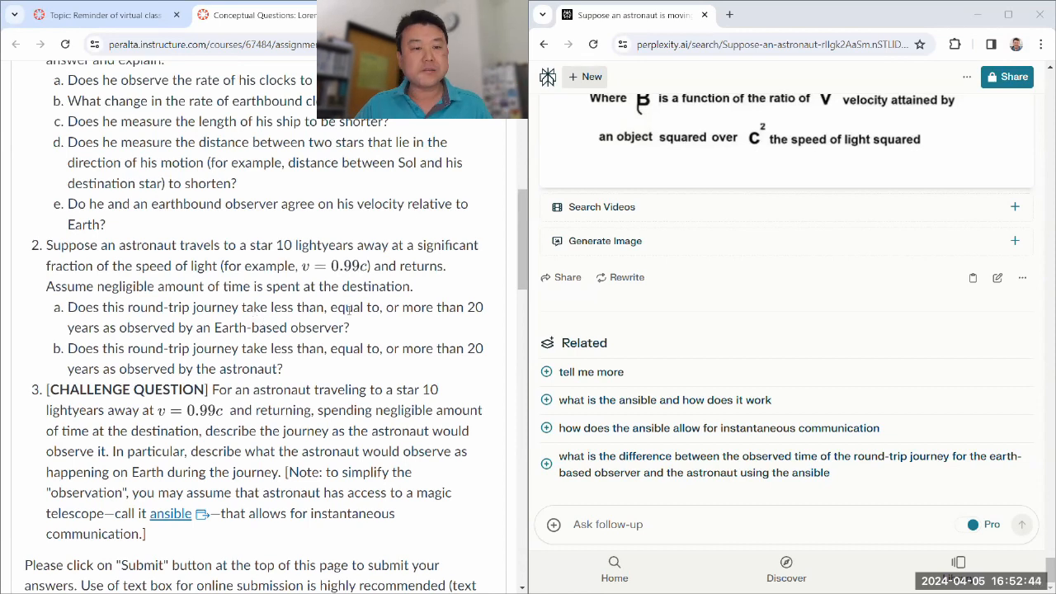
Revisit question 1's earthbound-clocks part in Canvas, then return to the ansible challenge question.
{"action": "scroll", "scroll_direction": "up", "scroll_amount": 3}
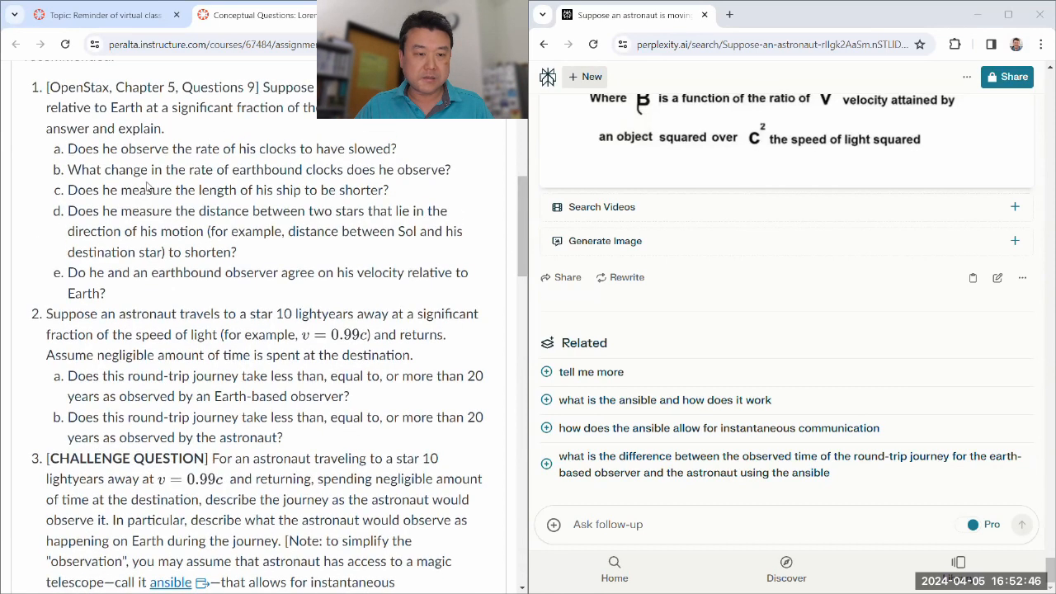
{"action": "triple_click", "coordinate": [259, 169]}
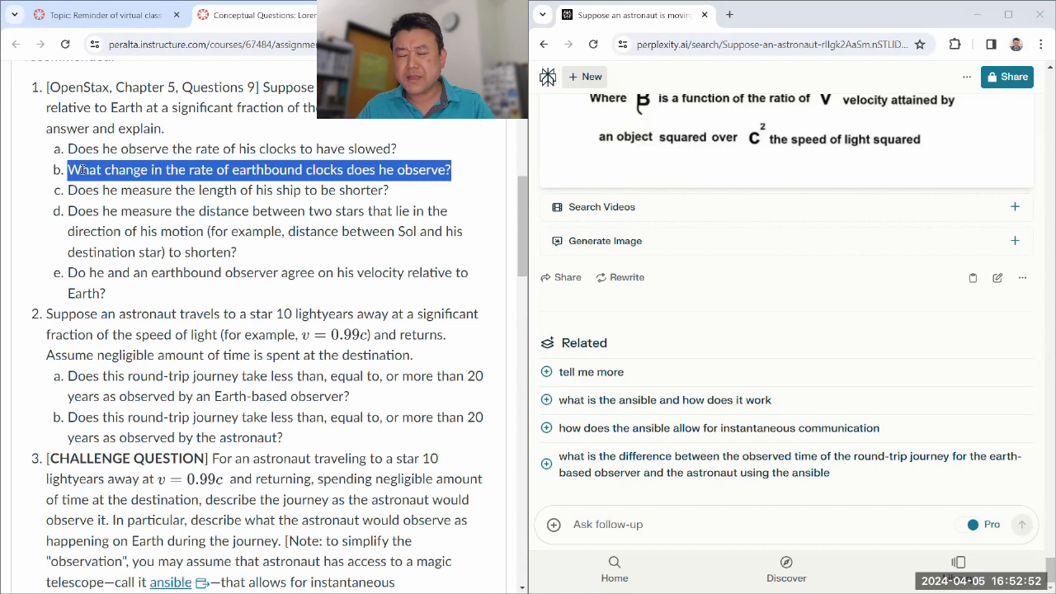
{"action": "scroll", "scroll_direction": "down", "scroll_amount": 3}
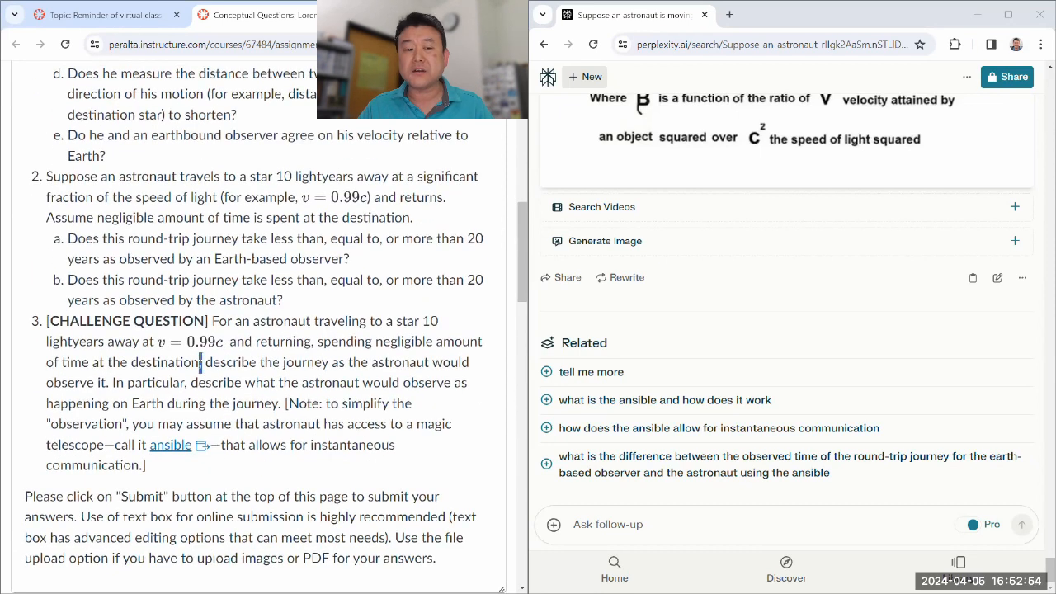